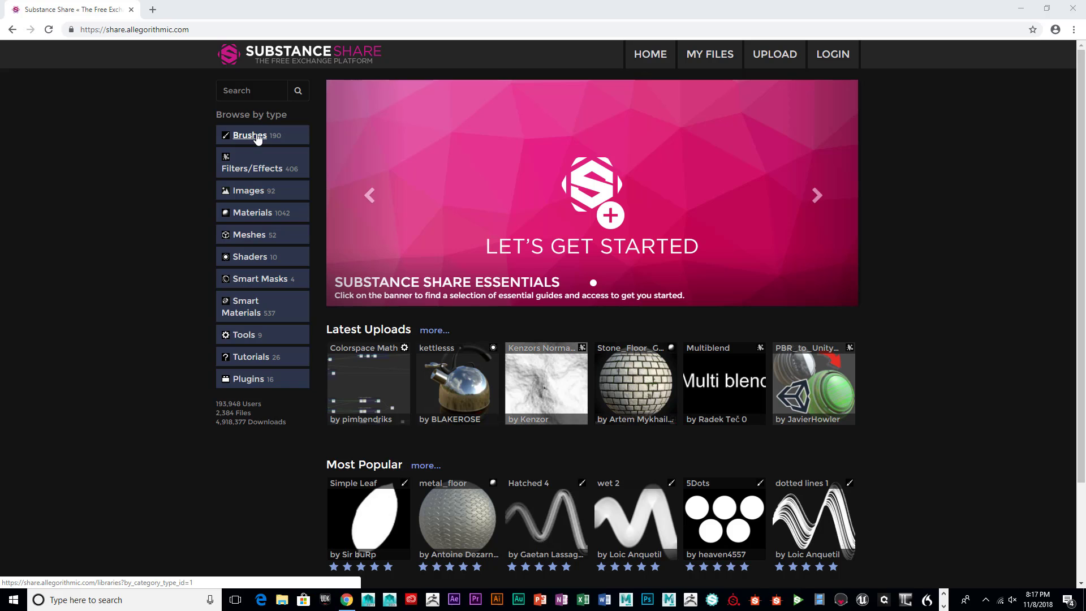
Browse the shared Brushes category on Substance Share and scroll its results.
{"action": "left_click", "coordinate": [249, 135]}
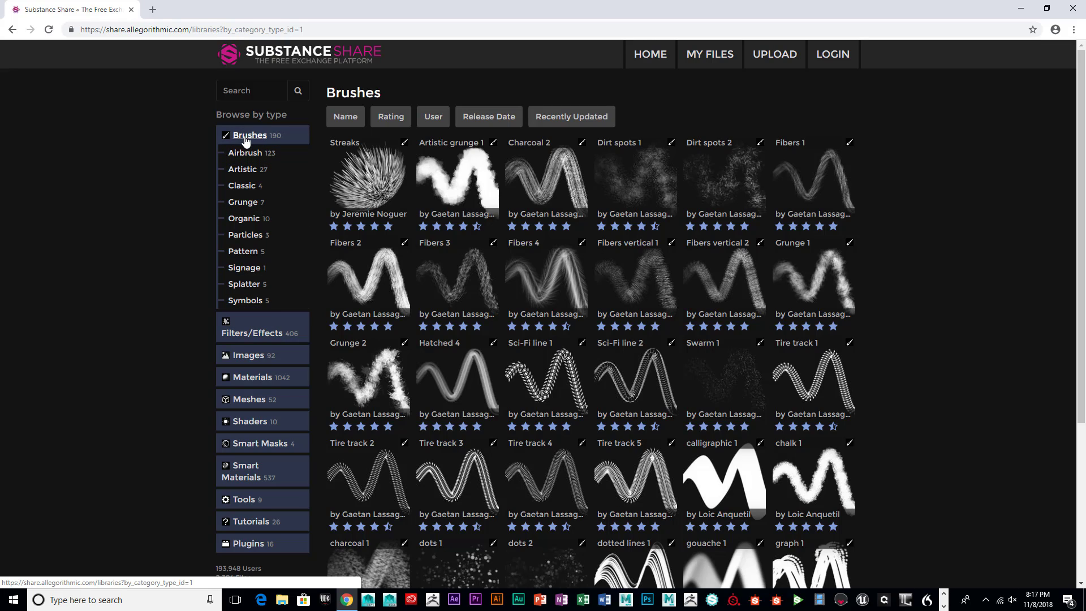
{"action": "scroll", "scroll_direction": "down", "scroll_amount": 3}
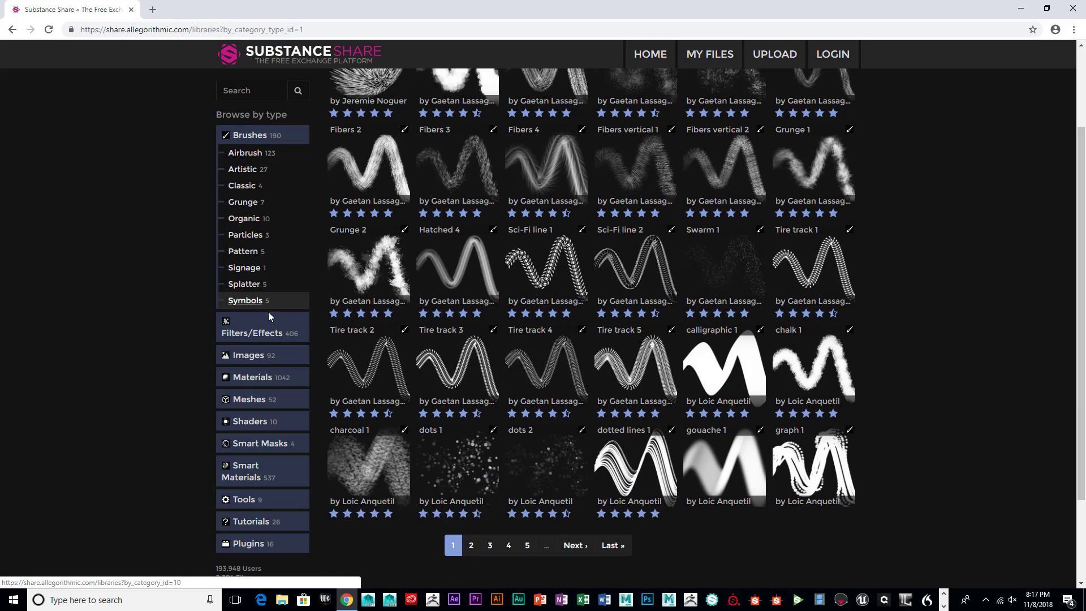
{"action": "mouse_move", "coordinate": [248, 354]}
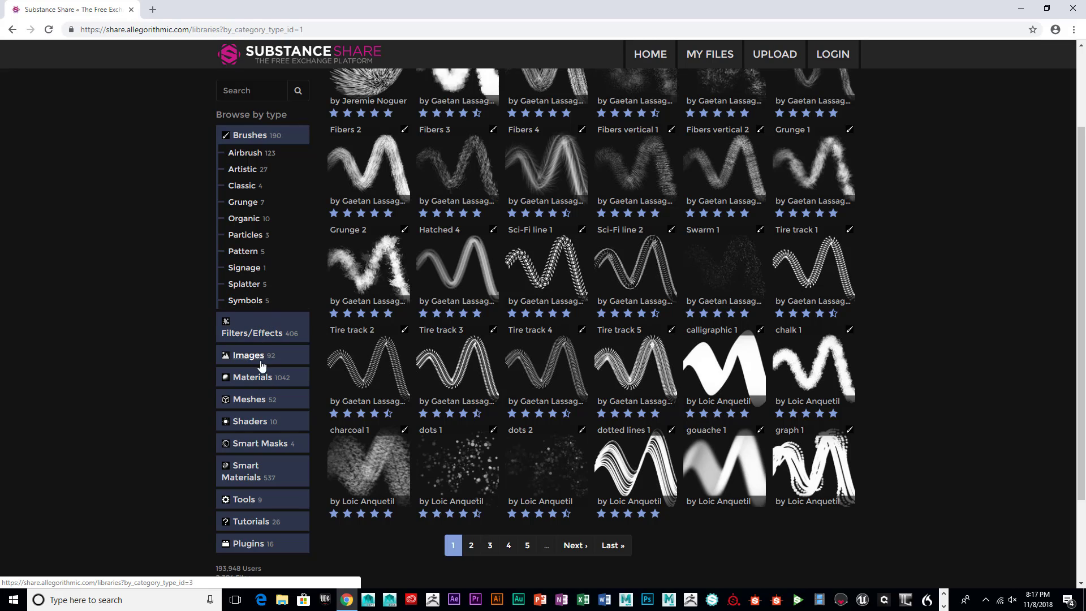
{"action": "mouse_move", "coordinate": [254, 377]}
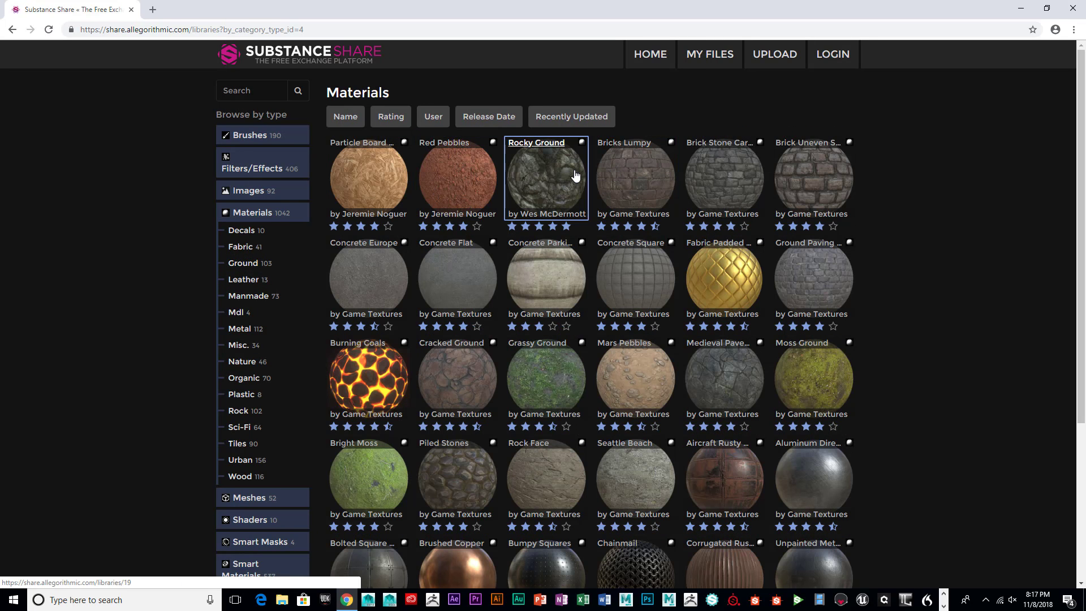
{"action": "mouse_move", "coordinate": [555, 154]}
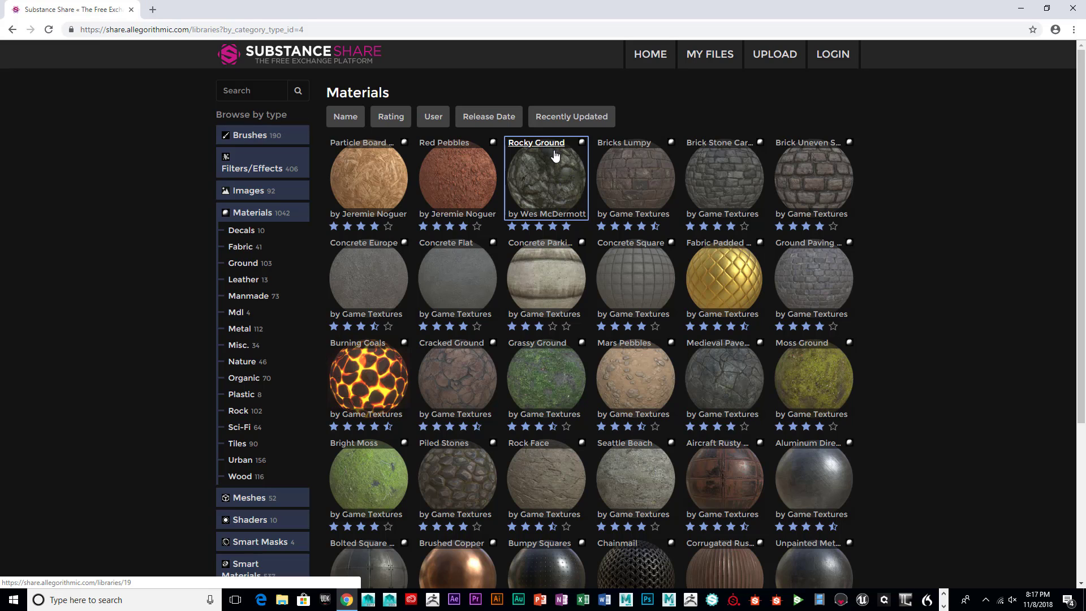
{"action": "mouse_move", "coordinate": [536, 179]}
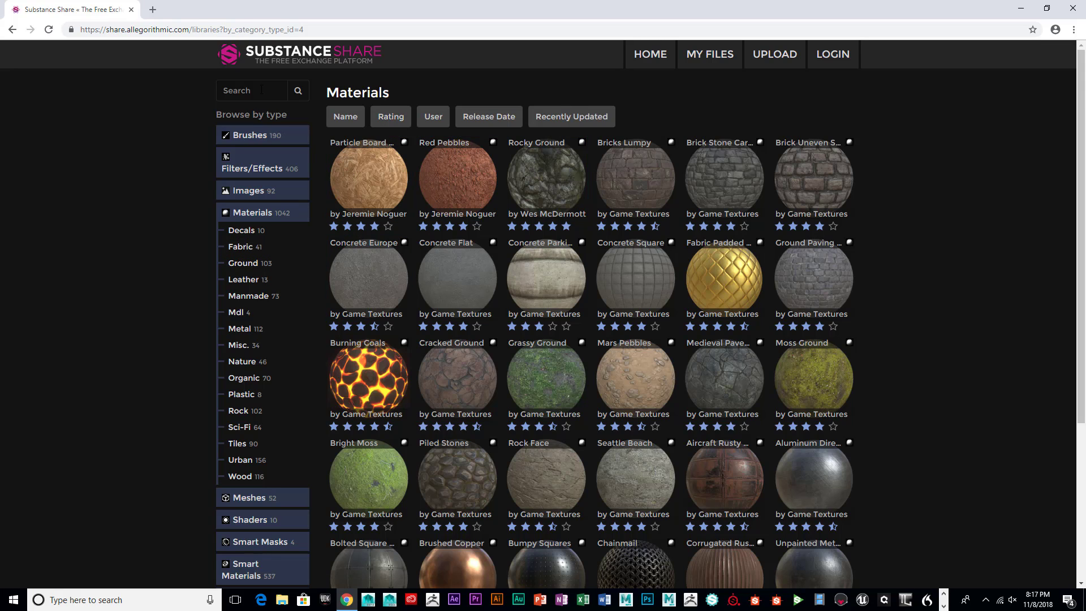
Filter the shared Materials down to the Rock sub-category and scroll through them.
{"action": "left_click", "coordinate": [251, 90]}
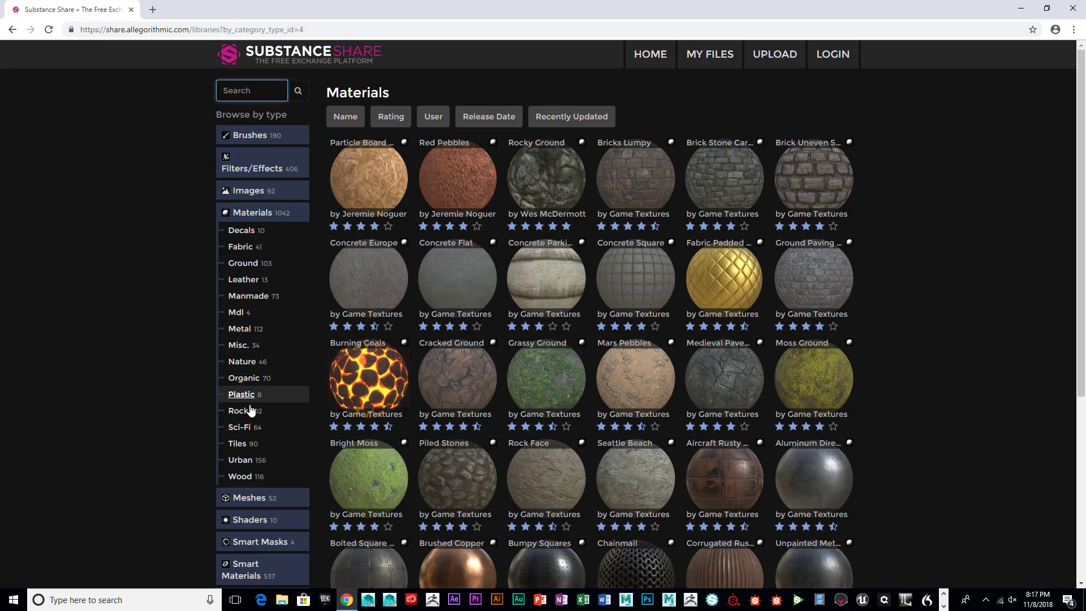
{"action": "left_click", "coordinate": [237, 410]}
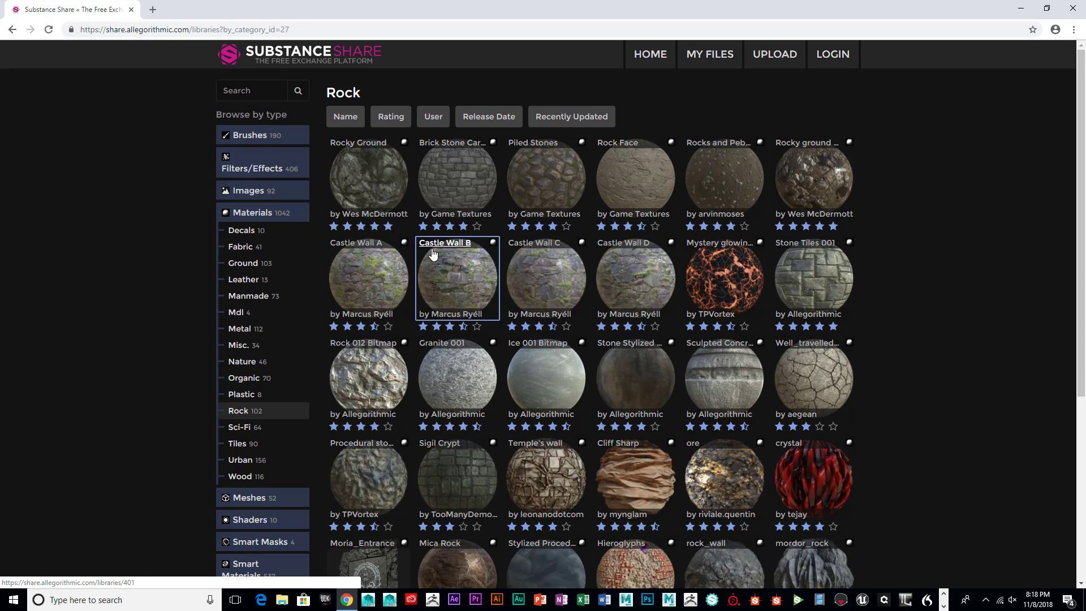
{"action": "mouse_move", "coordinate": [359, 160]}
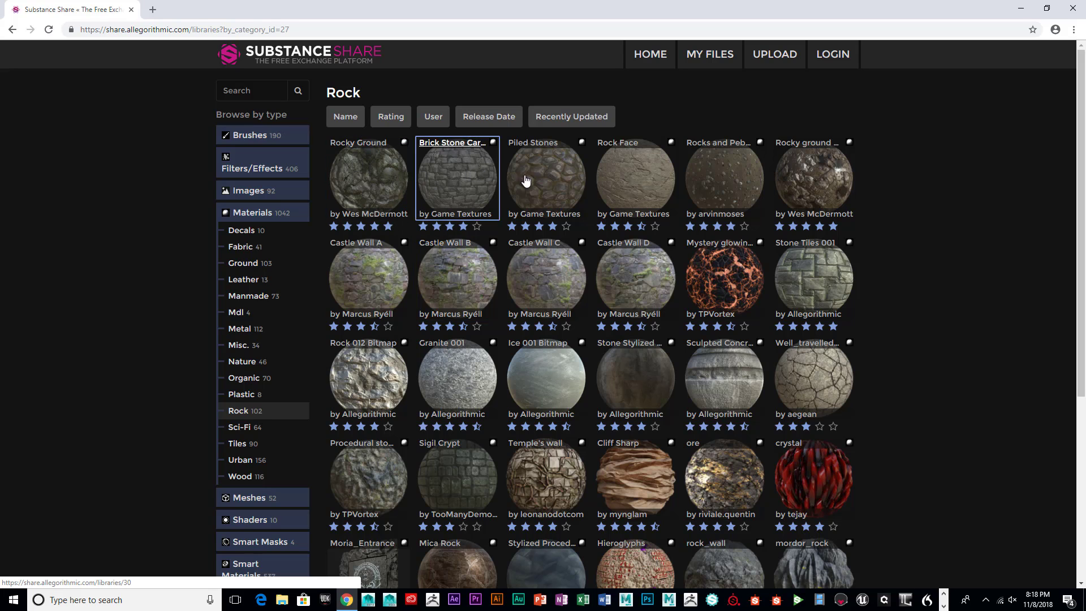
{"action": "mouse_move", "coordinate": [634, 180]}
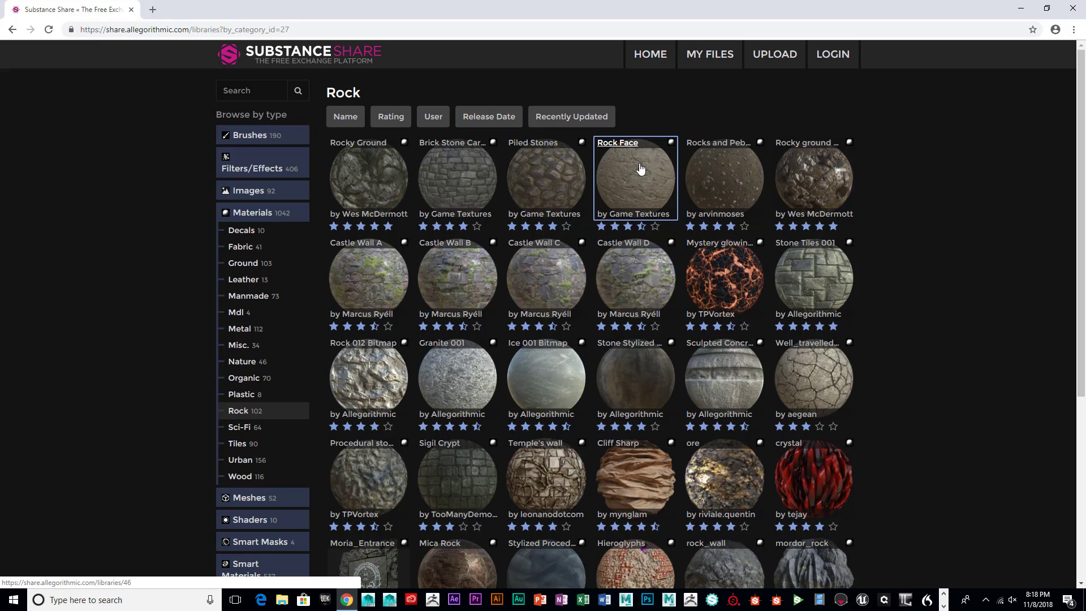
{"action": "mouse_move", "coordinate": [594, 172]}
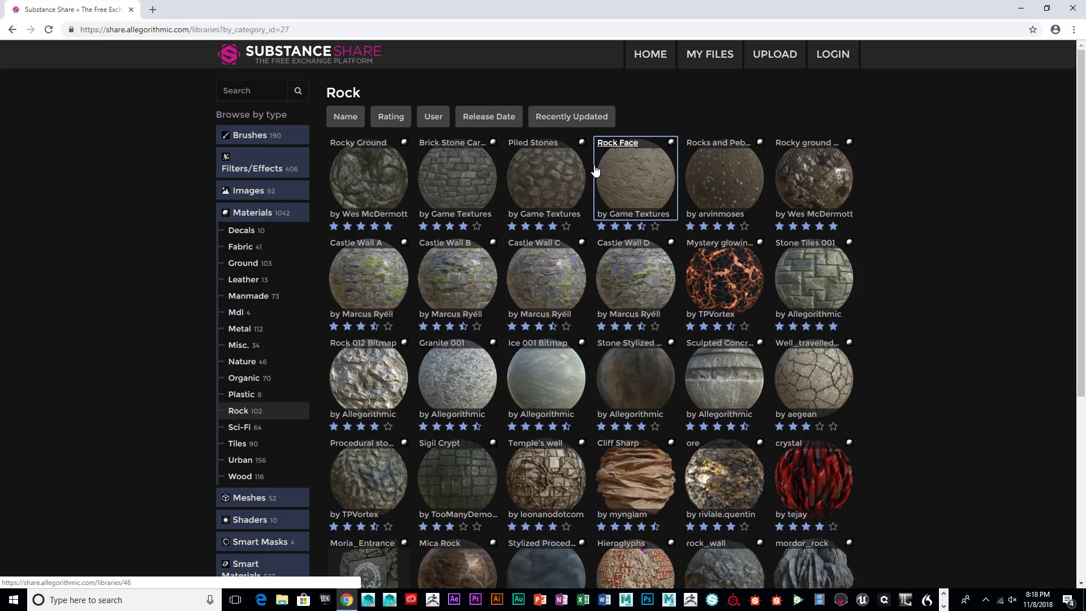
{"action": "mouse_move", "coordinate": [456, 178]}
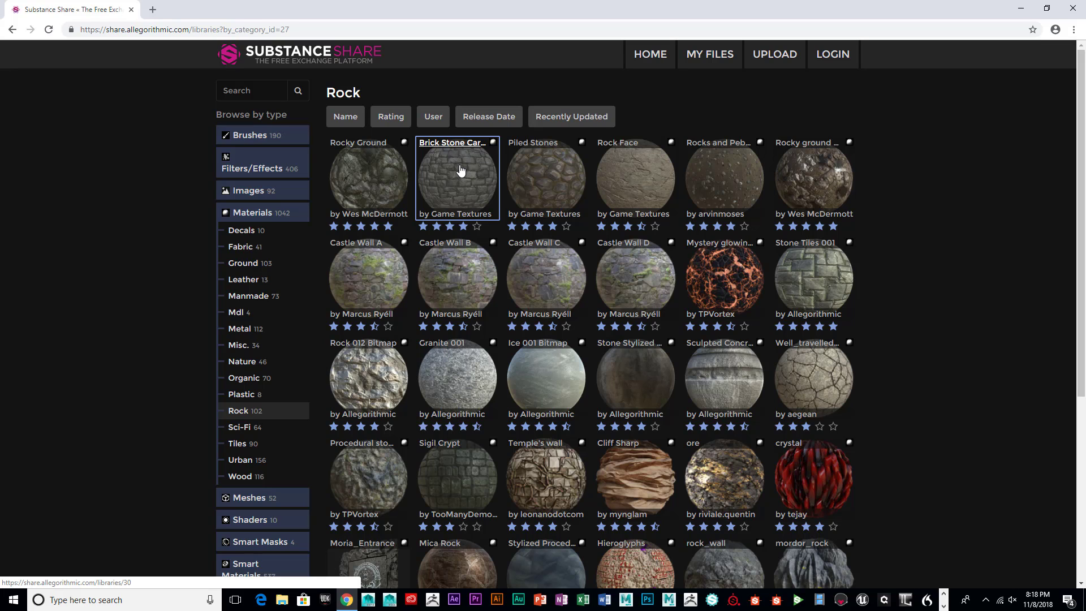
{"action": "mouse_move", "coordinate": [546, 178]}
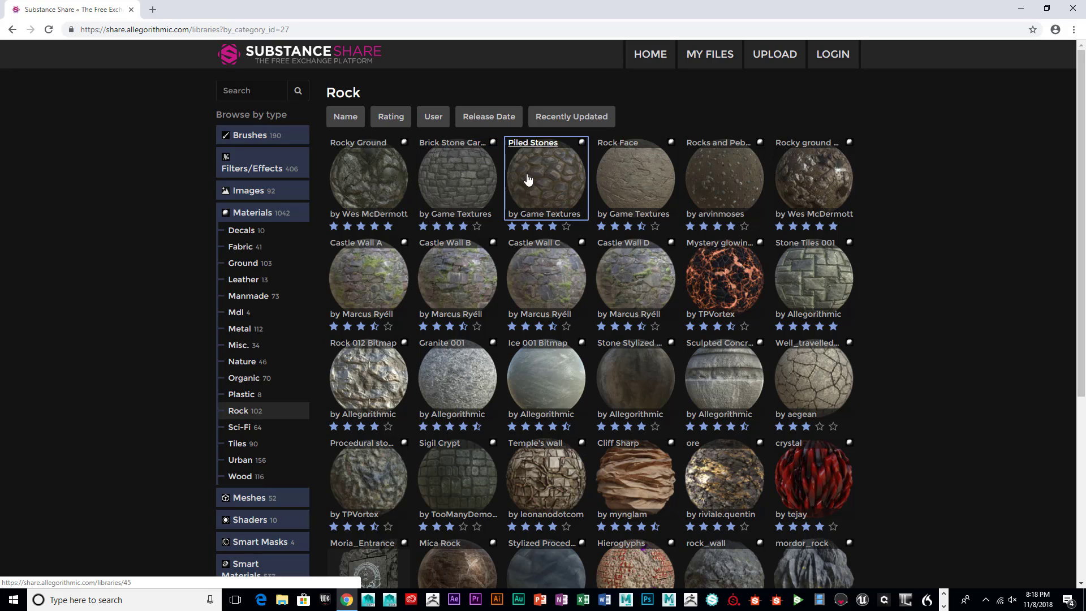
{"action": "scroll", "scroll_direction": "down", "scroll_amount": 3}
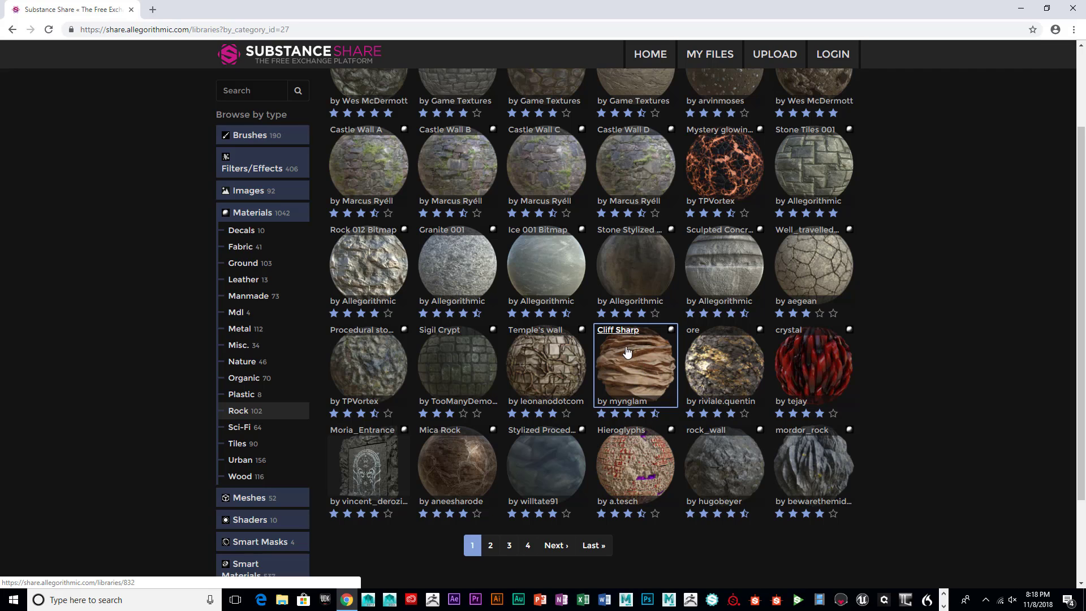
{"action": "mouse_move", "coordinate": [640, 365]}
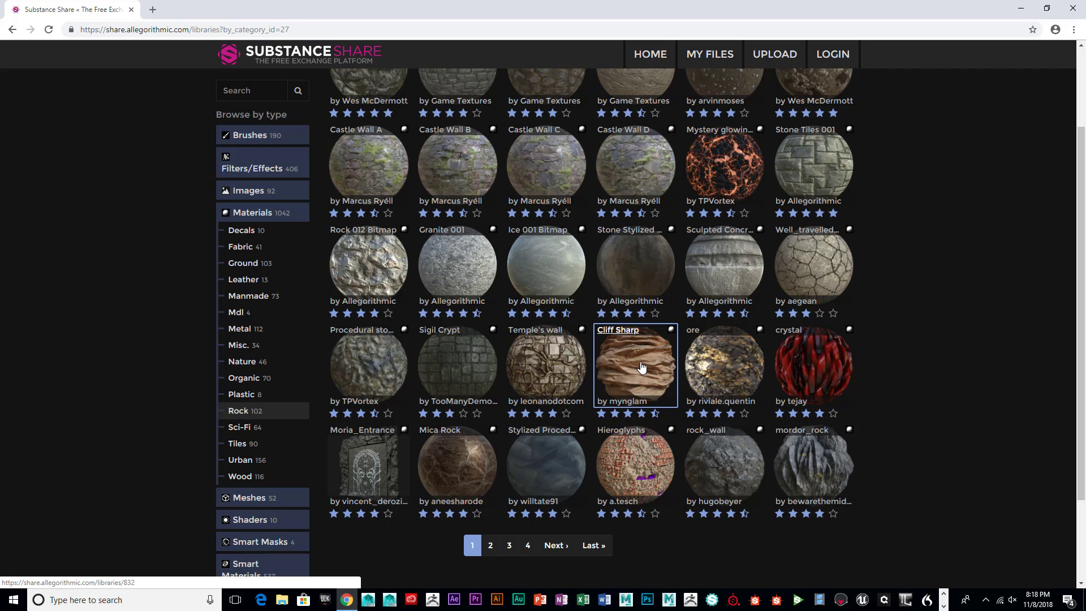
{"action": "mouse_move", "coordinate": [636, 365]}
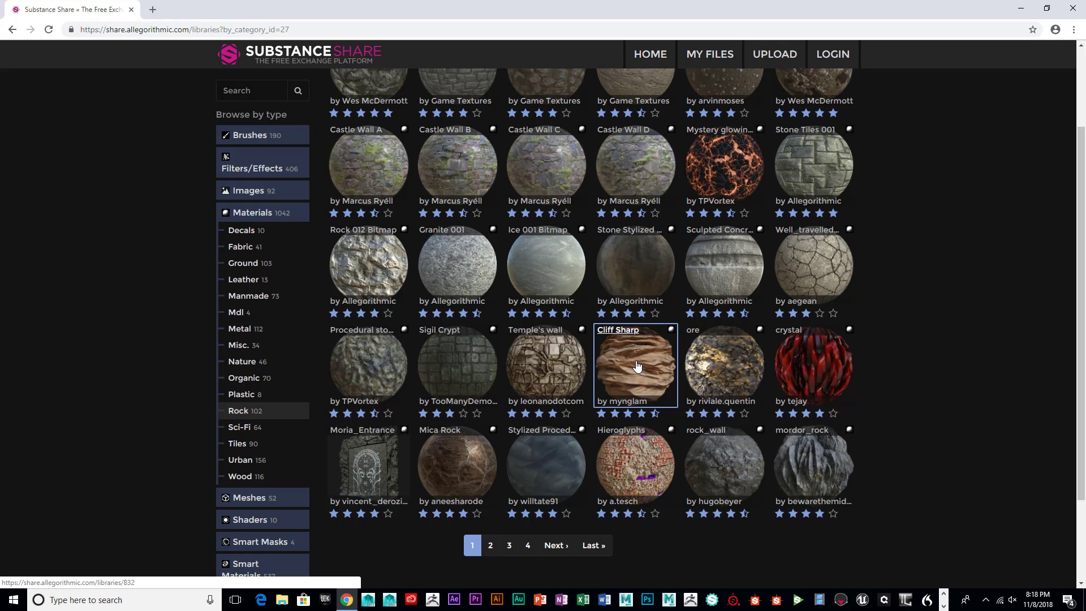
View the Cliff Sharp material's page, stepping through its preview gallery and closing it.
{"action": "left_click", "coordinate": [635, 365]}
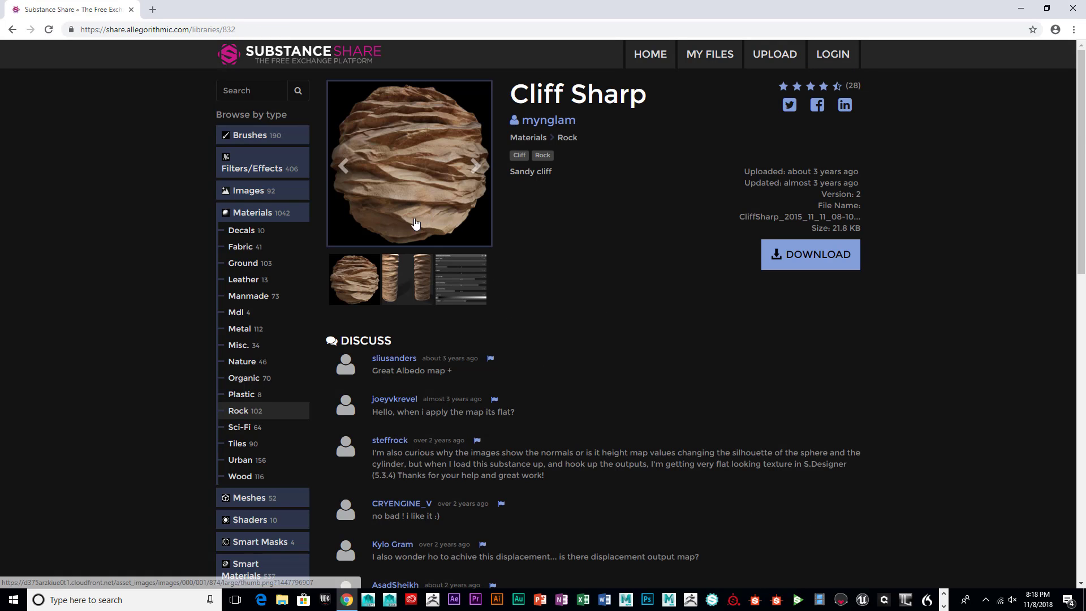
{"action": "mouse_move", "coordinate": [428, 100]}
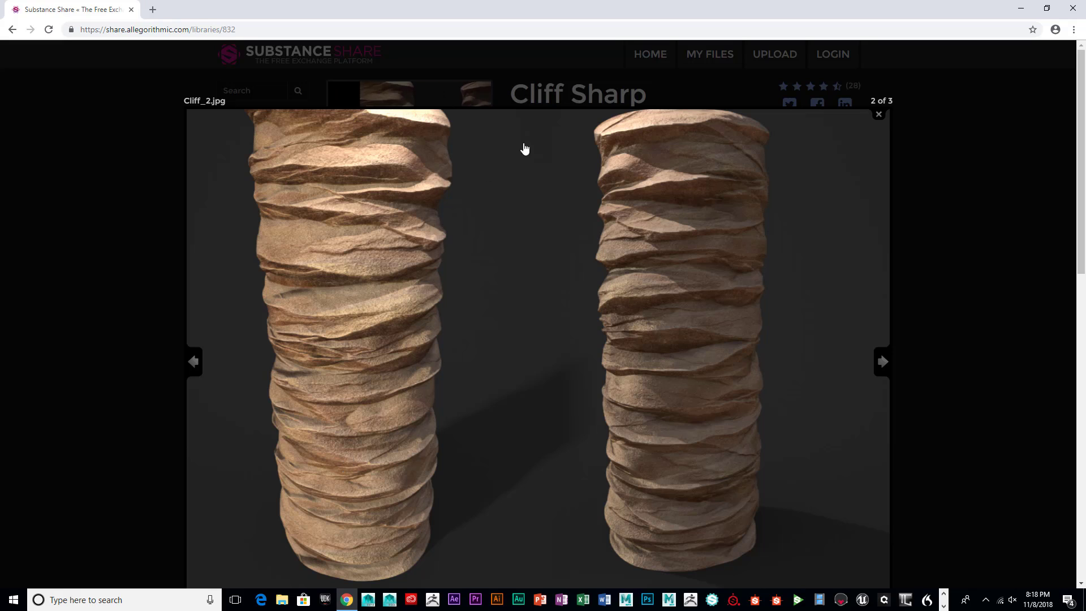
{"action": "left_click", "coordinate": [882, 361]}
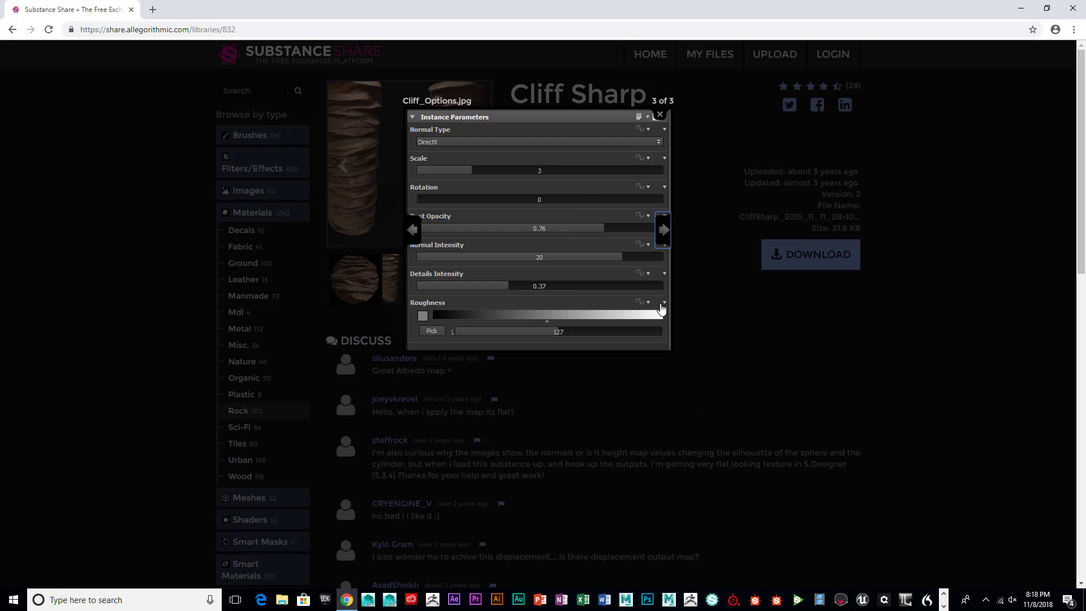
{"action": "mouse_move", "coordinate": [663, 124]}
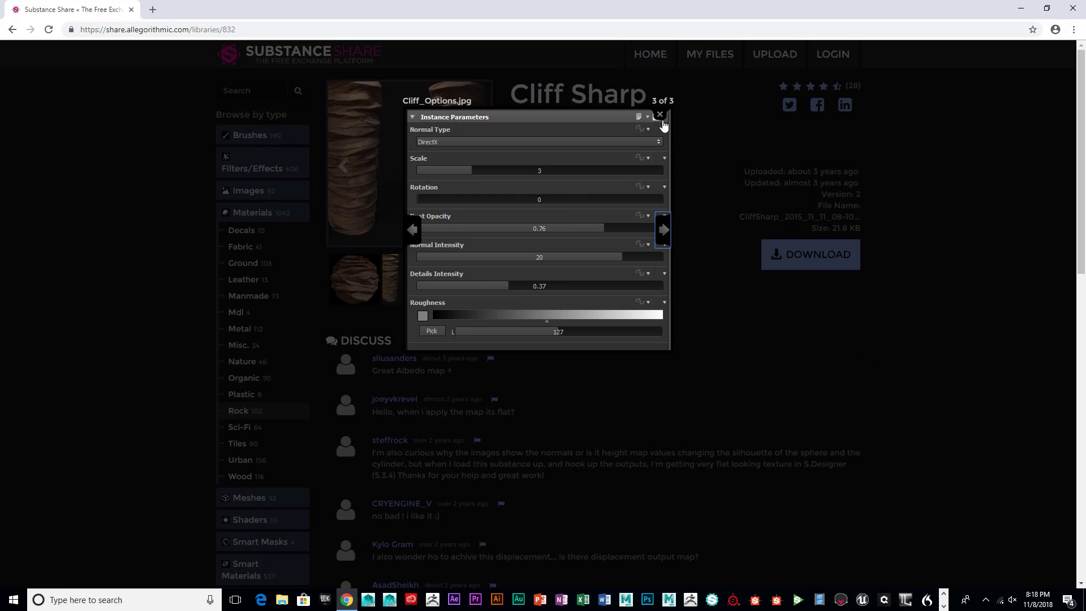
{"action": "left_click", "coordinate": [658, 113]}
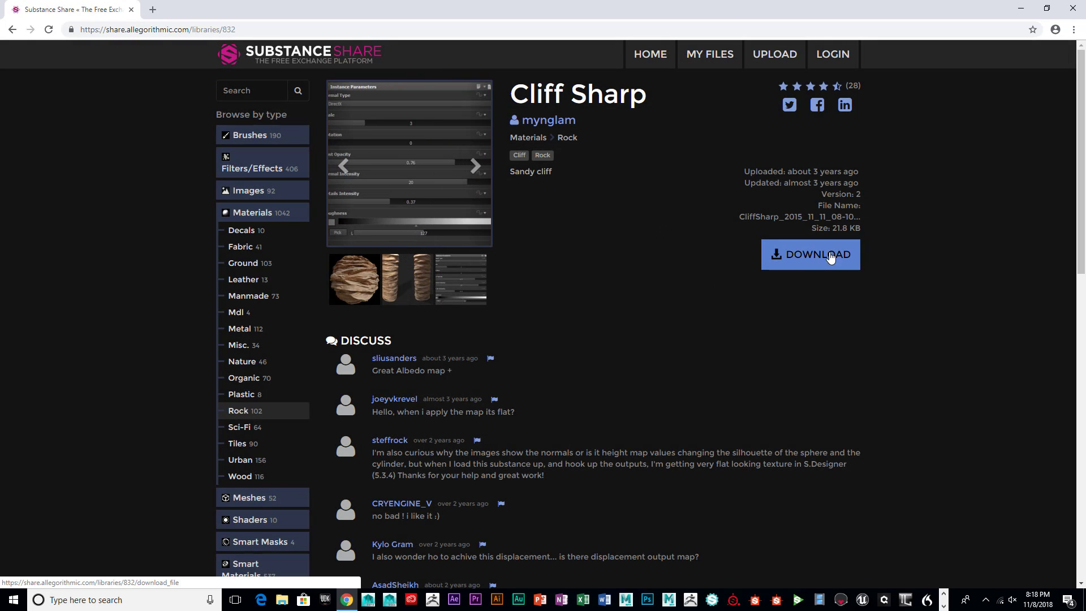
{"action": "mouse_move", "coordinate": [803, 249]}
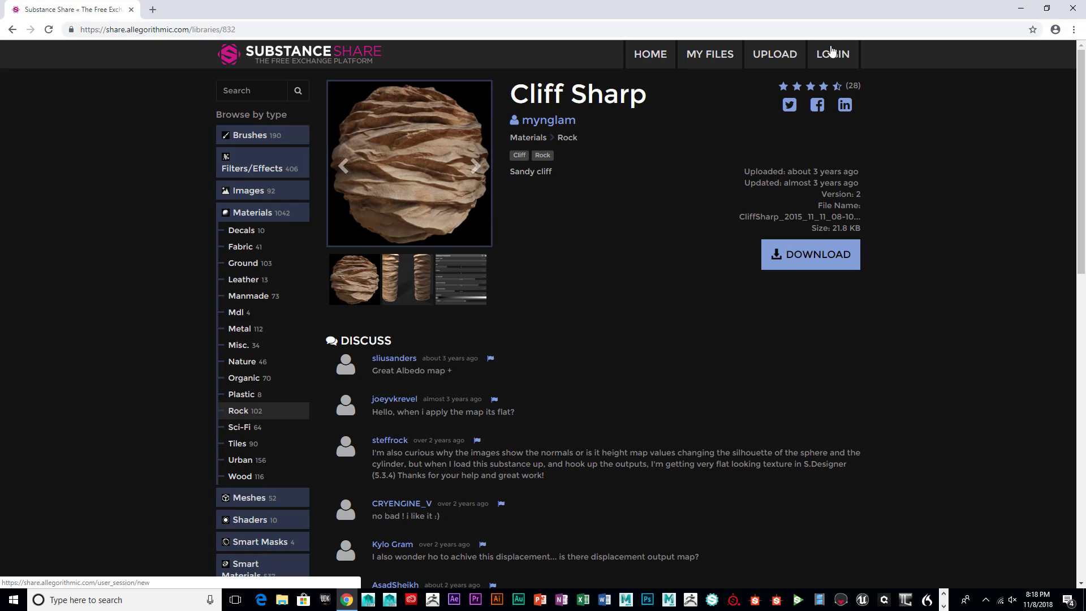
{"action": "mouse_move", "coordinate": [832, 55]}
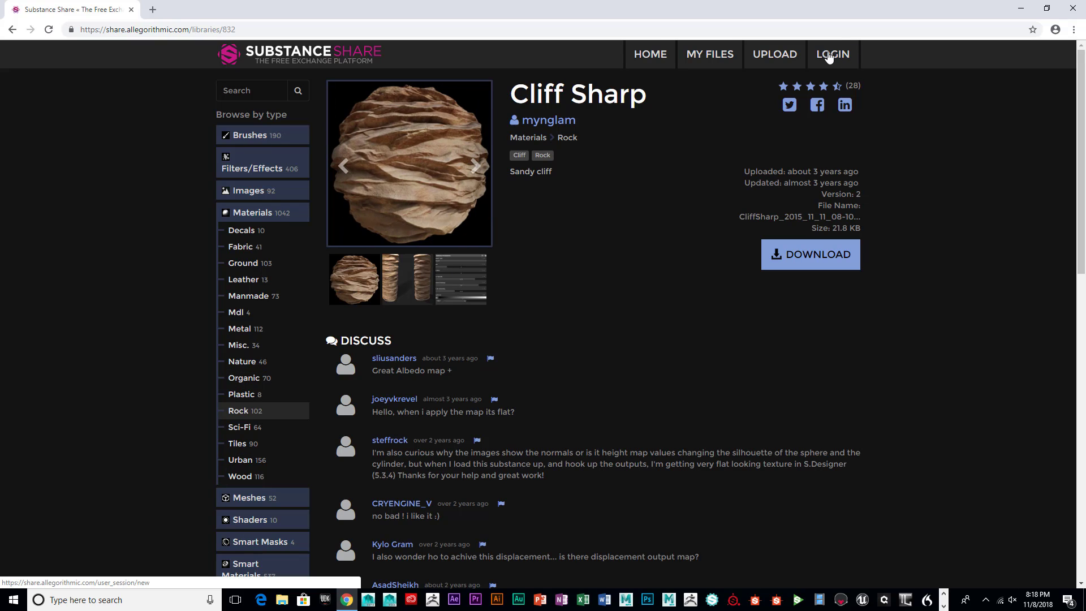
{"action": "left_click", "coordinate": [476, 165]}
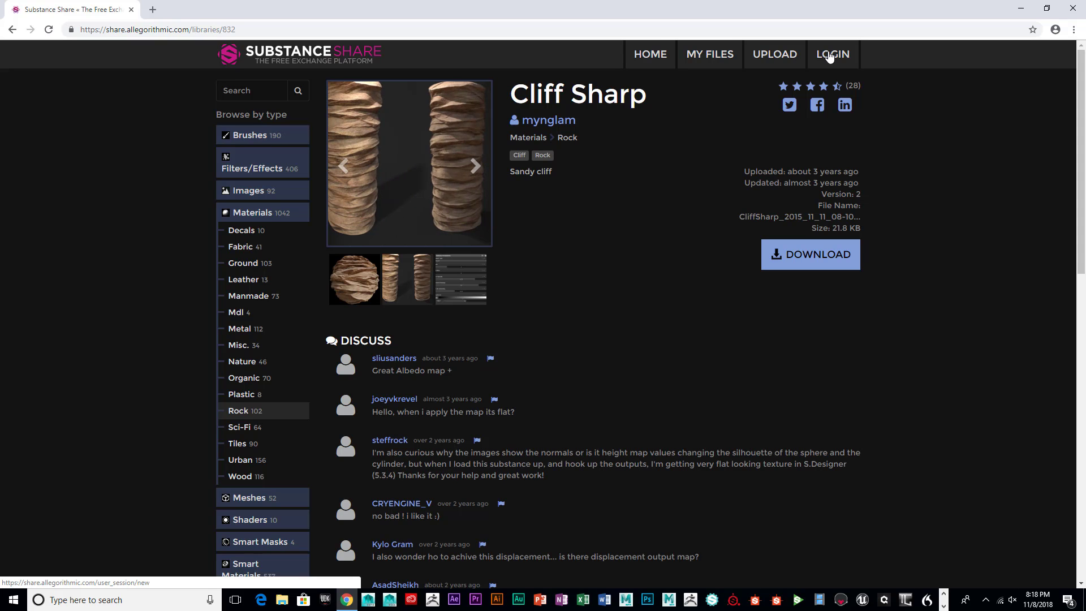
{"action": "mouse_move", "coordinate": [379, 90]}
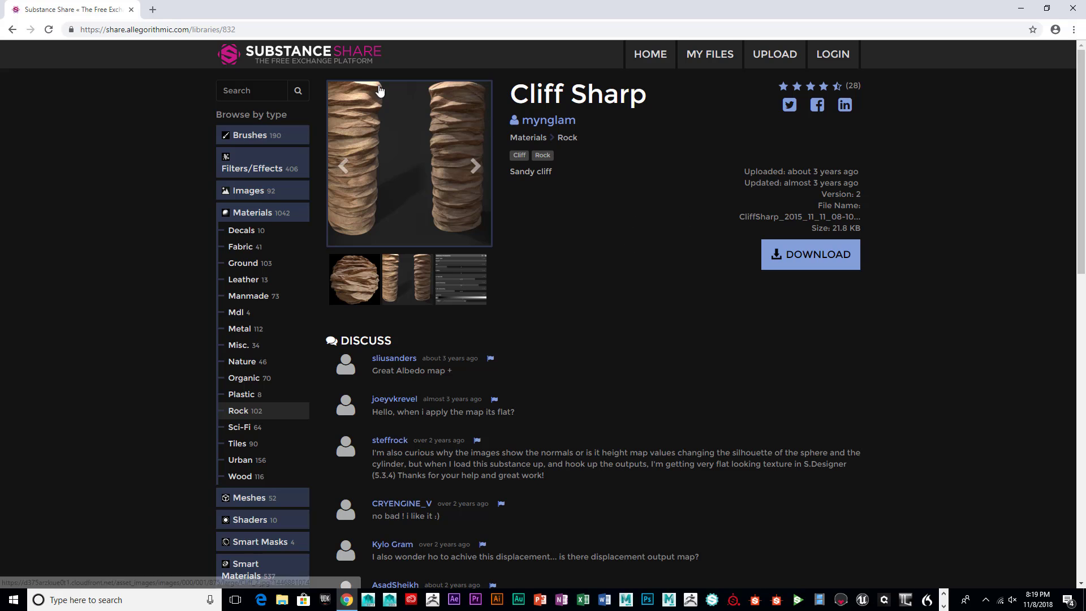
{"action": "mouse_move", "coordinate": [279, 148]}
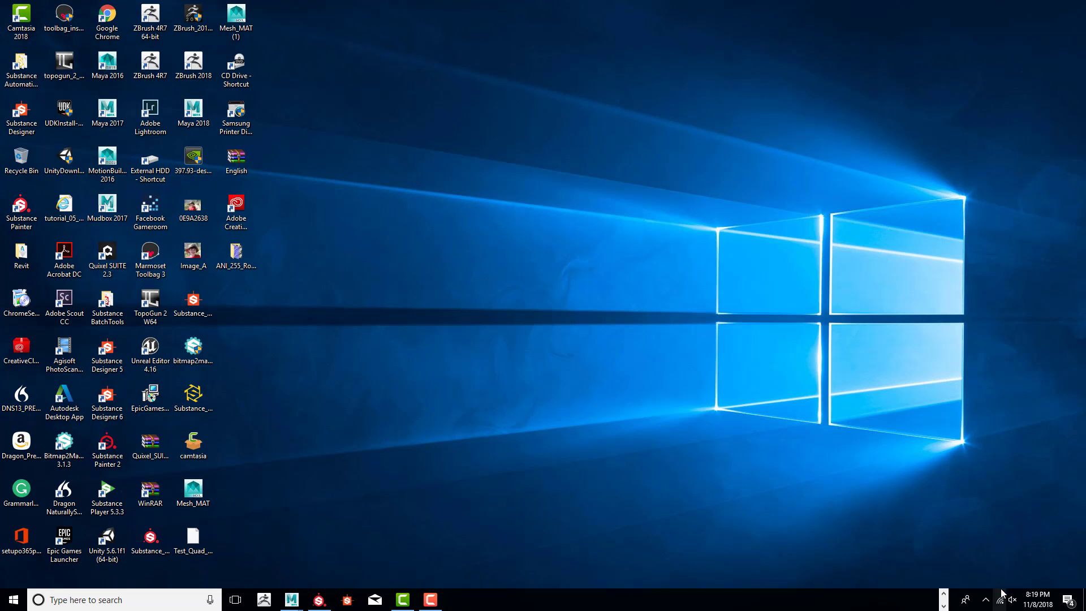
Launch Autodesk Maya 2018 from the taskbar with an empty scene.
{"action": "left_click", "coordinate": [999, 600]}
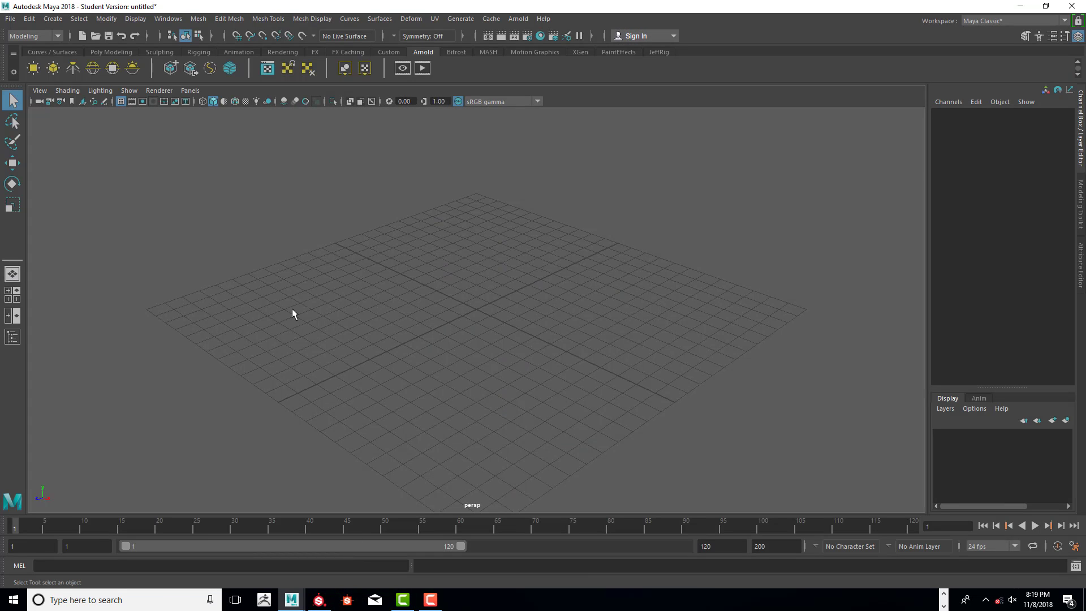
Scale the plane up to about 23.8 and set its width and height subdivisions to 20.
{"action": "left_click_drag", "start_coordinate": [293, 314], "coordinate": [421, 254]}
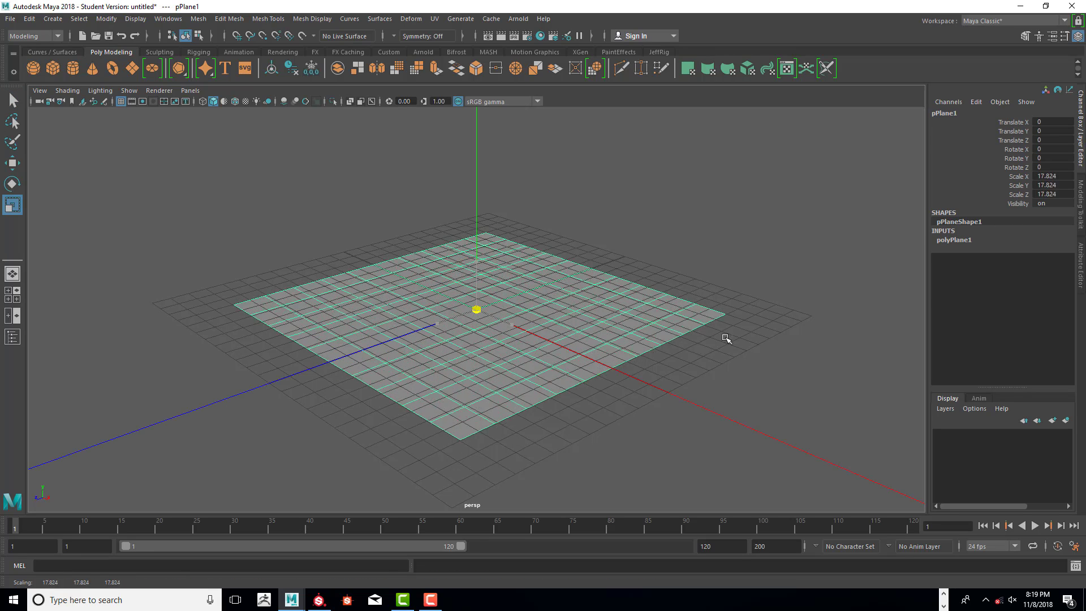
{"action": "left_click_drag", "start_coordinate": [725, 339], "coordinate": [789, 352]}
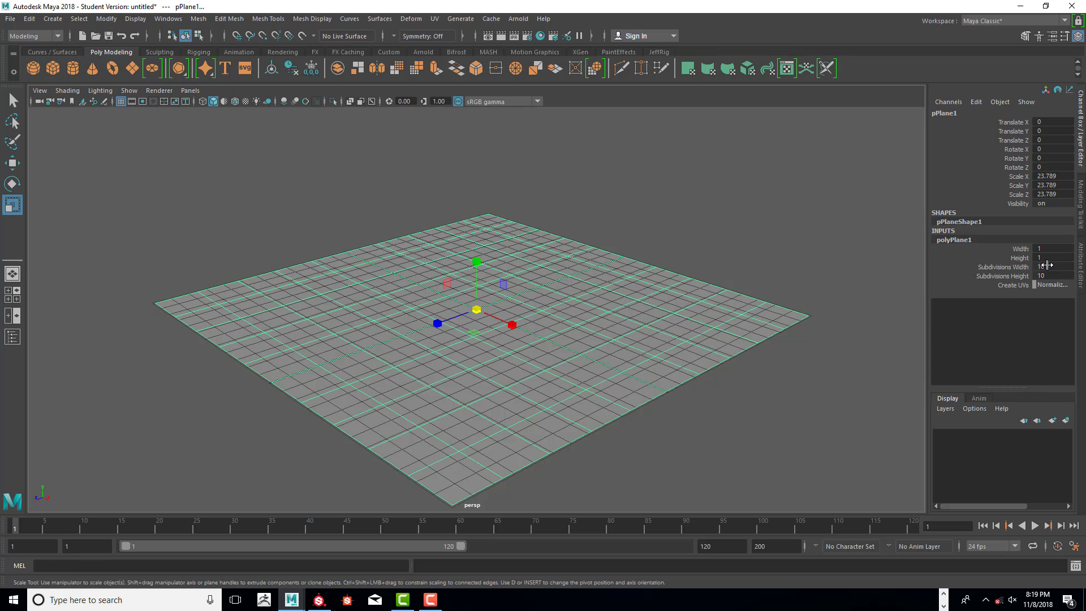
{"action": "left_click", "coordinate": [1053, 276]}
{"action": "type", "text": "20"}
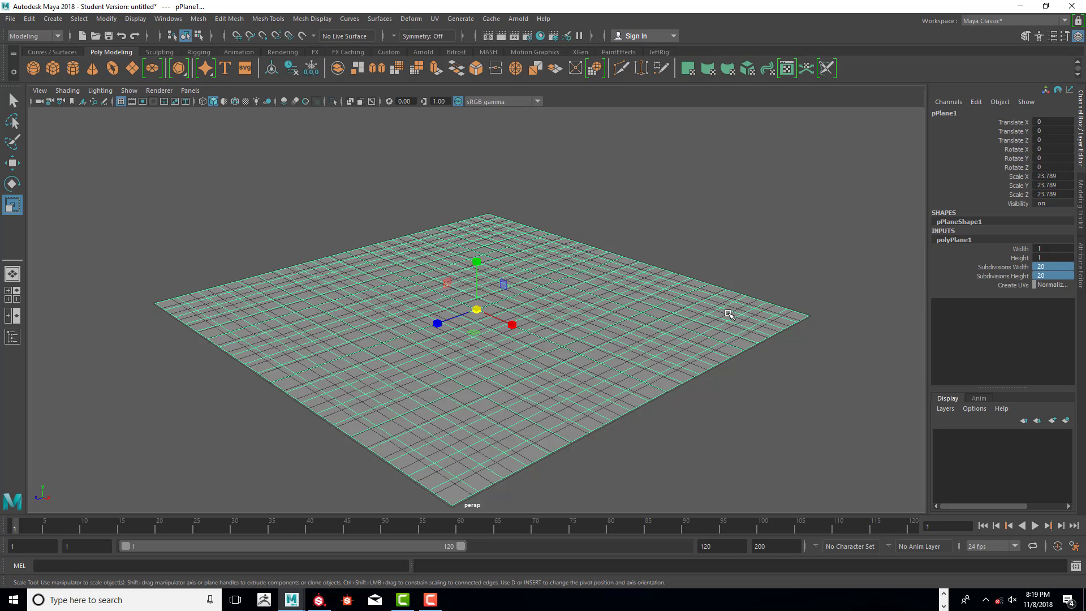
{"action": "mouse_move", "coordinate": [129, 91]}
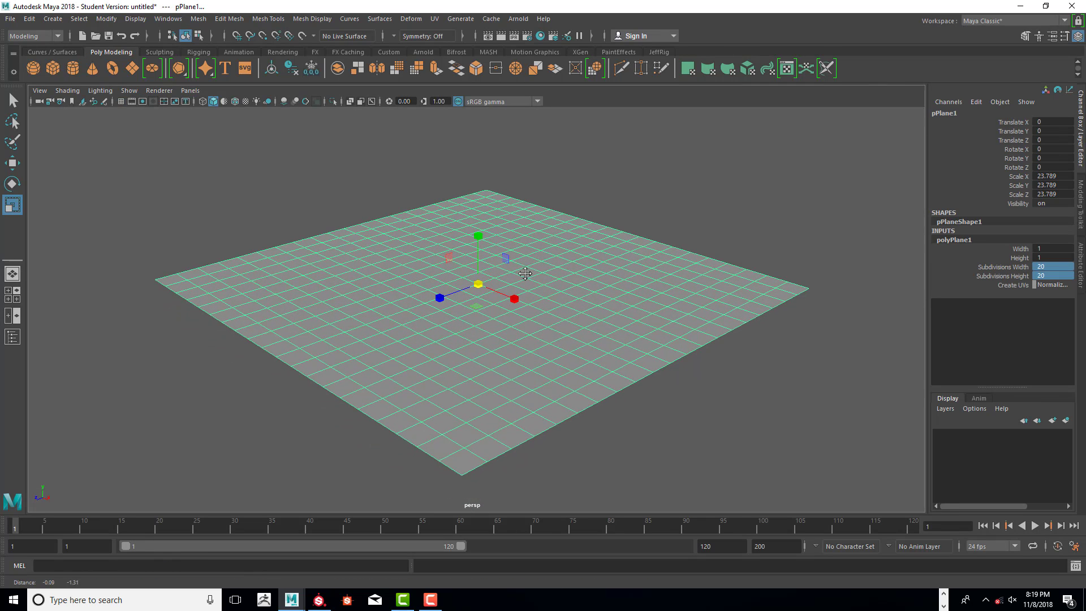
Assign a new aiStandardSurface material to the plane and rename it Rock_TX.
{"action": "right_click", "coordinate": [524, 273]}
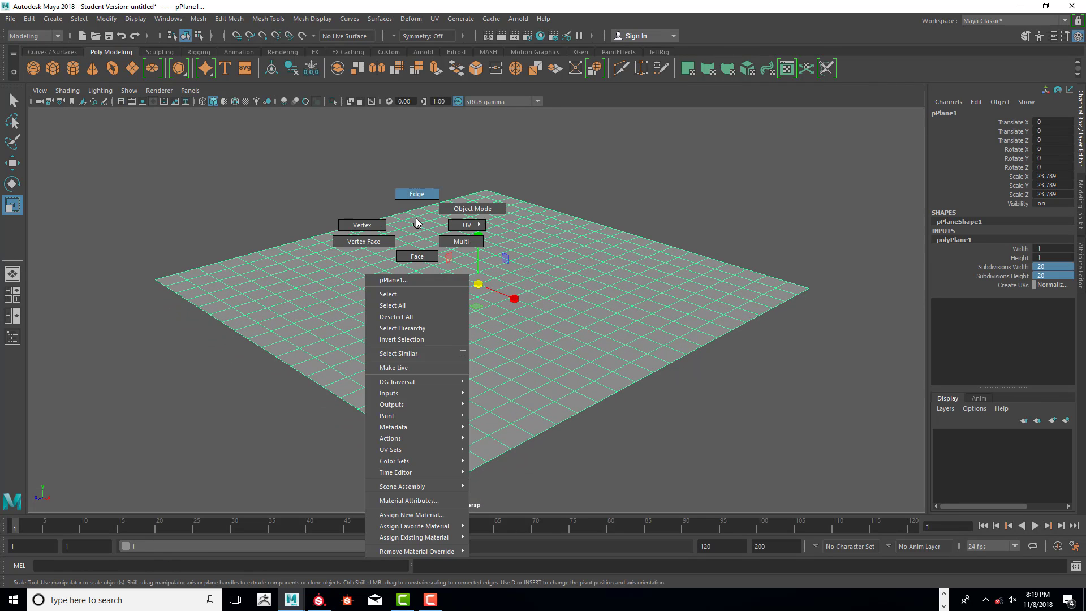
{"action": "mouse_move", "coordinate": [412, 526]}
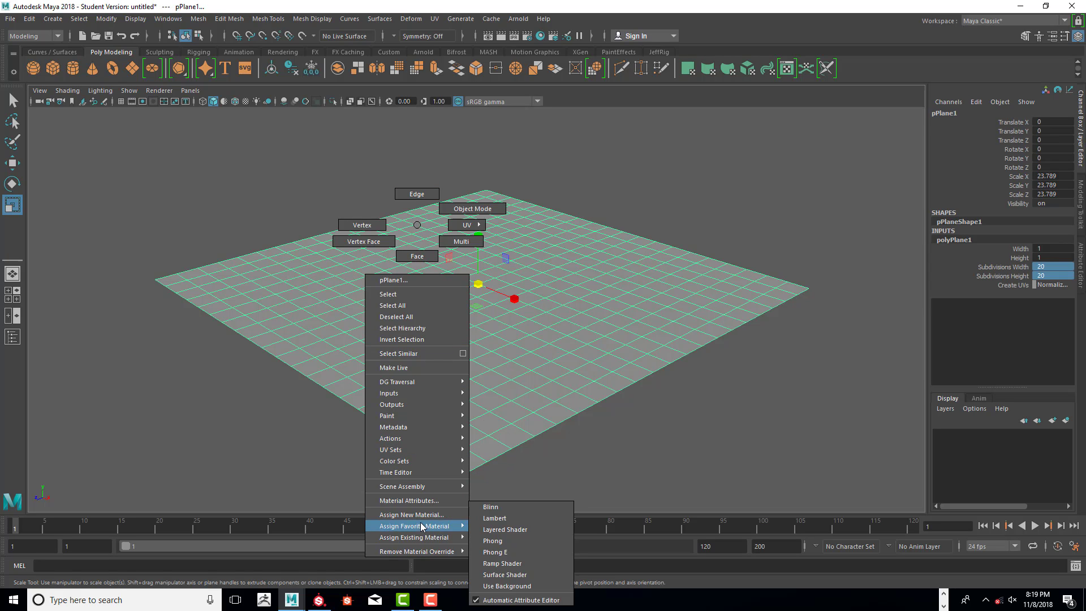
{"action": "left_click", "coordinate": [409, 500]}
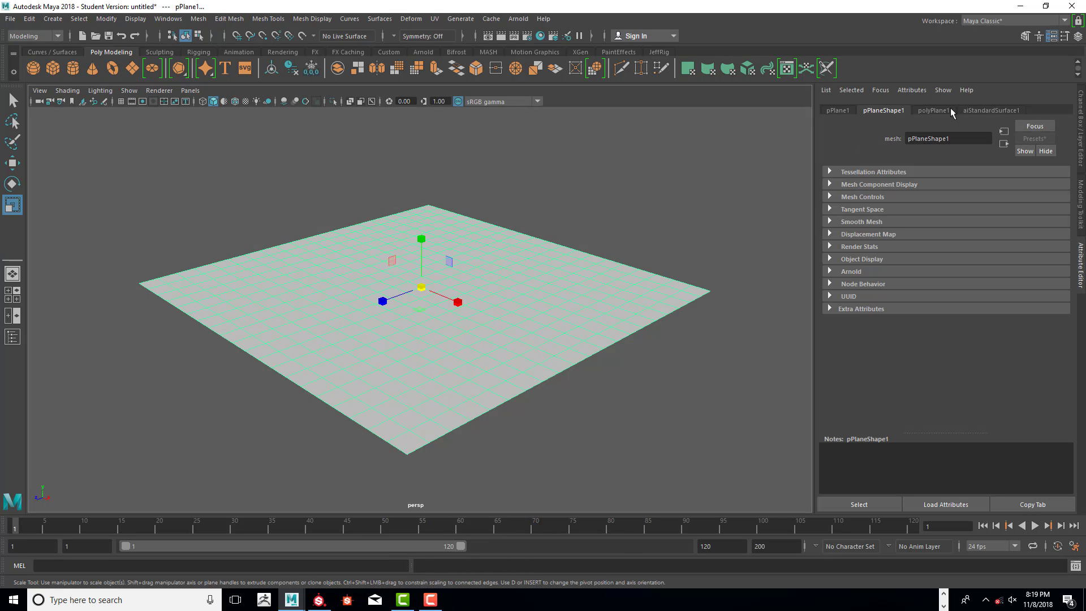
{"action": "left_click", "coordinate": [991, 110]}
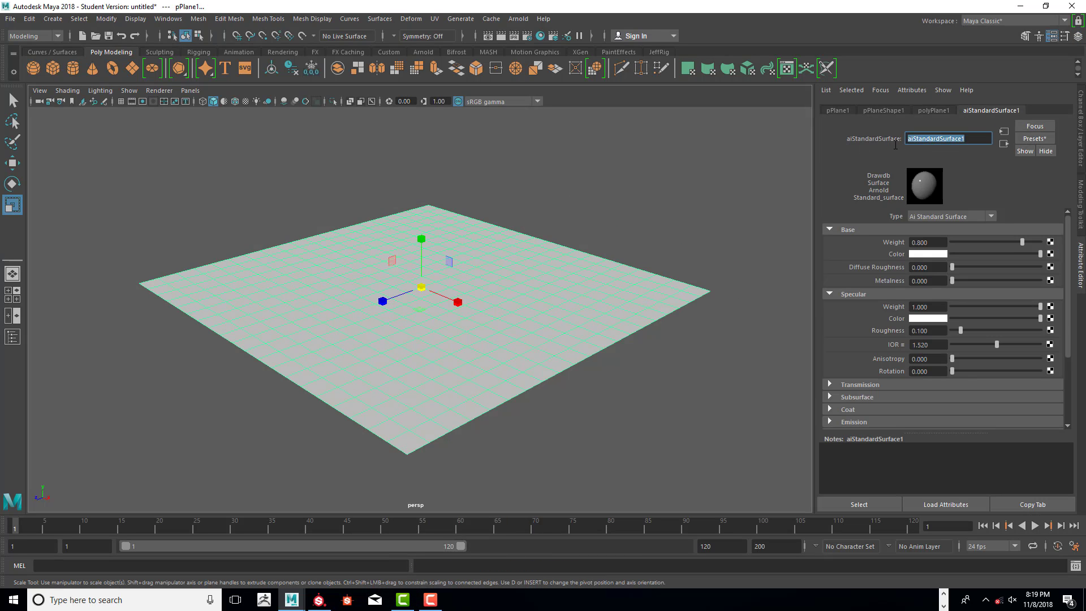
{"action": "type", "text": "Rock_"}
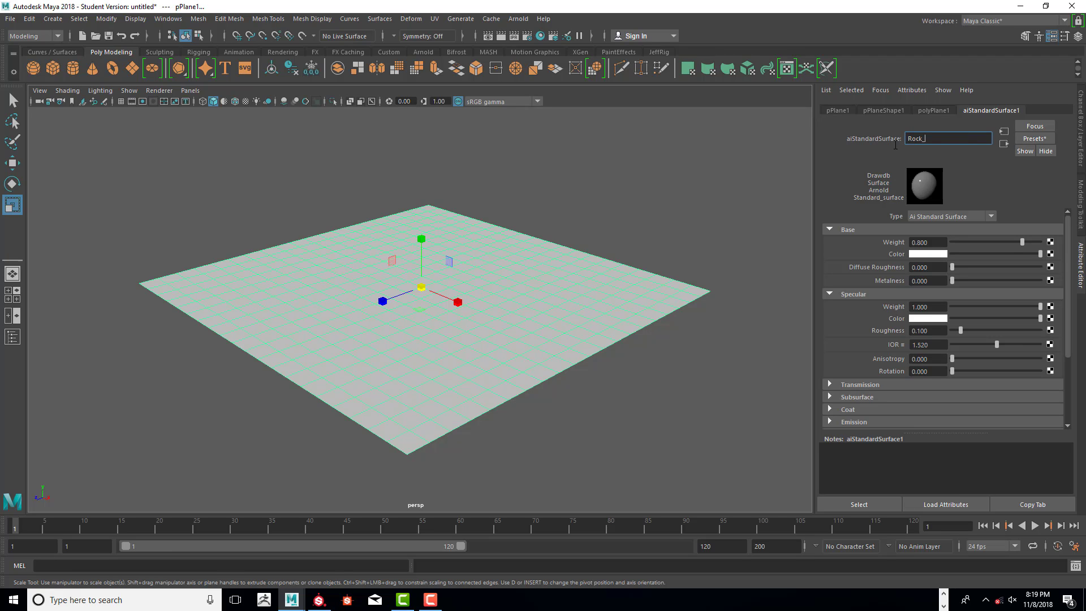
{"action": "key", "text": "enter"}
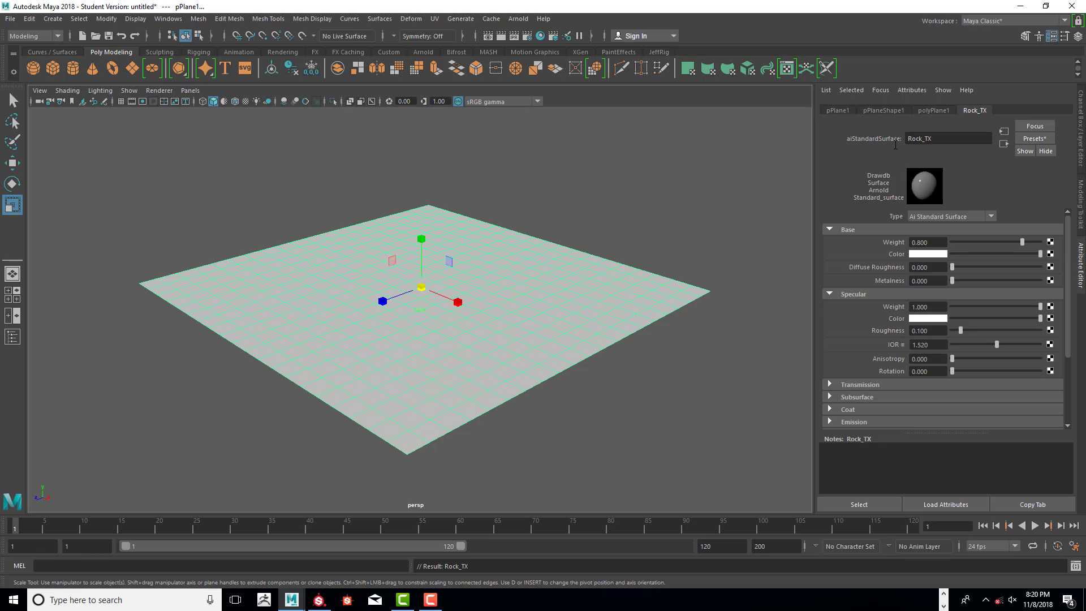
{"action": "mouse_move", "coordinate": [358, 281]}
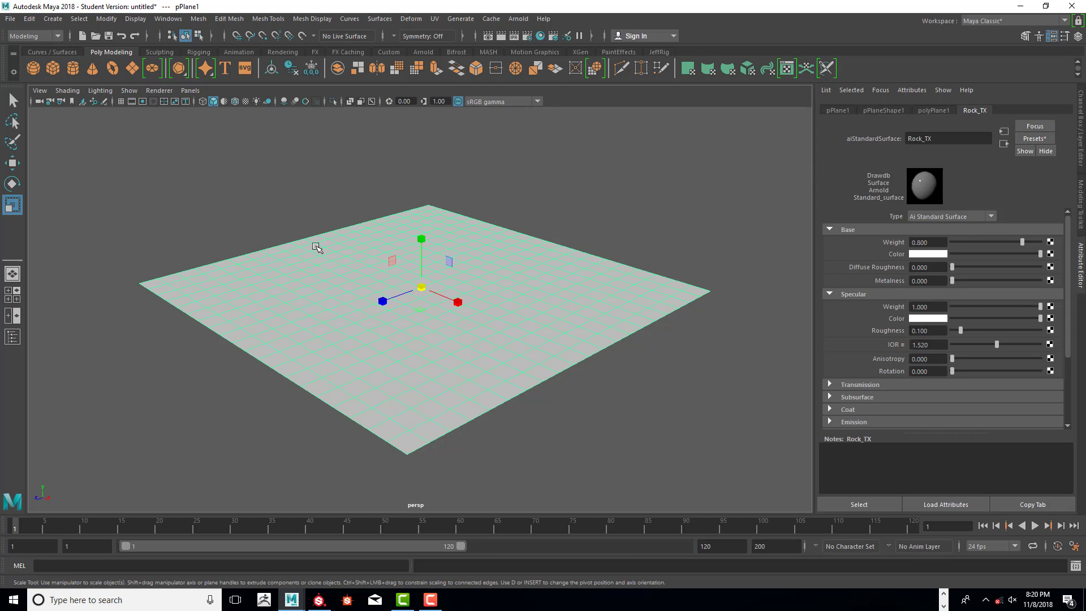
Export the selected plane to the desktop as OBJ file Rock_TX_Disp_01.
{"action": "left_click", "coordinate": [10, 18]}
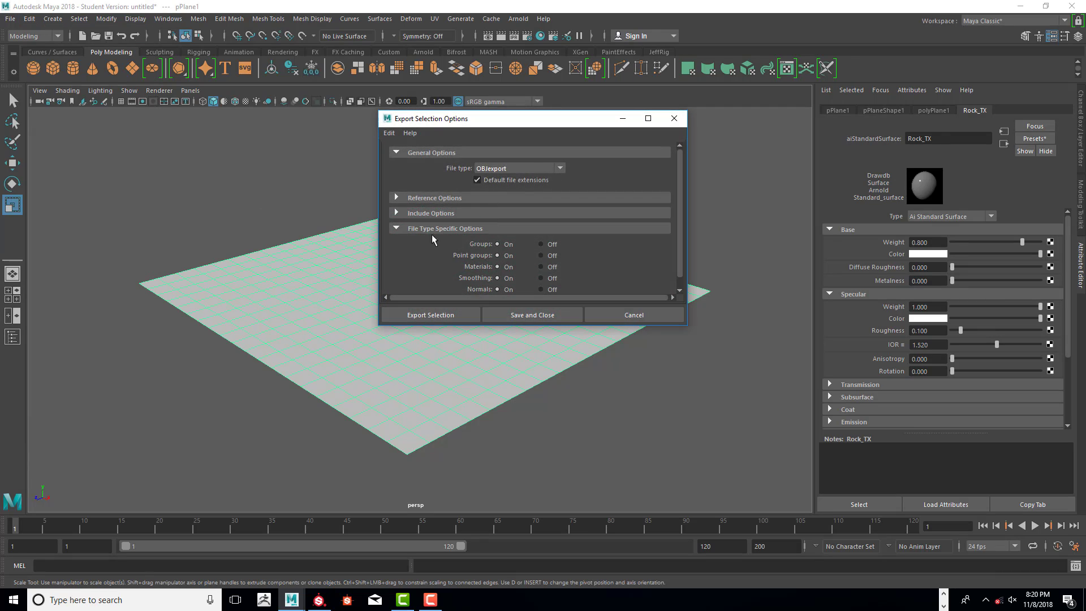
{"action": "mouse_move", "coordinate": [448, 310]}
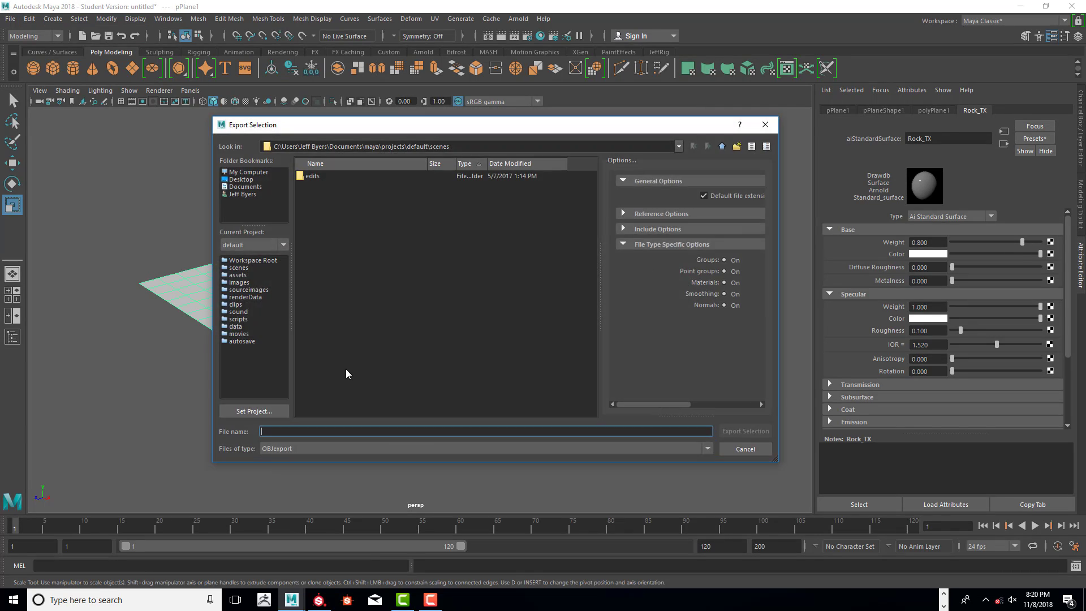
{"action": "left_click", "coordinate": [242, 178]}
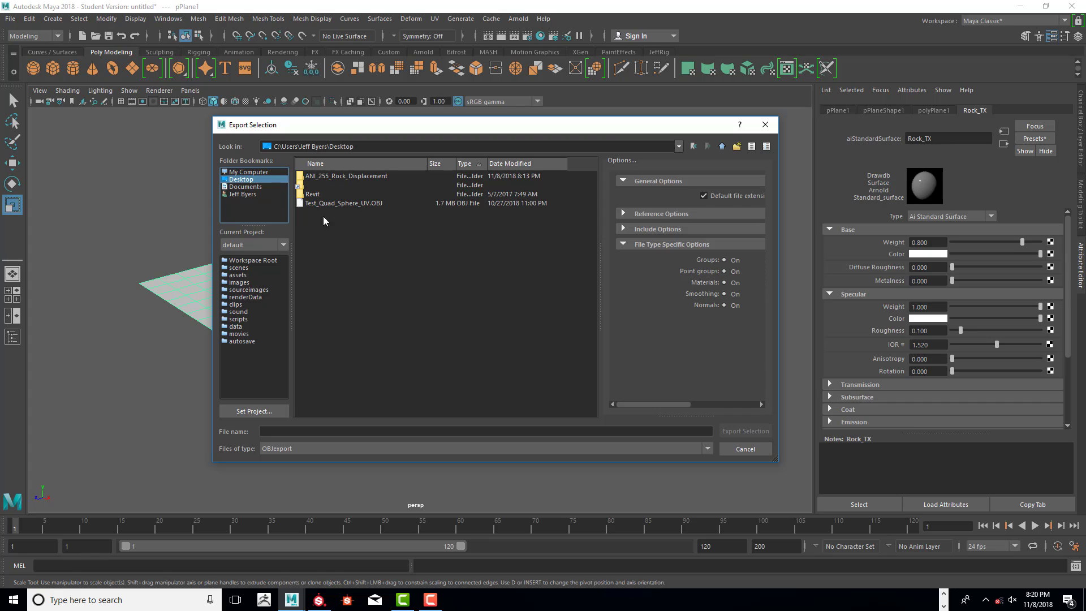
{"action": "mouse_move", "coordinate": [353, 171]}
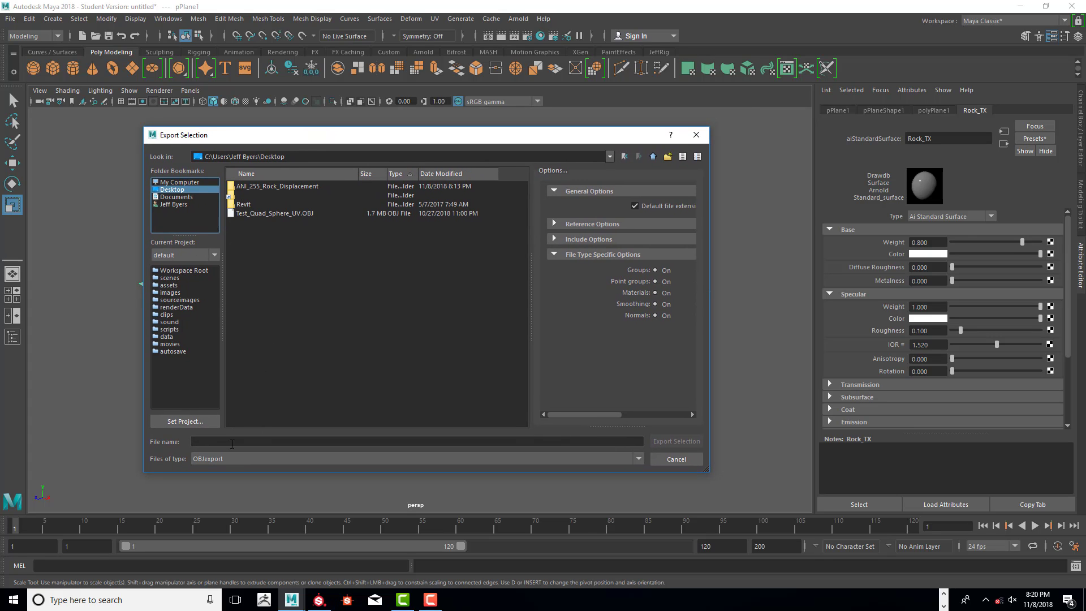
{"action": "left_click", "coordinate": [415, 442]}
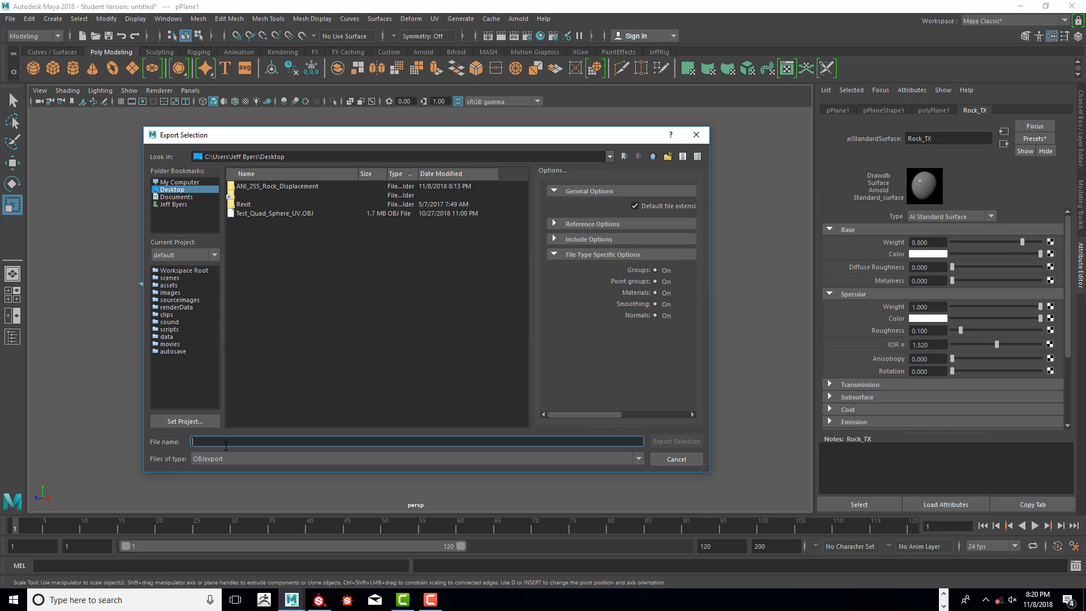
{"action": "type", "text": "Rock_TX_D"}
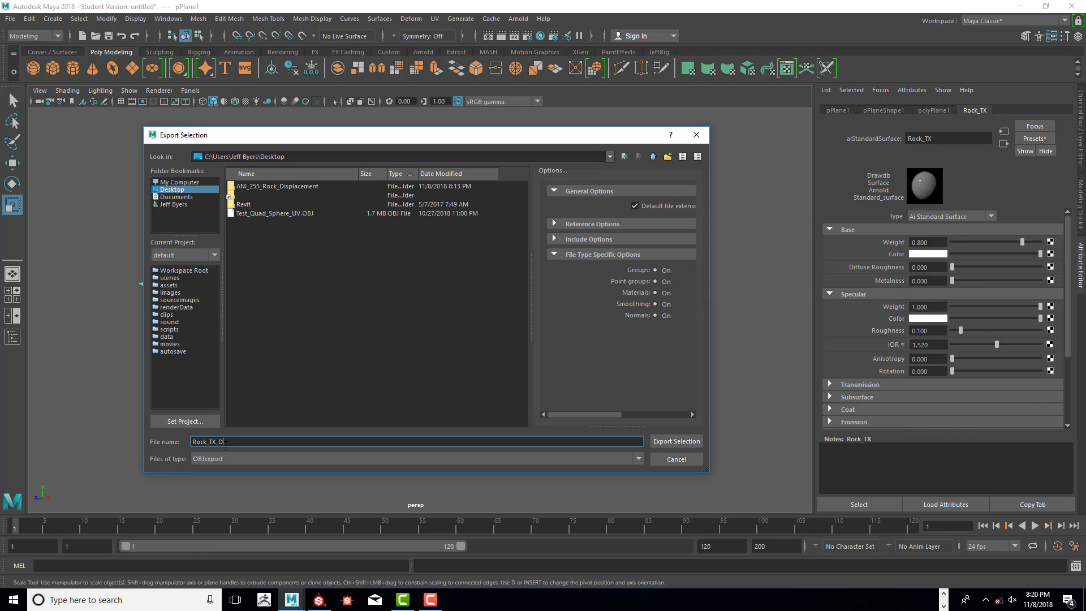
{"action": "type", "text": "i:p"}
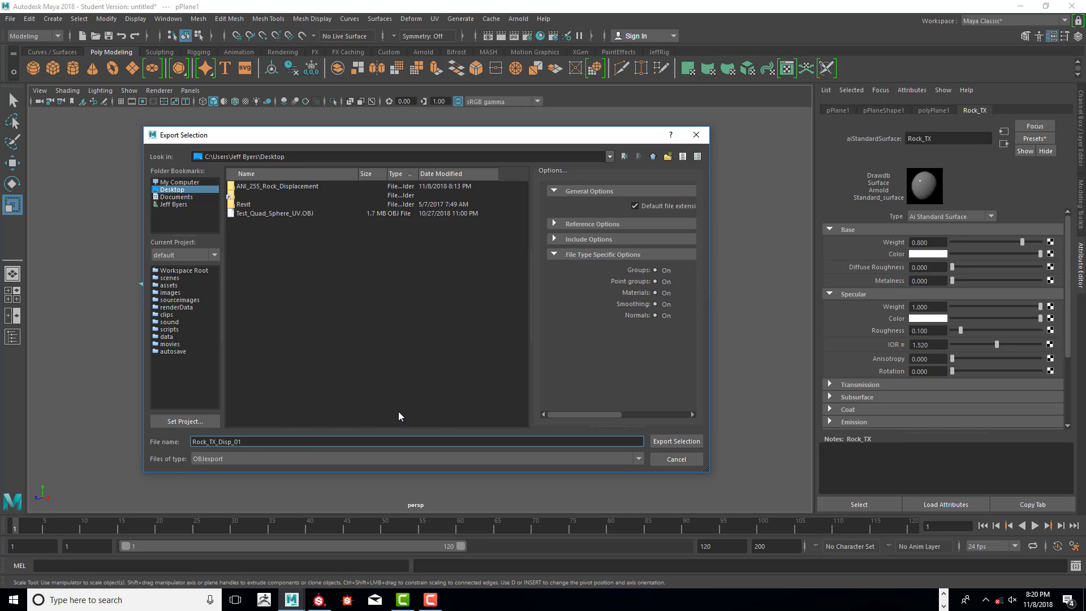
{"action": "left_click", "coordinate": [675, 442]}
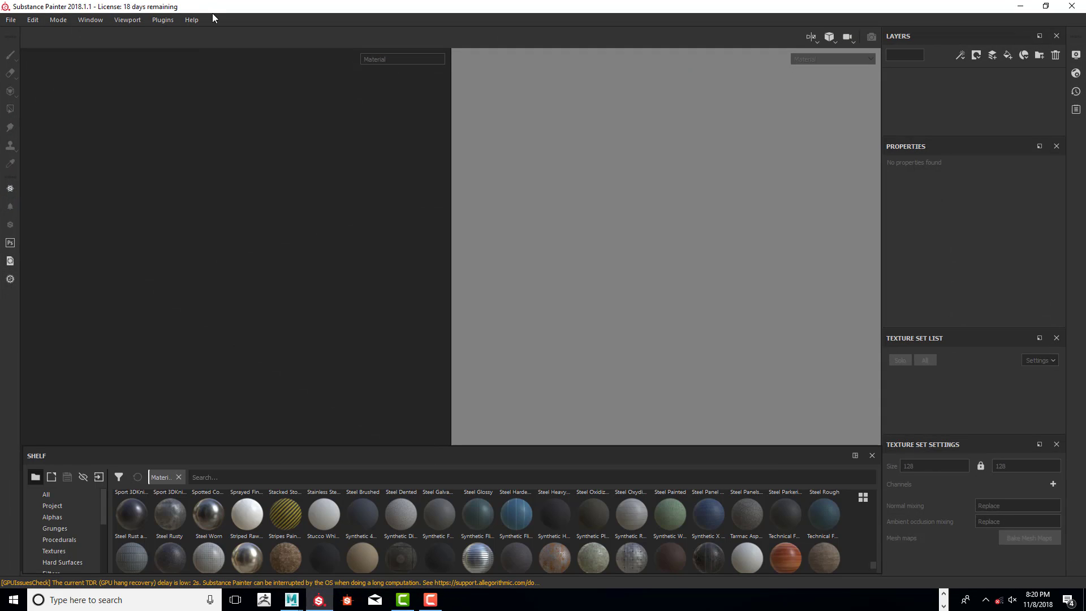
Start a new PBR Metallic Roughness project with the Rock_TX_Disp_01 mesh from the desktop.
{"action": "left_click", "coordinate": [11, 20]}
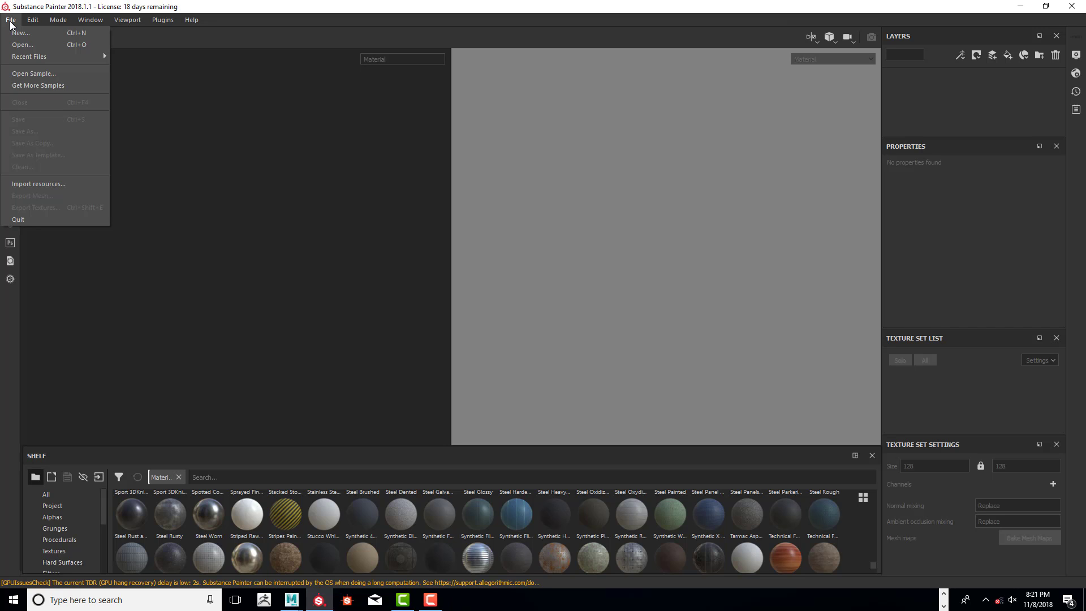
{"action": "mouse_move", "coordinate": [20, 32]}
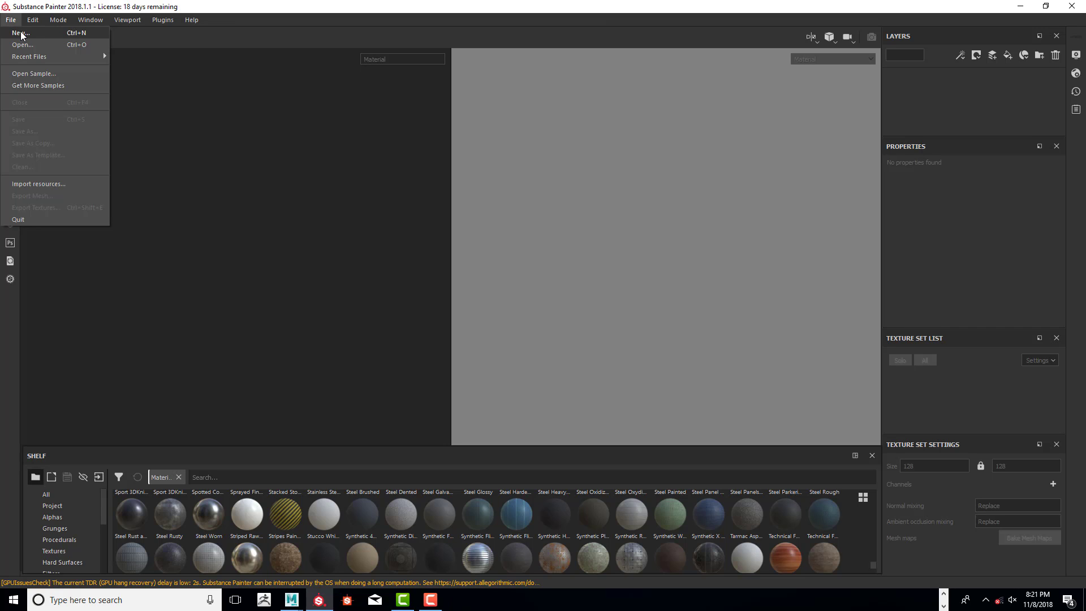
{"action": "left_click", "coordinate": [20, 33]}
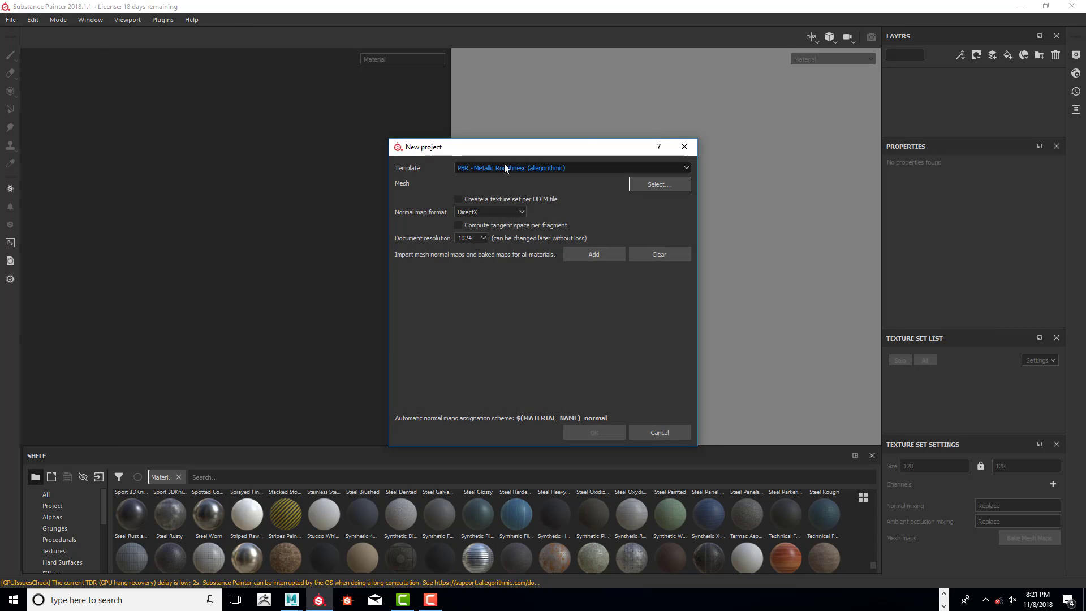
{"action": "left_click", "coordinate": [570, 167]}
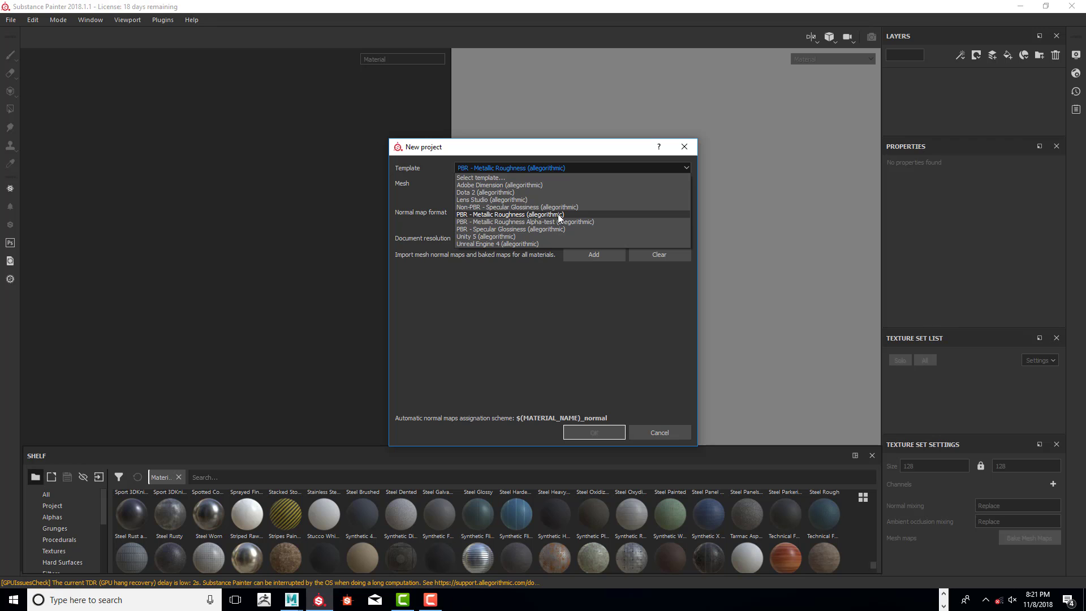
{"action": "left_click", "coordinate": [510, 214]}
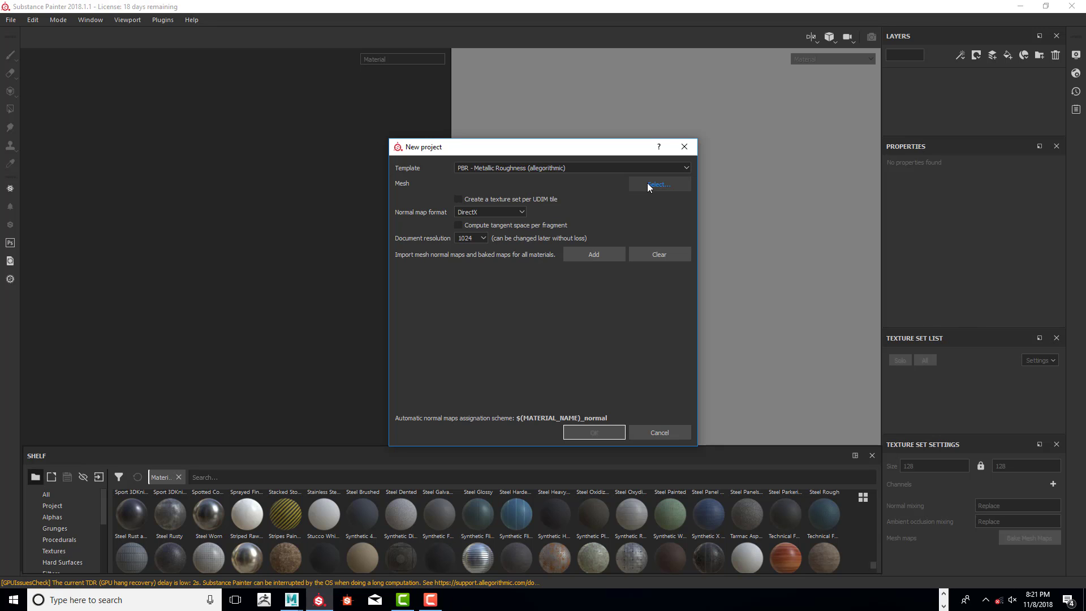
{"action": "left_click", "coordinate": [658, 184]}
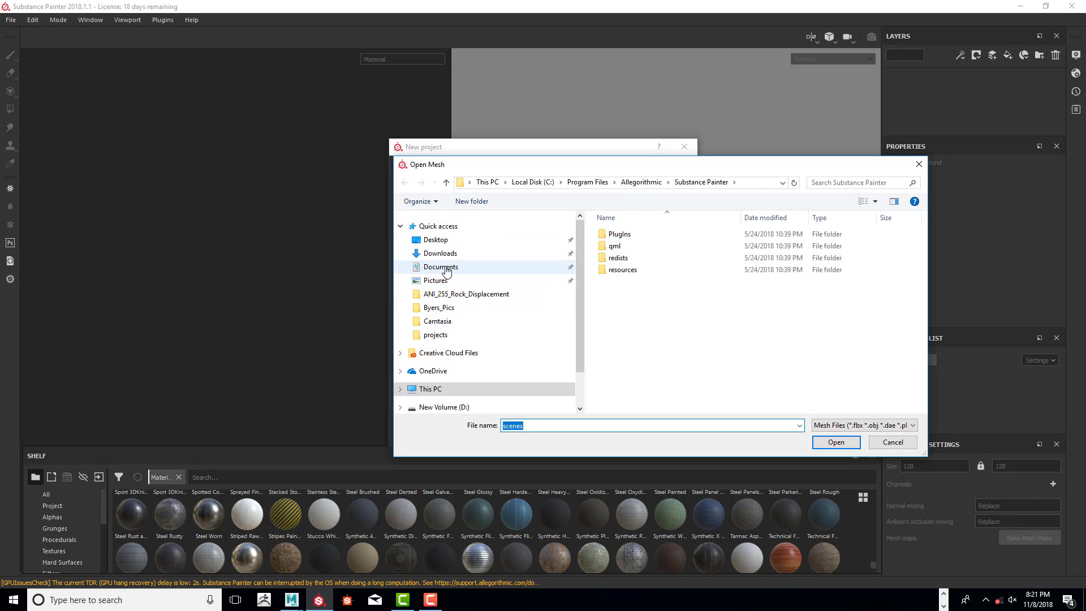
{"action": "left_click", "coordinate": [436, 239]}
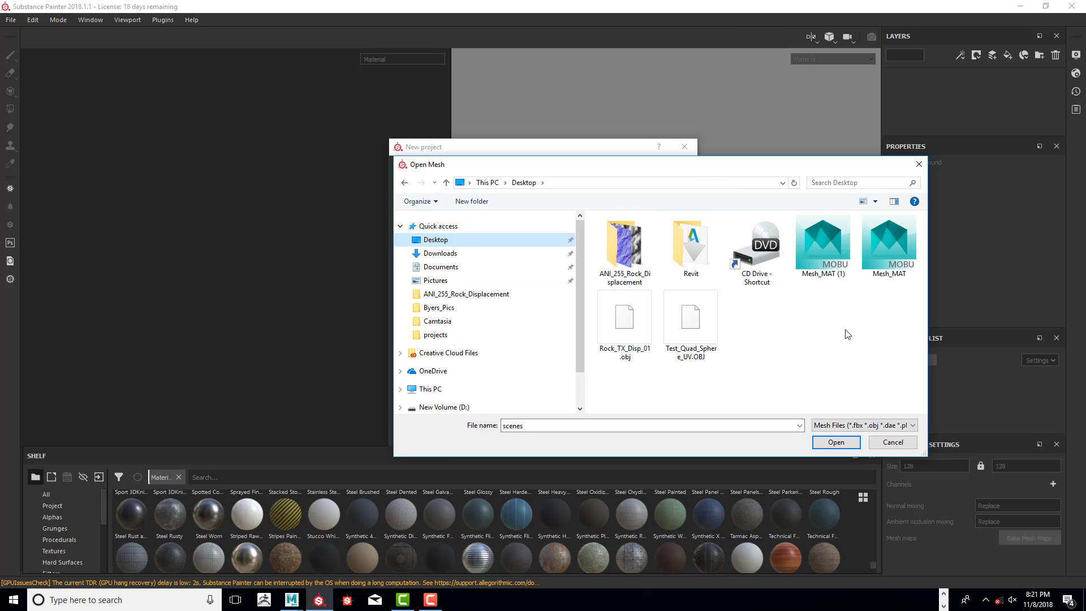
{"action": "left_click", "coordinate": [624, 322]}
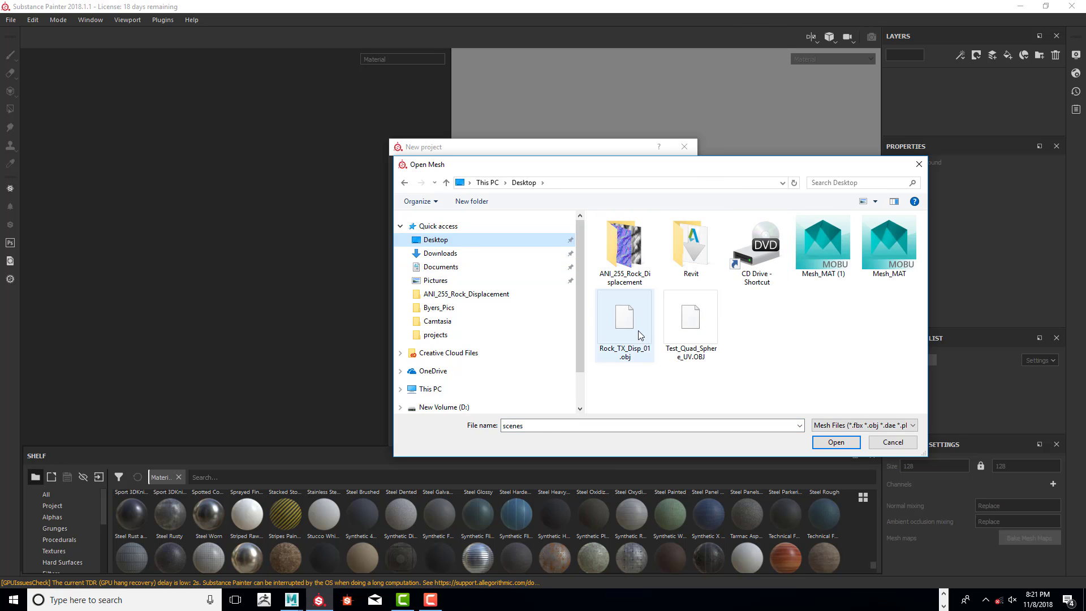
{"action": "left_click", "coordinate": [624, 319]}
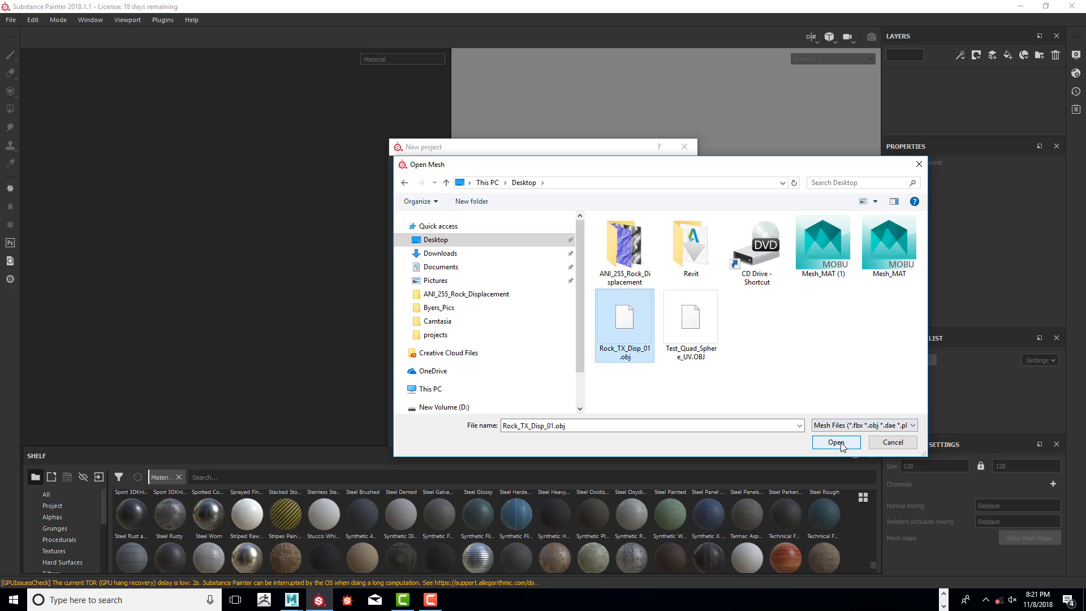
Disable per-UDIM texture sets, set document resolution to 4096 and create the project.
{"action": "left_click", "coordinate": [835, 442]}
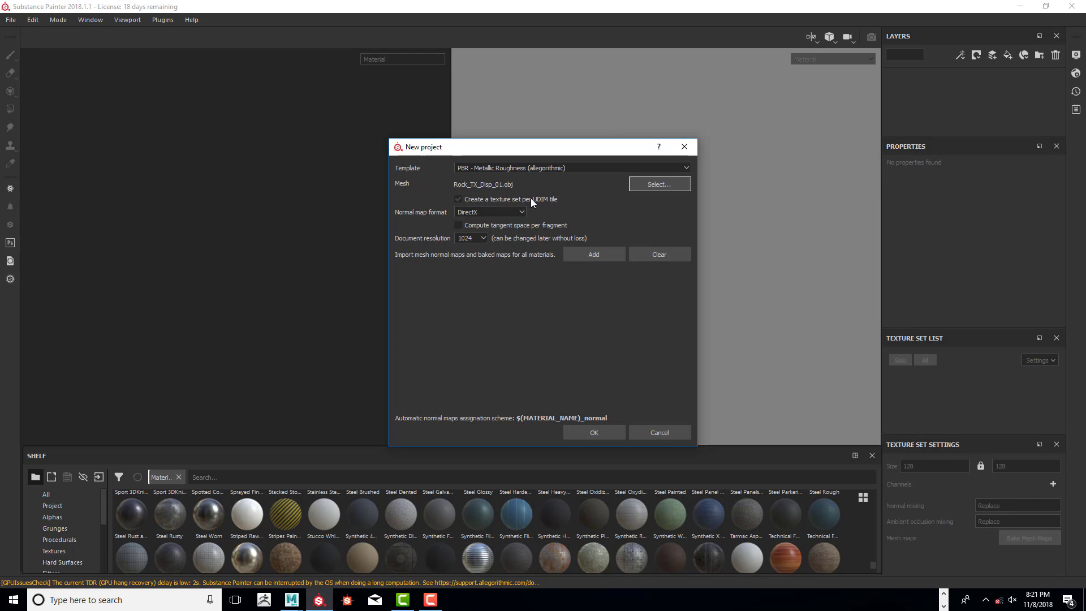
{"action": "left_click", "coordinate": [458, 200]}
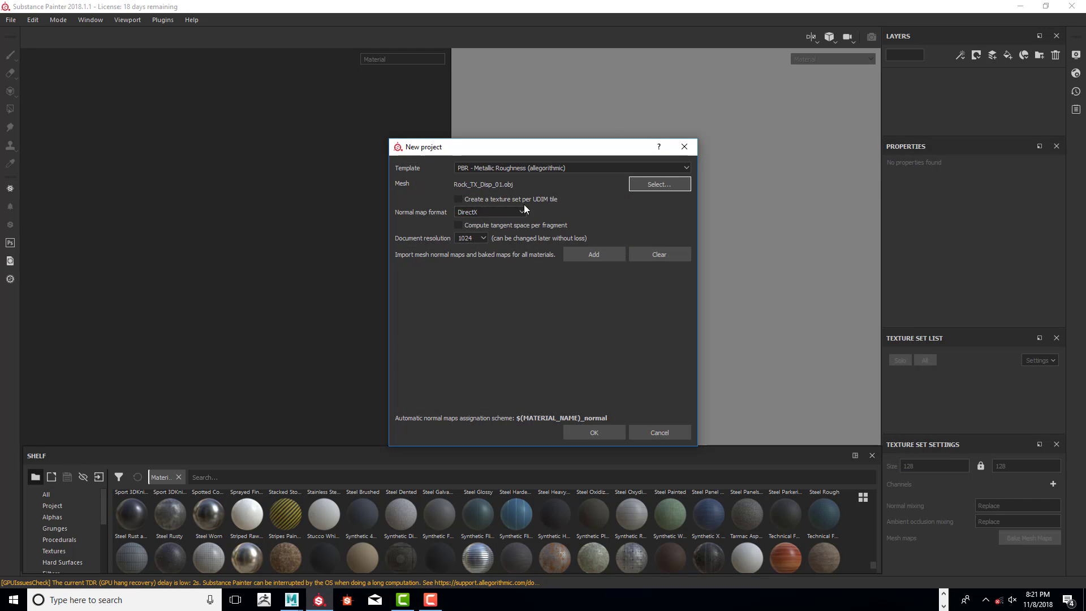
{"action": "left_click", "coordinate": [471, 238]}
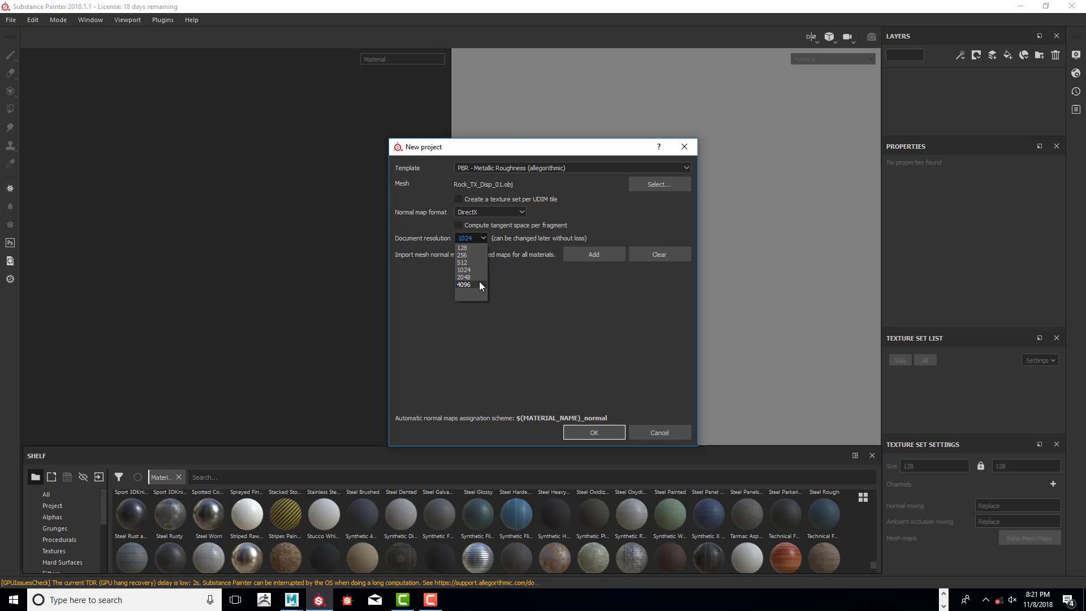
{"action": "left_click", "coordinate": [464, 286]}
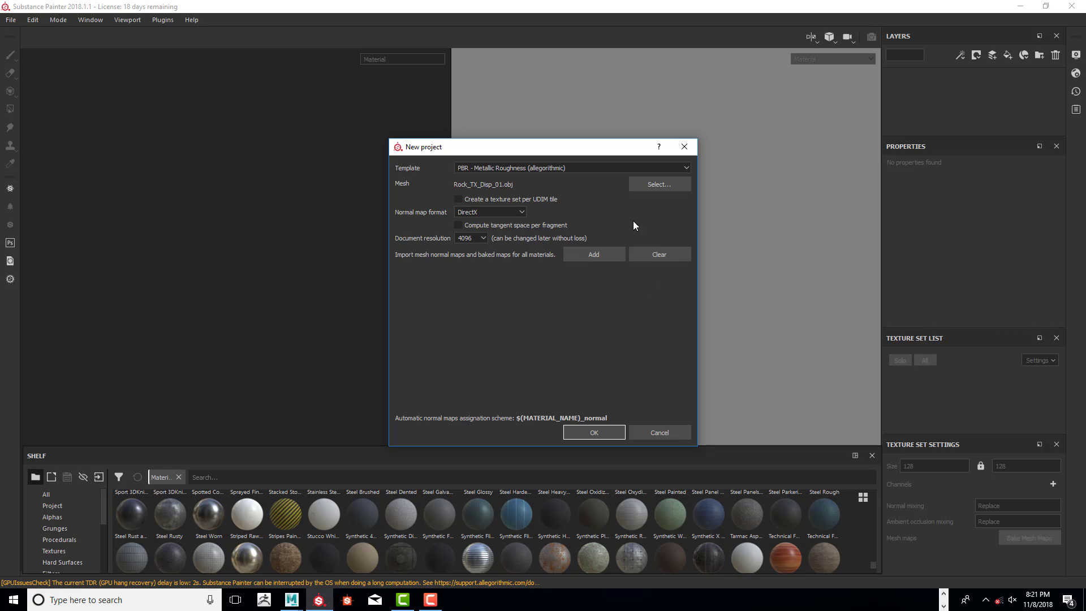
{"action": "mouse_move", "coordinate": [594, 433]}
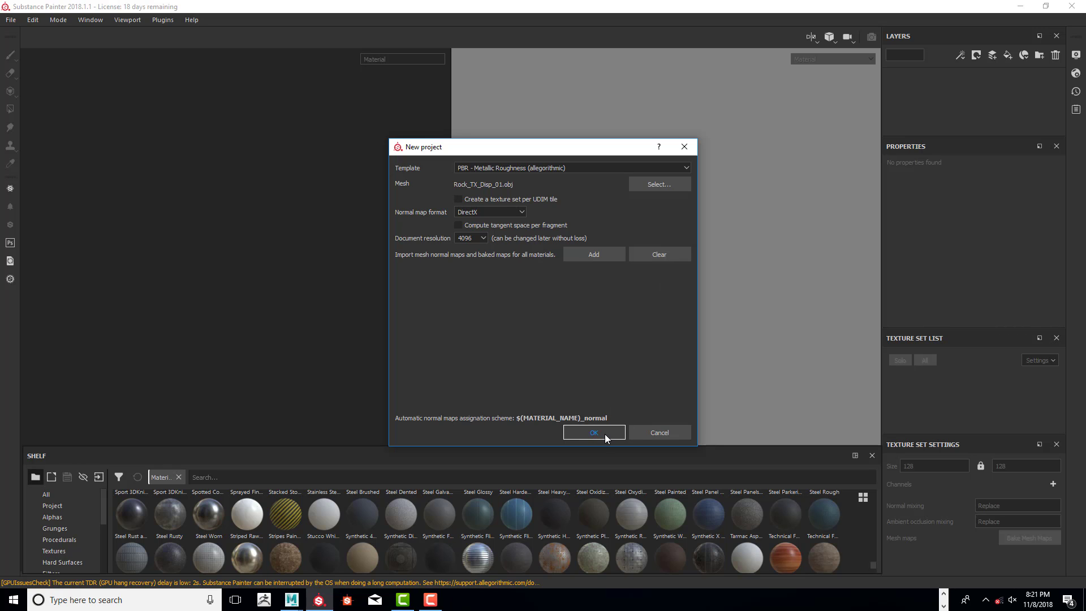
{"action": "left_click", "coordinate": [592, 432]}
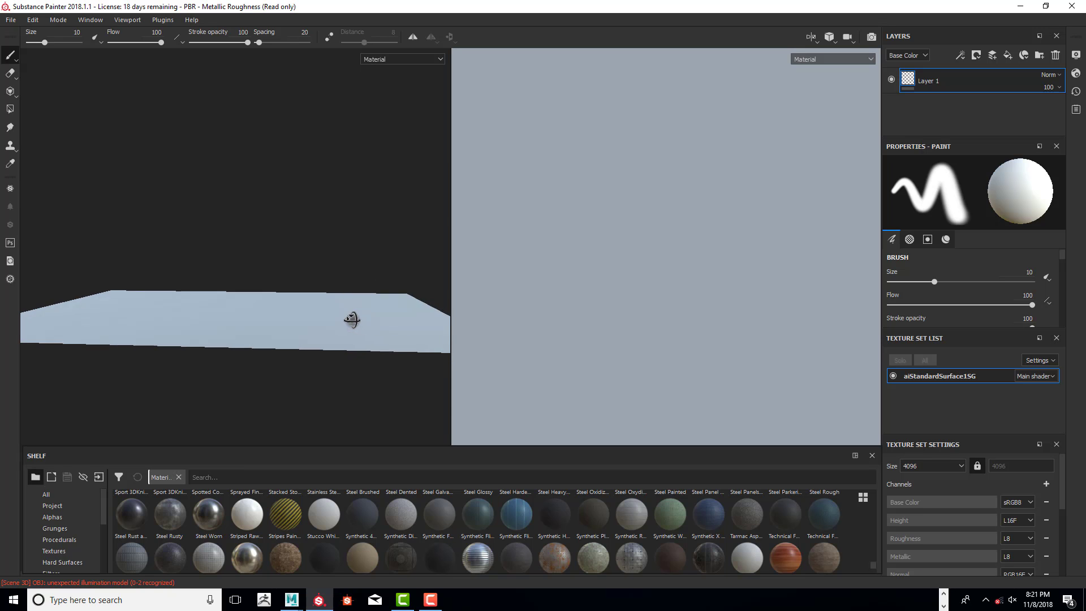
Orbit to view the plane from above and bring up the Import resources dialog.
{"action": "left_click_drag", "start_coordinate": [353, 319], "coordinate": [325, 200]}
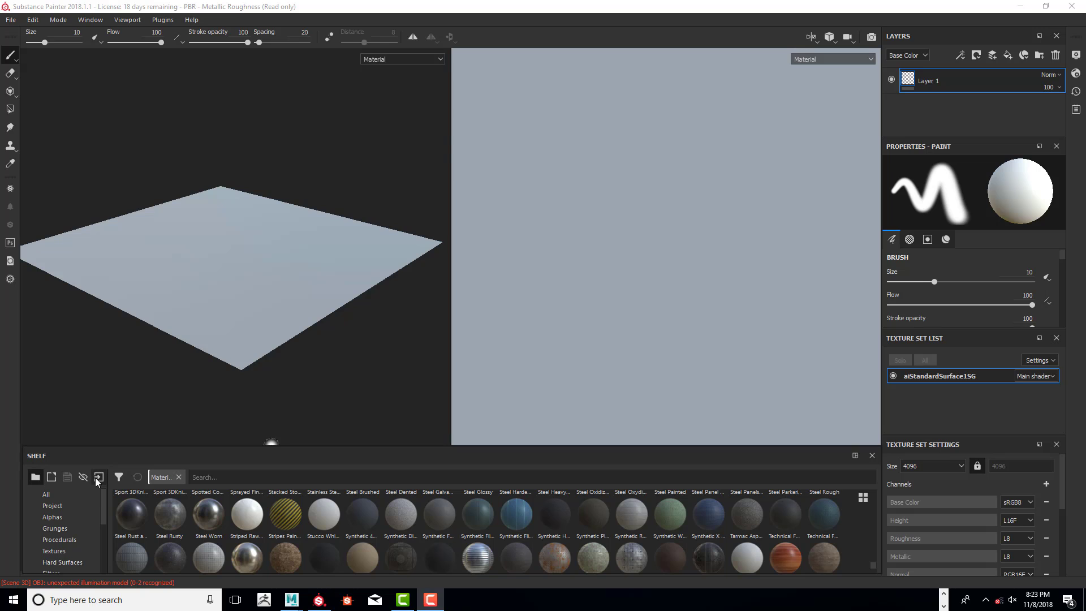
{"action": "left_click", "coordinate": [98, 477]}
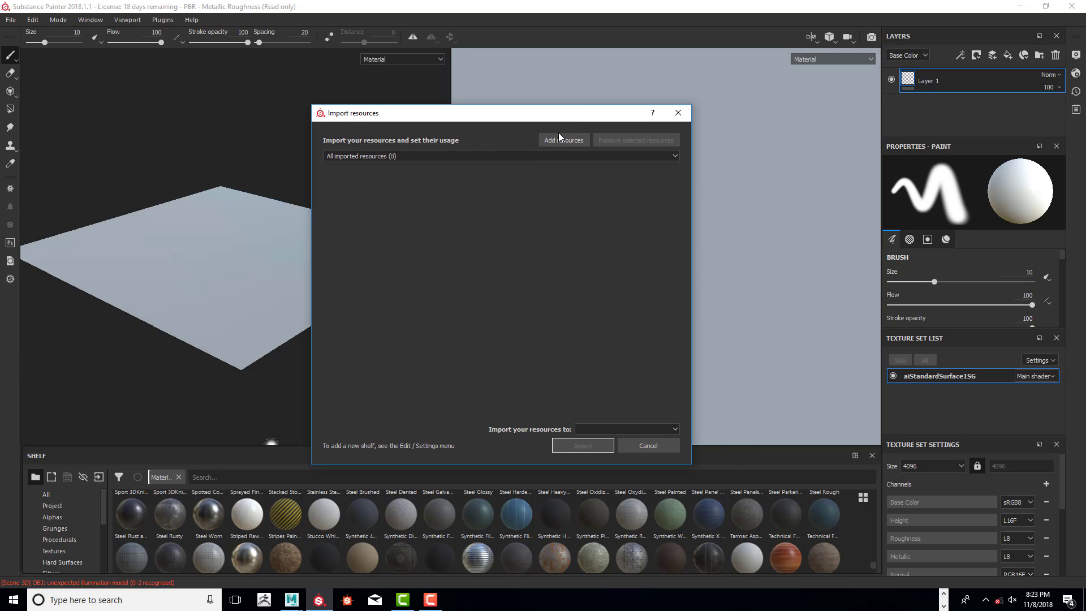
Add Rockface.sbsar from the ANI_255_Rock_Displacement folder to the import list.
{"action": "left_click", "coordinate": [563, 141]}
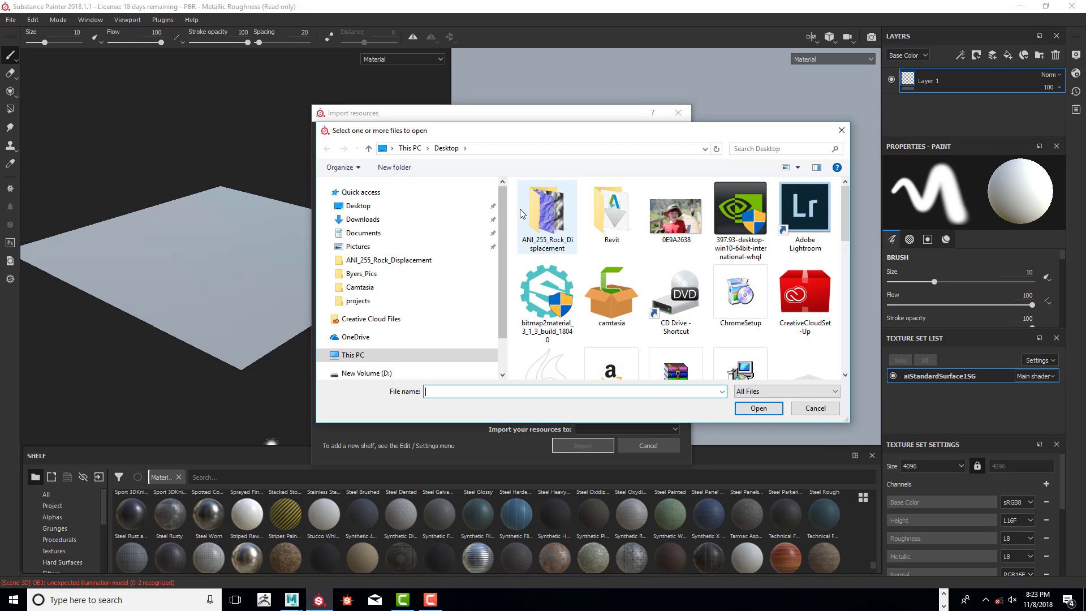
{"action": "double_click", "coordinate": [546, 199]}
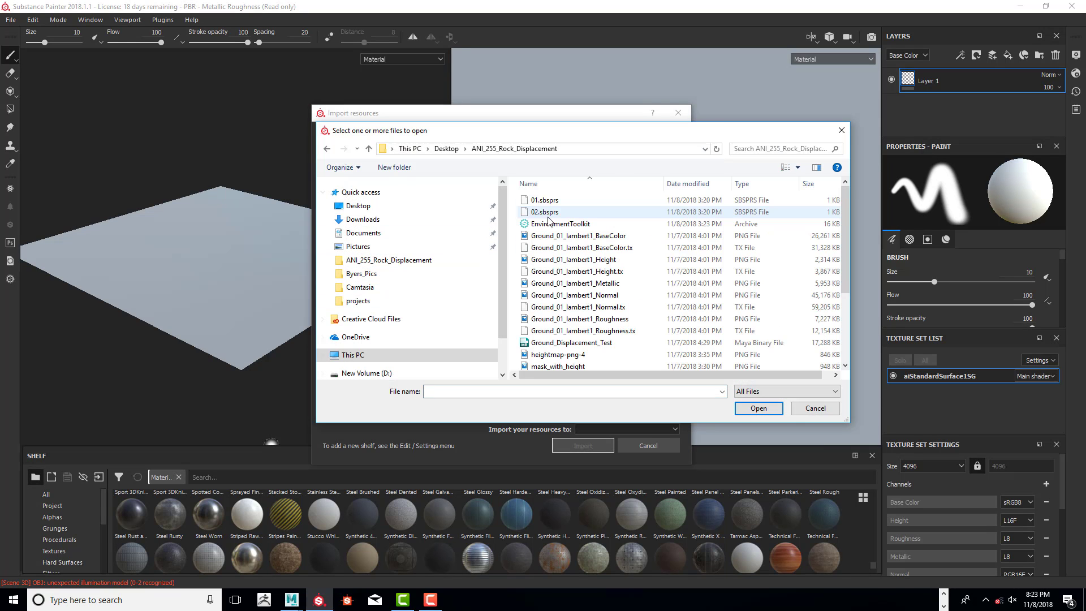
{"action": "left_click", "coordinate": [578, 235]}
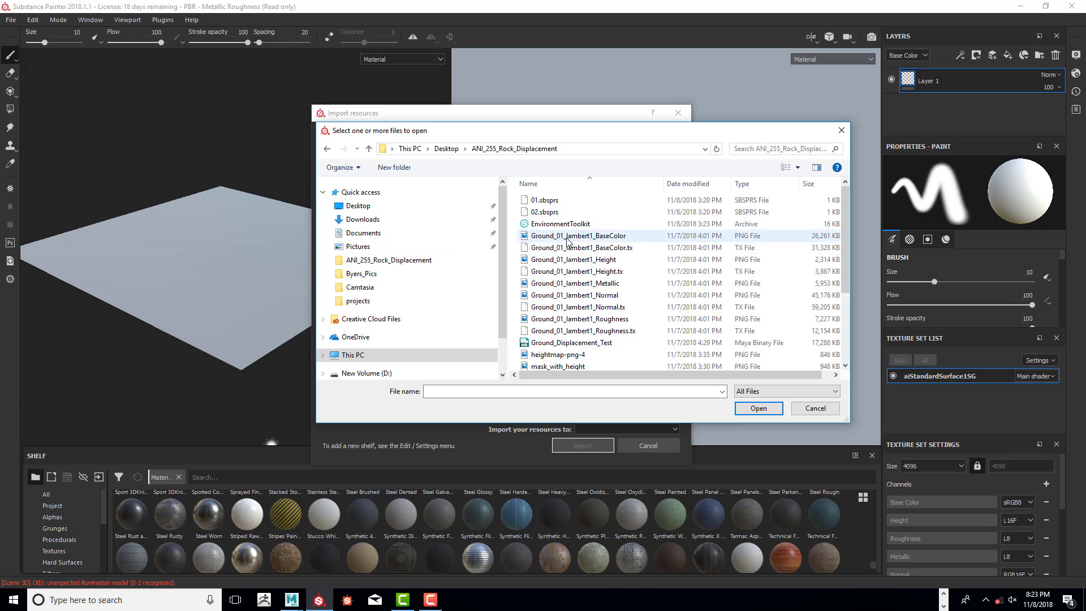
{"action": "left_click", "coordinate": [544, 363]}
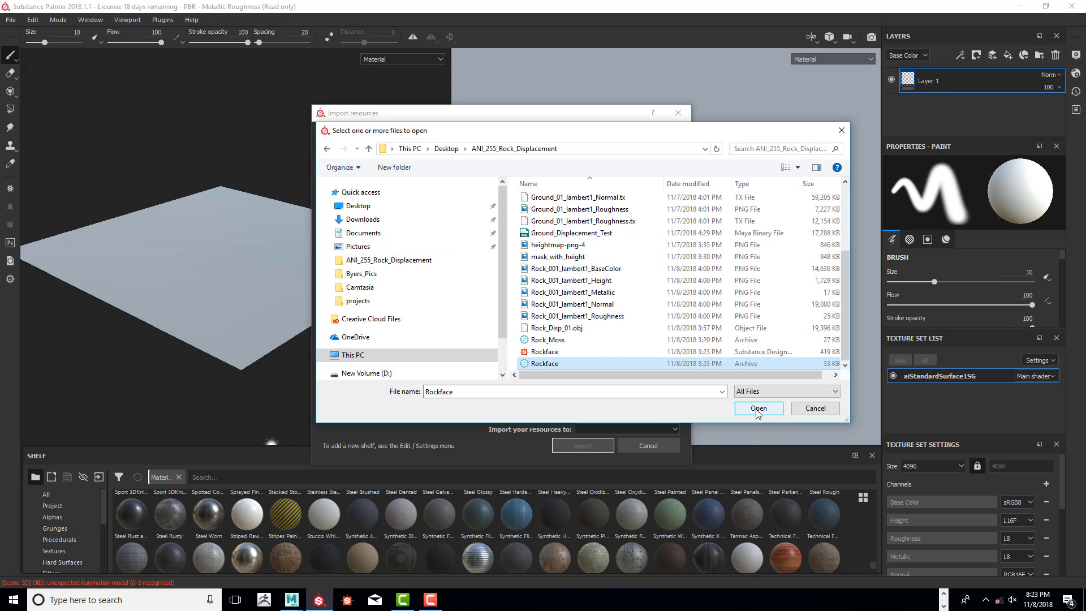
{"action": "left_click", "coordinate": [759, 408]}
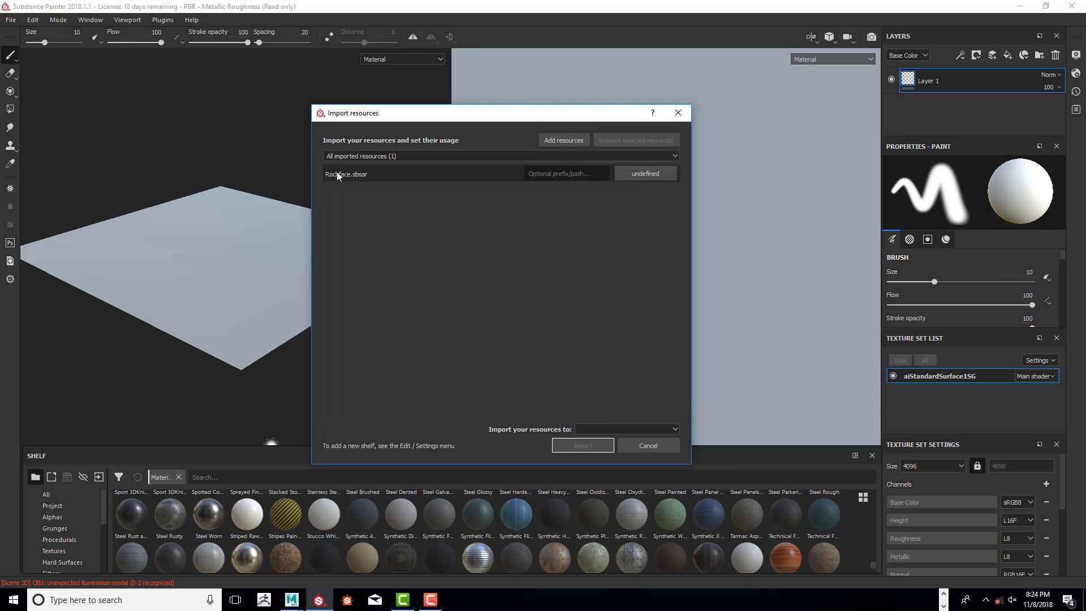
Import Rockface as a basematerial into the 'shelf' shelf.
{"action": "left_click", "coordinate": [643, 174]}
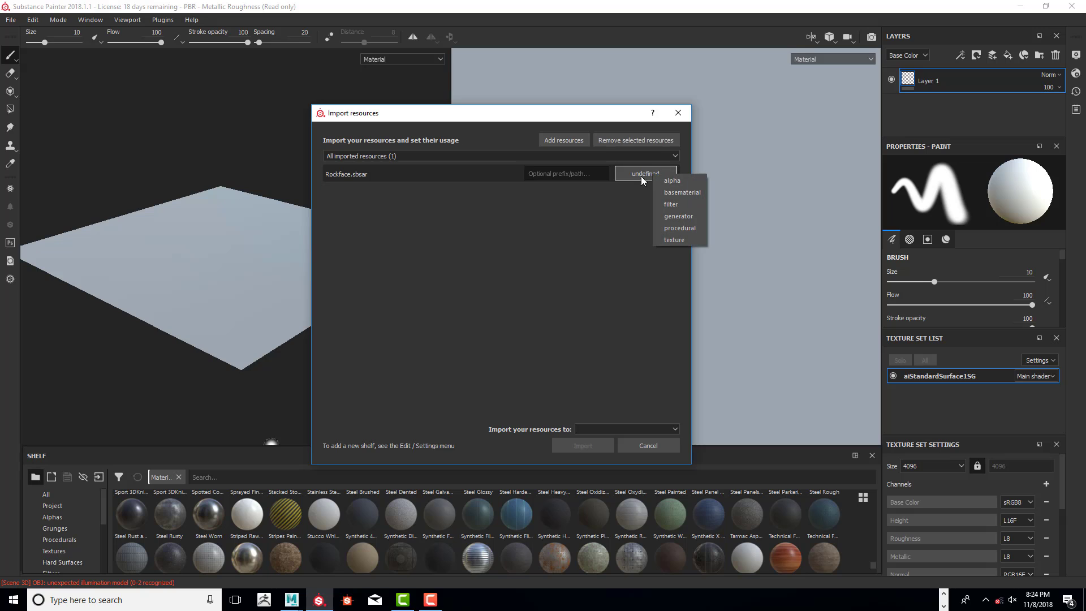
{"action": "mouse_move", "coordinate": [672, 195]}
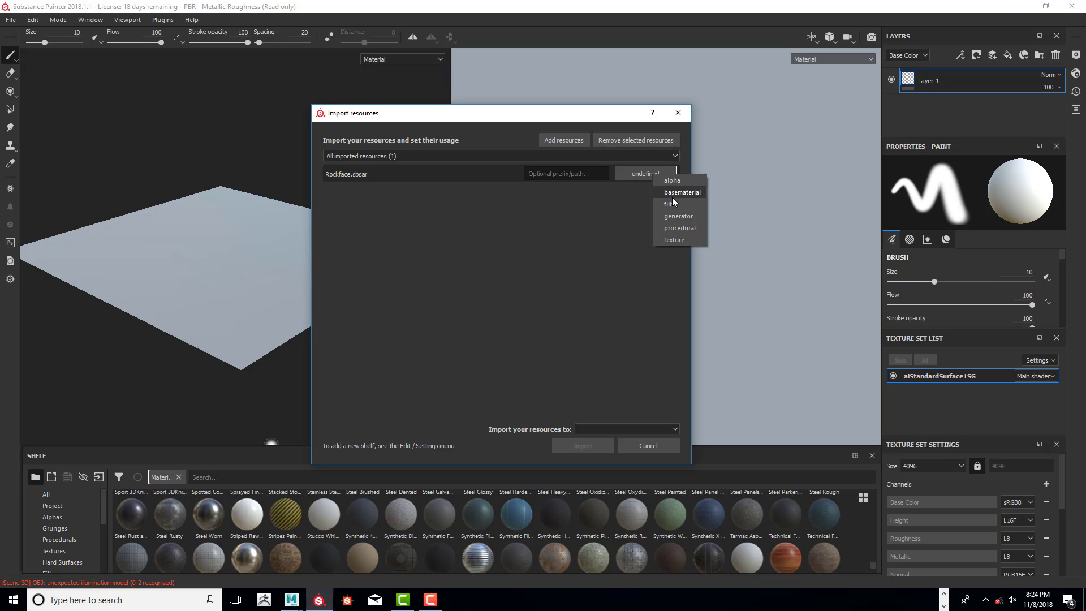
{"action": "left_click", "coordinate": [681, 192]}
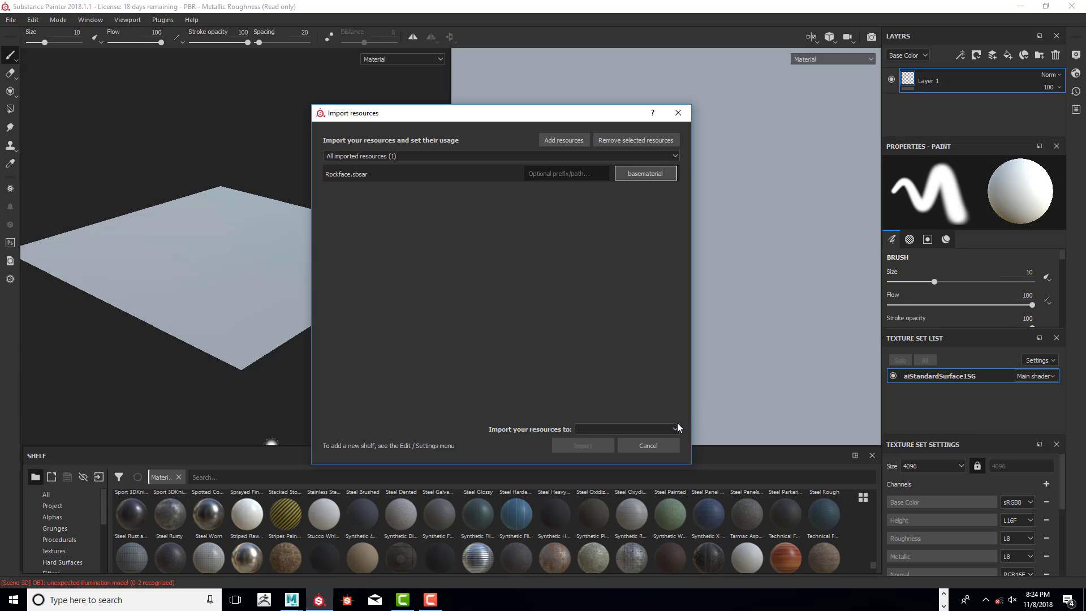
{"action": "left_click", "coordinate": [626, 428]}
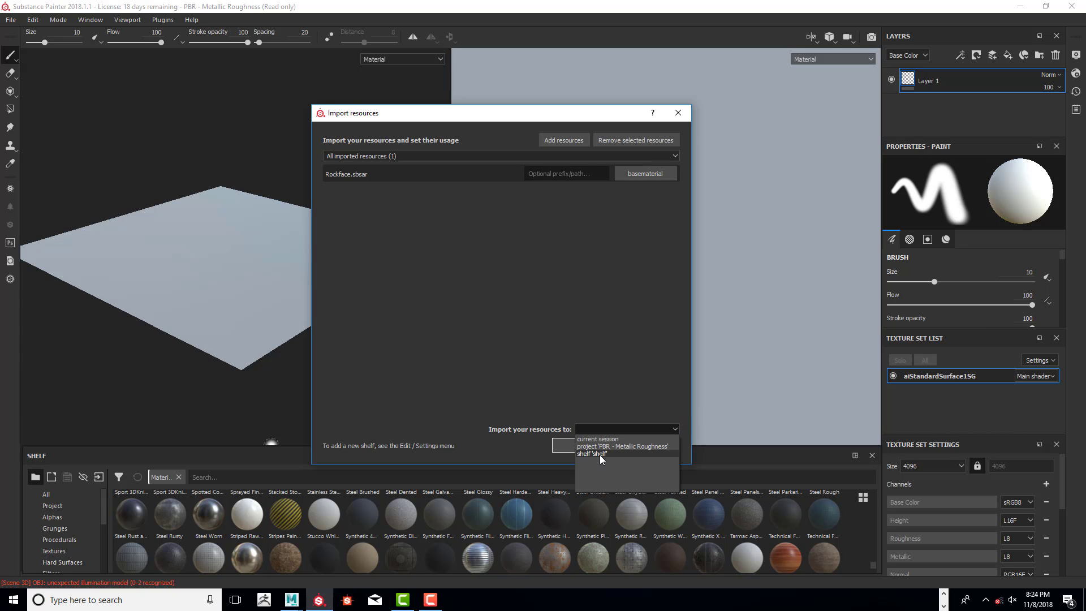
{"action": "mouse_move", "coordinate": [604, 458]}
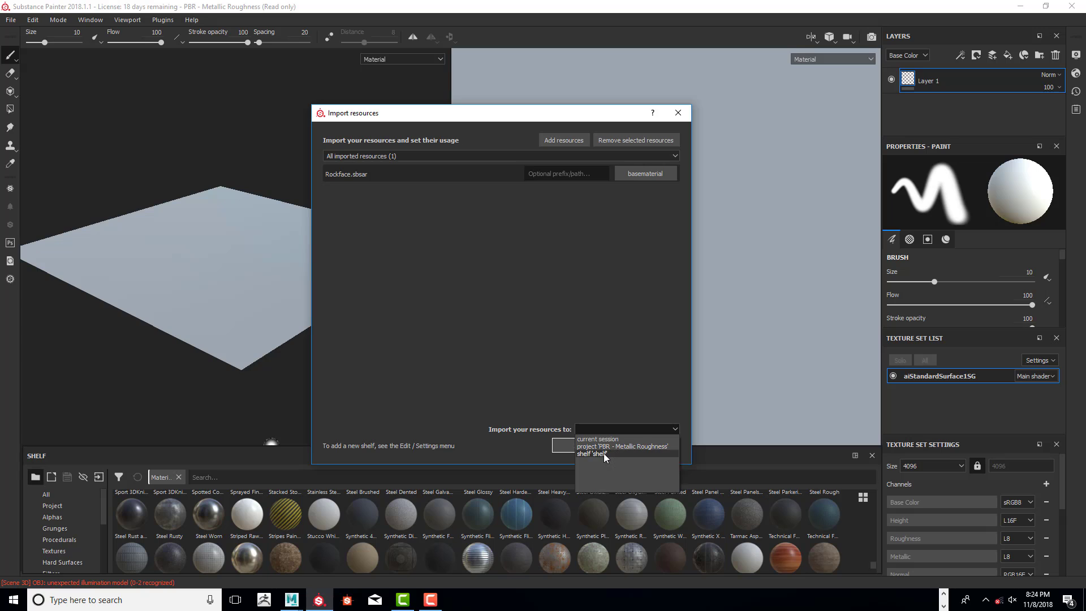
{"action": "left_click", "coordinate": [592, 454]}
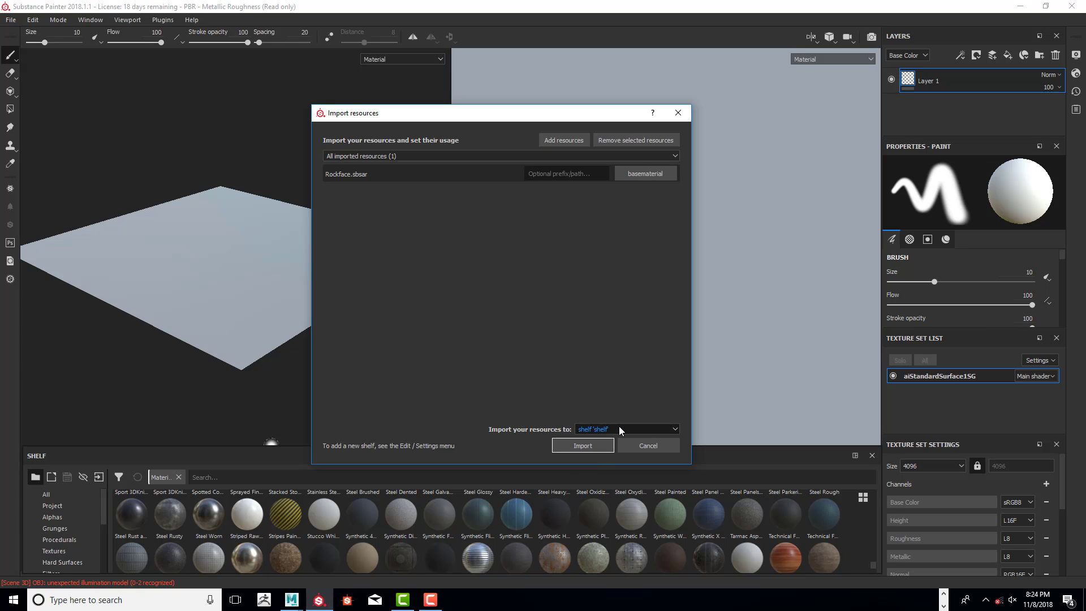
{"action": "mouse_move", "coordinate": [617, 433]}
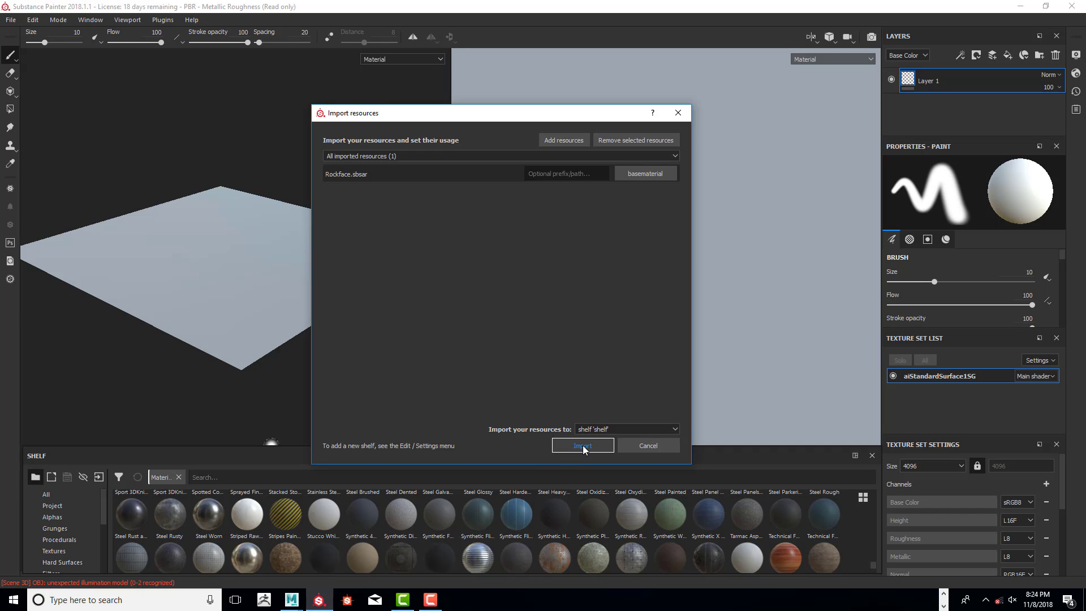
{"action": "left_click", "coordinate": [582, 446]}
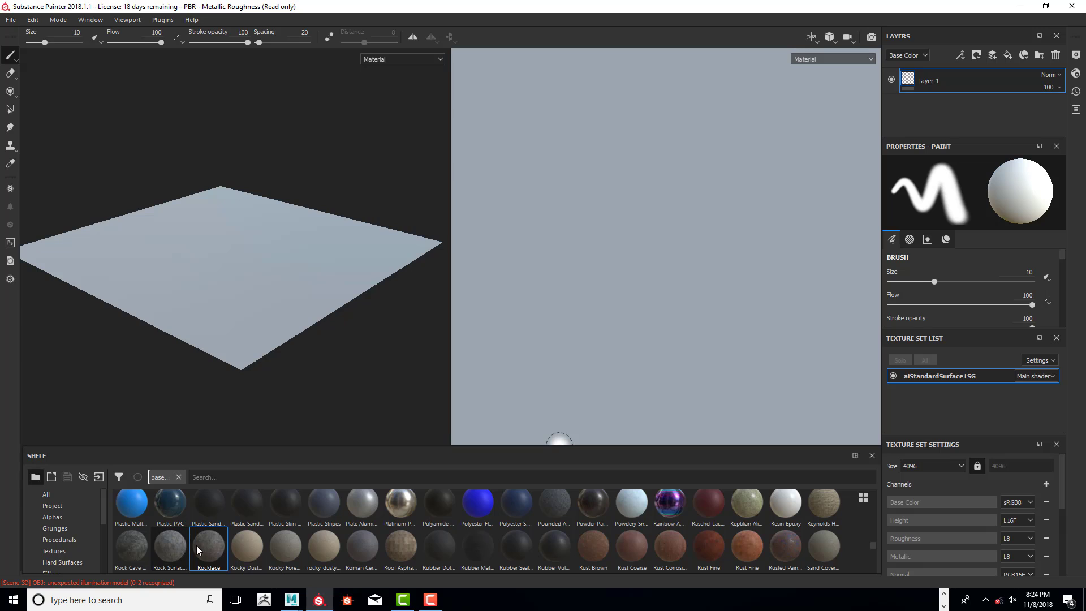
{"action": "mouse_move", "coordinate": [270, 512]}
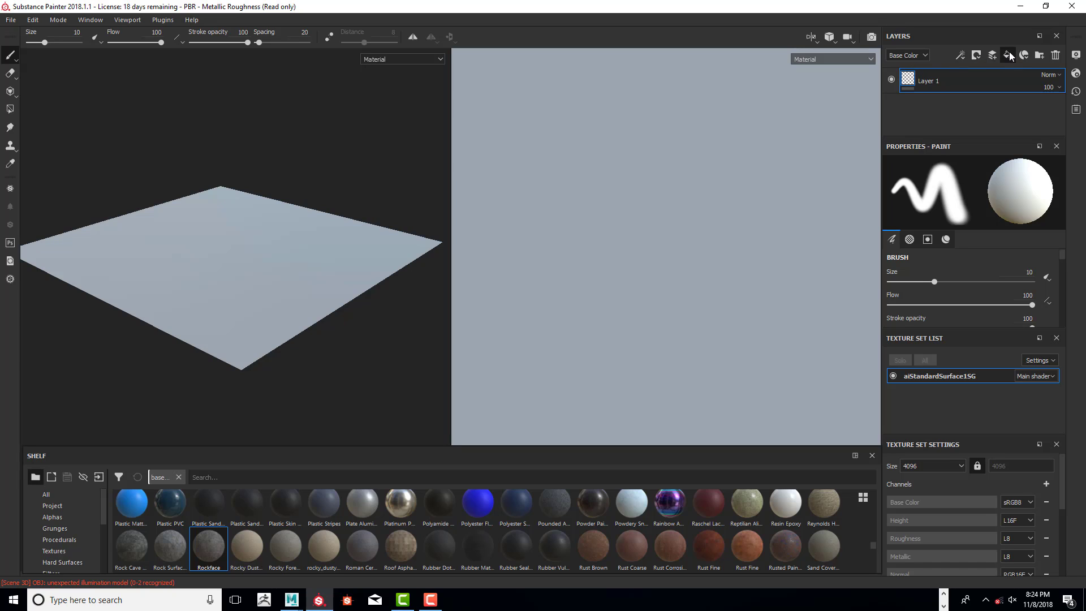
Add a fill layer, then drop the Rockface material from the Shelf onto the plane and select its layer.
{"action": "left_click", "coordinate": [1008, 54]}
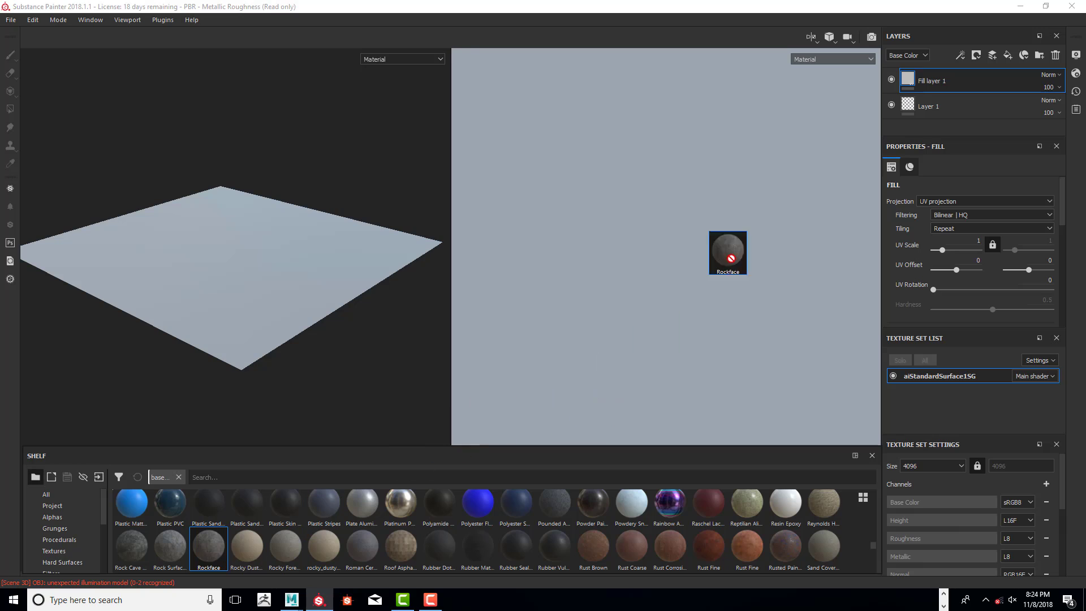
{"action": "left_click_drag", "start_coordinate": [728, 253], "coordinate": [970, 75]}
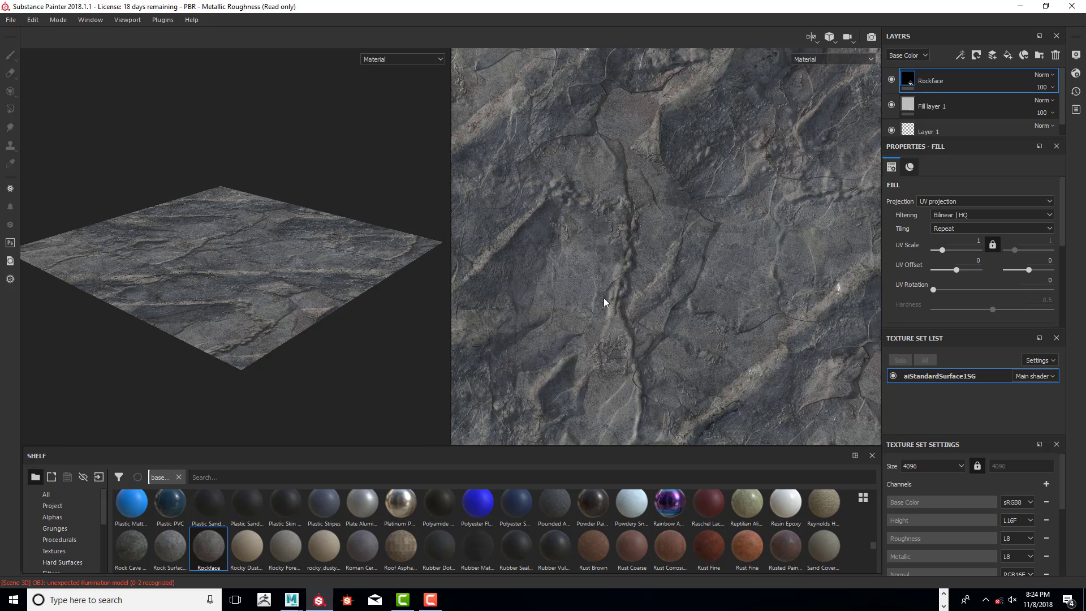
{"action": "mouse_move", "coordinate": [598, 315]}
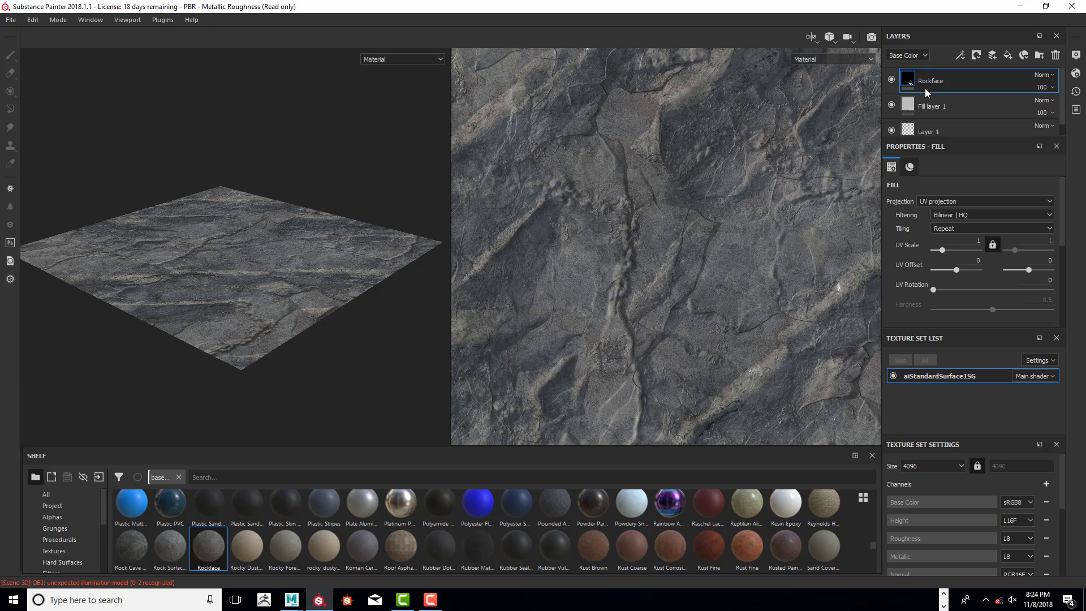
{"action": "left_click", "coordinate": [909, 80]}
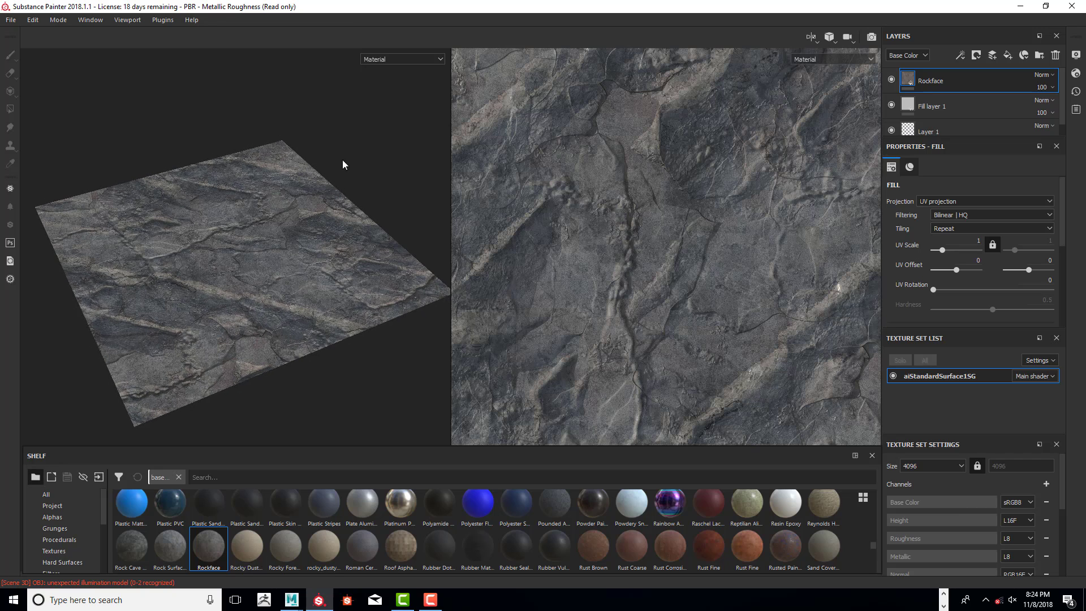
View the Normal channel, then the Height channel, then return the viewport to the full Material view.
{"action": "left_click", "coordinate": [402, 58]}
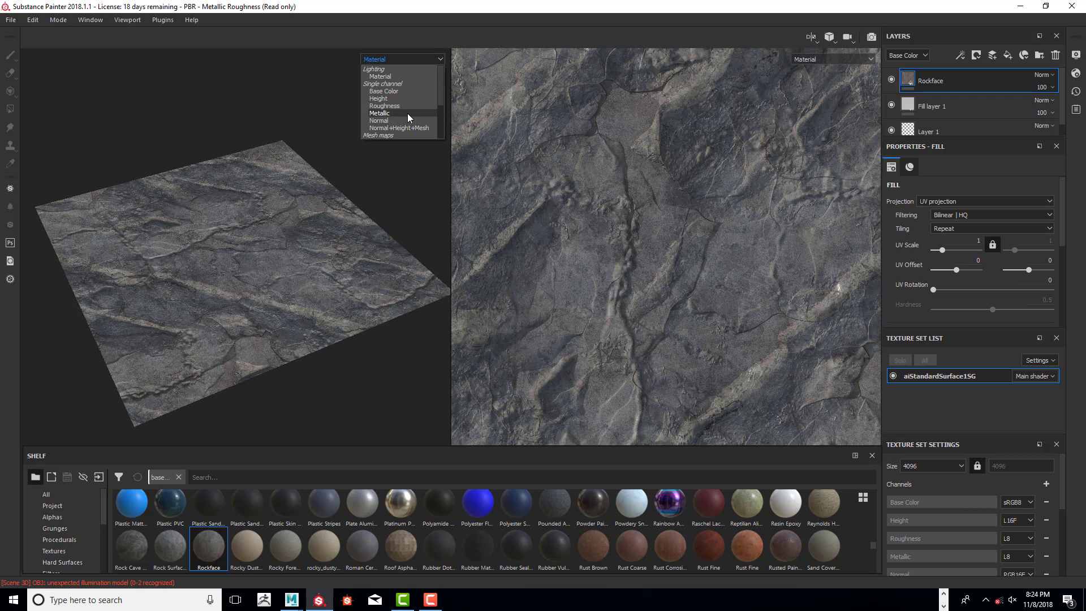
{"action": "left_click", "coordinate": [379, 120]}
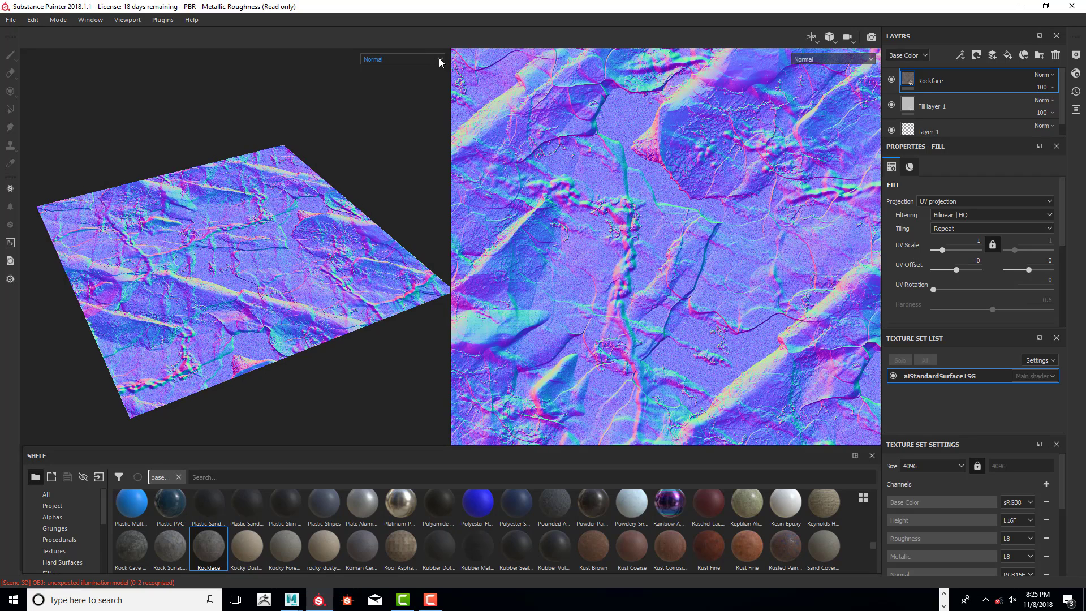
{"action": "left_click", "coordinate": [402, 58]}
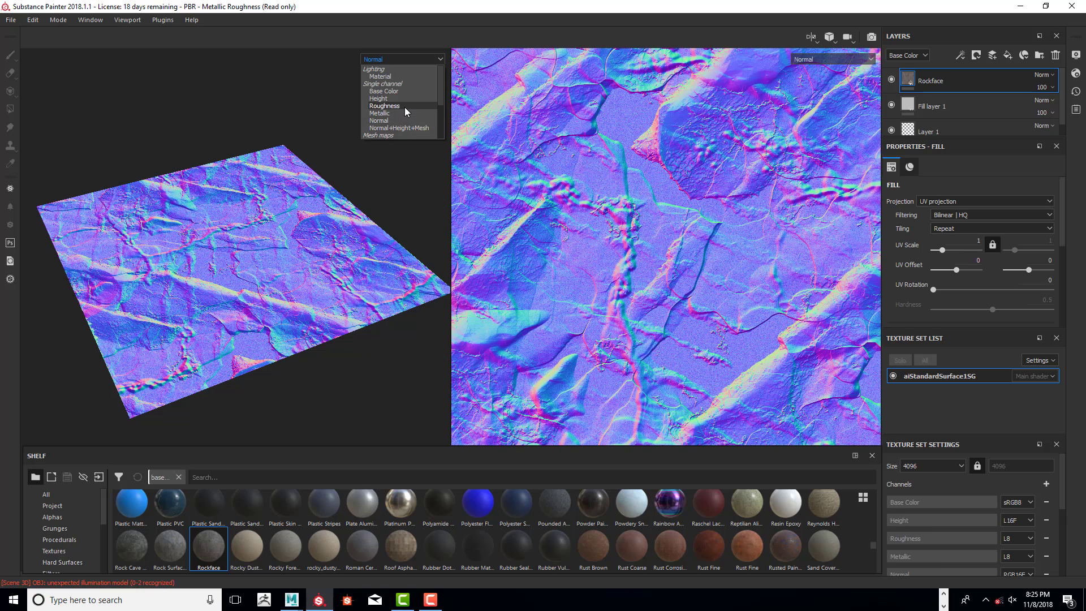
{"action": "left_click", "coordinate": [381, 98]}
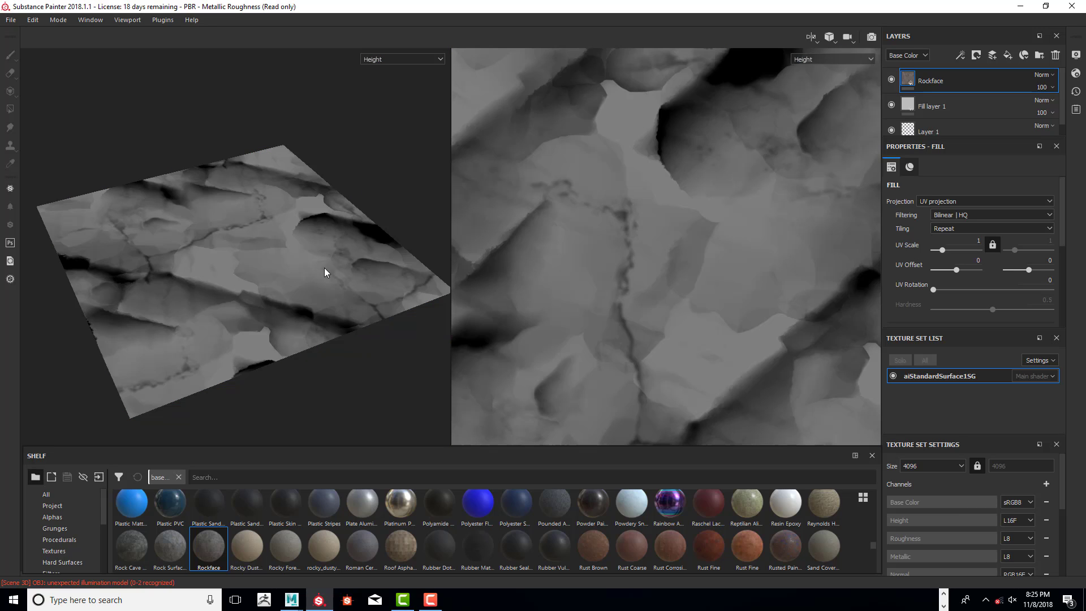
{"action": "mouse_move", "coordinate": [416, 47]}
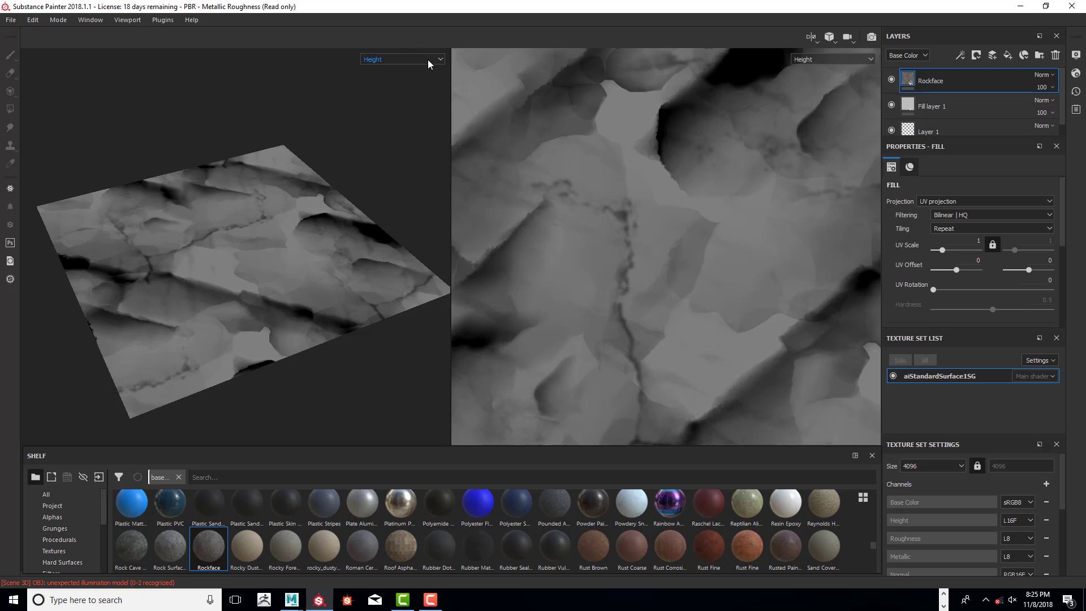
{"action": "left_click", "coordinate": [401, 59]}
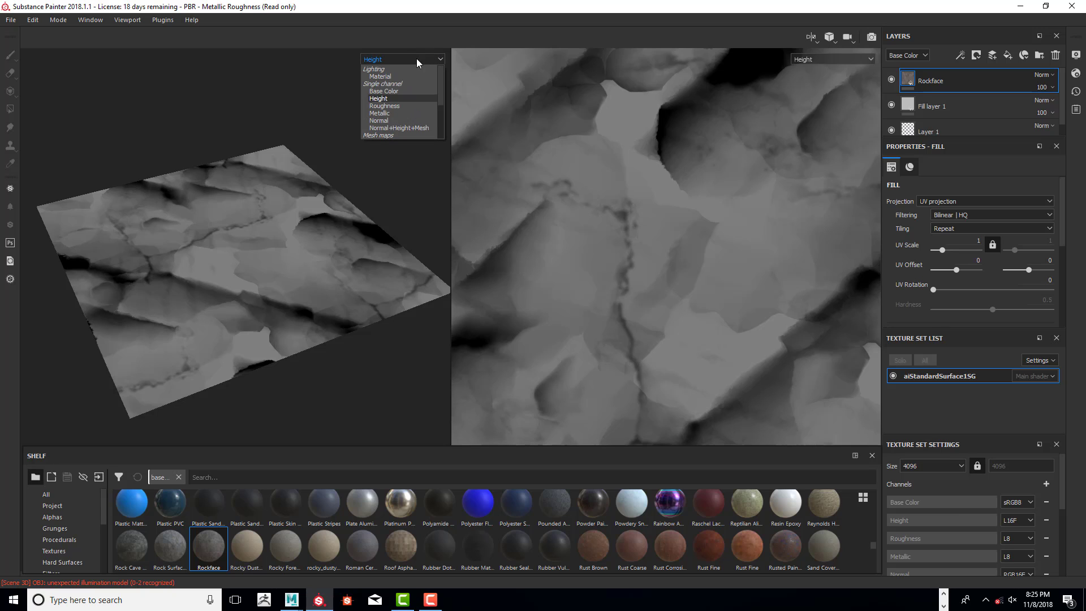
{"action": "left_click", "coordinate": [378, 69]}
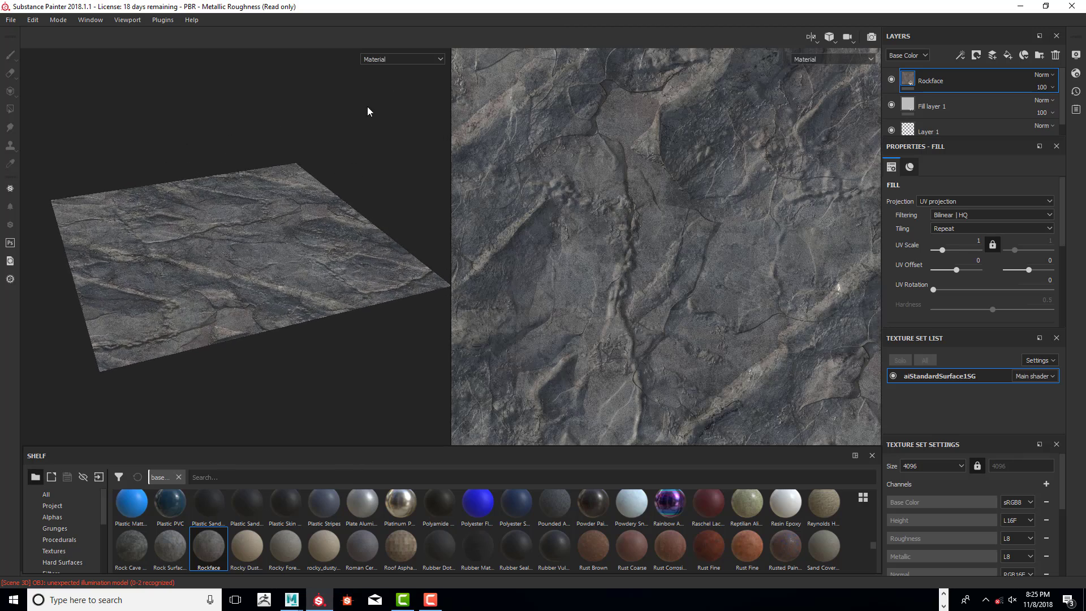
{"action": "mouse_move", "coordinate": [242, 239]}
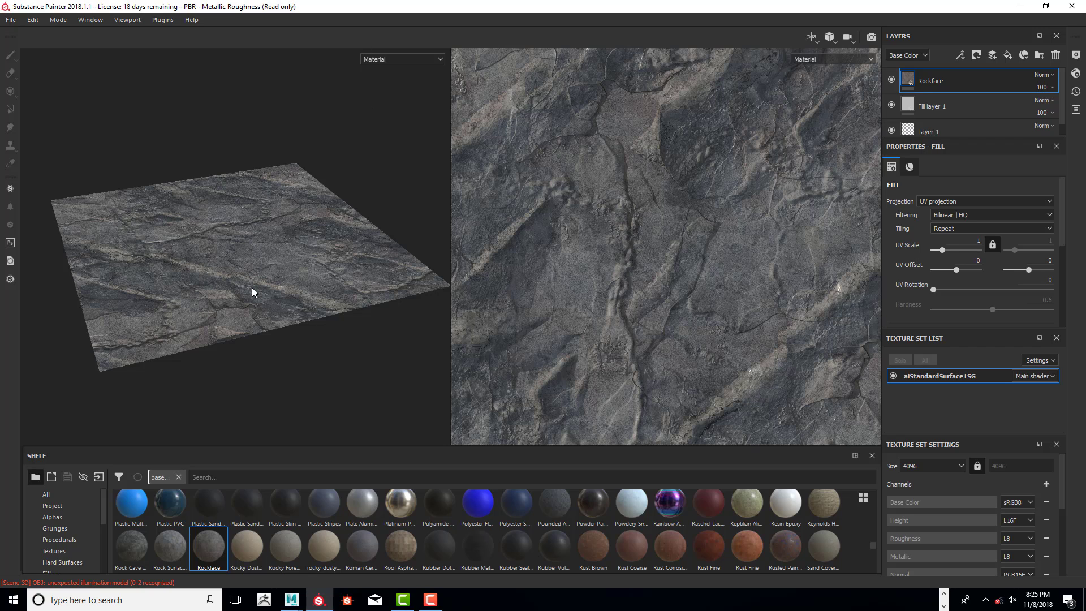
{"action": "mouse_move", "coordinate": [261, 288]}
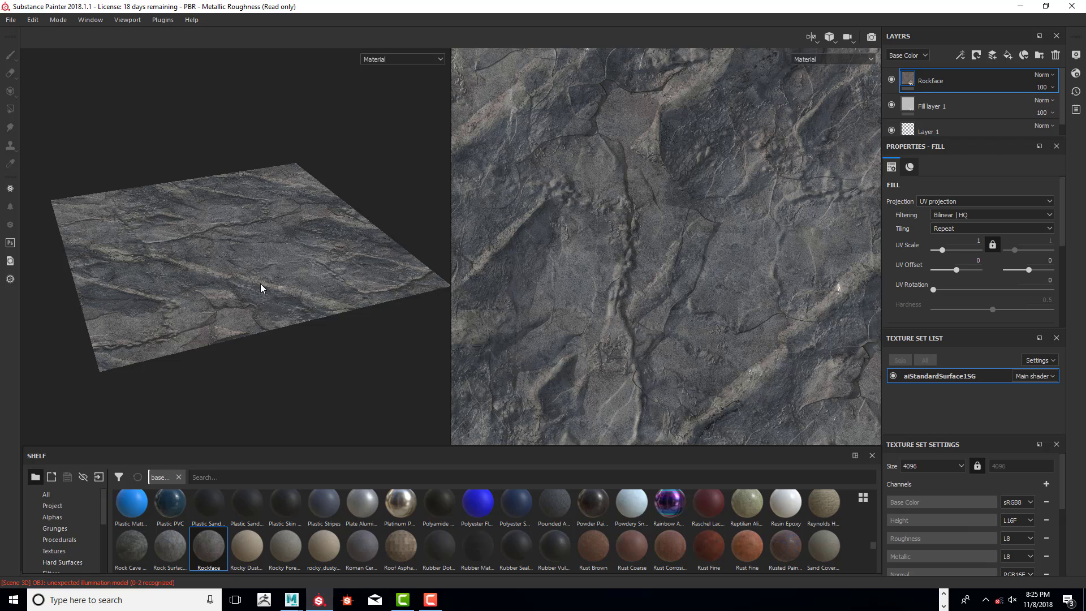
{"action": "mouse_move", "coordinate": [388, 151]}
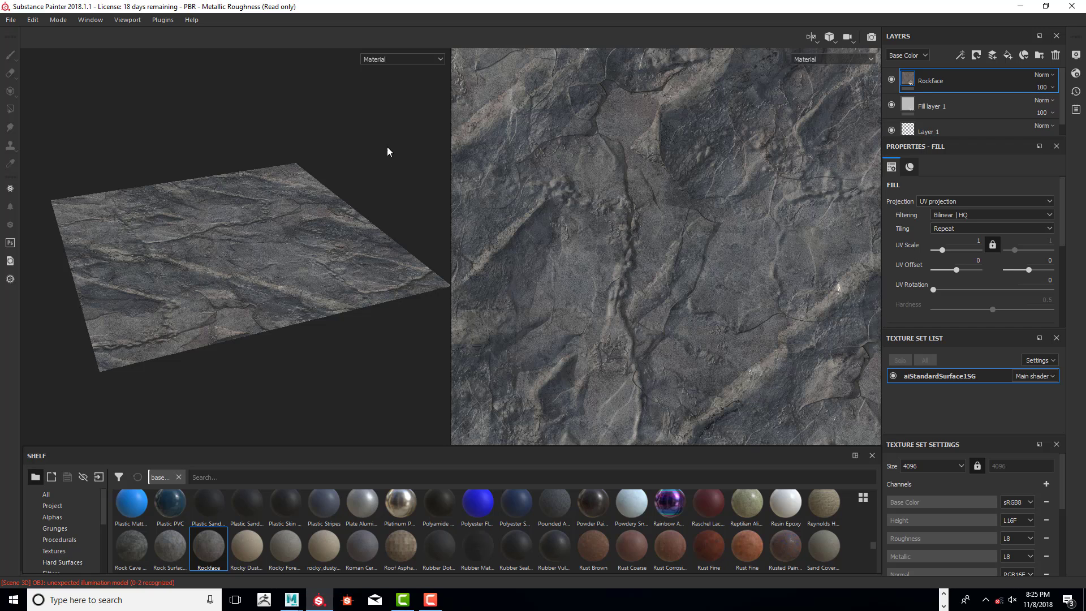
Start Export Textures and browse the output path to the Desktop's ANI_255_Rock_Displacement folder.
{"action": "left_click", "coordinate": [11, 19]}
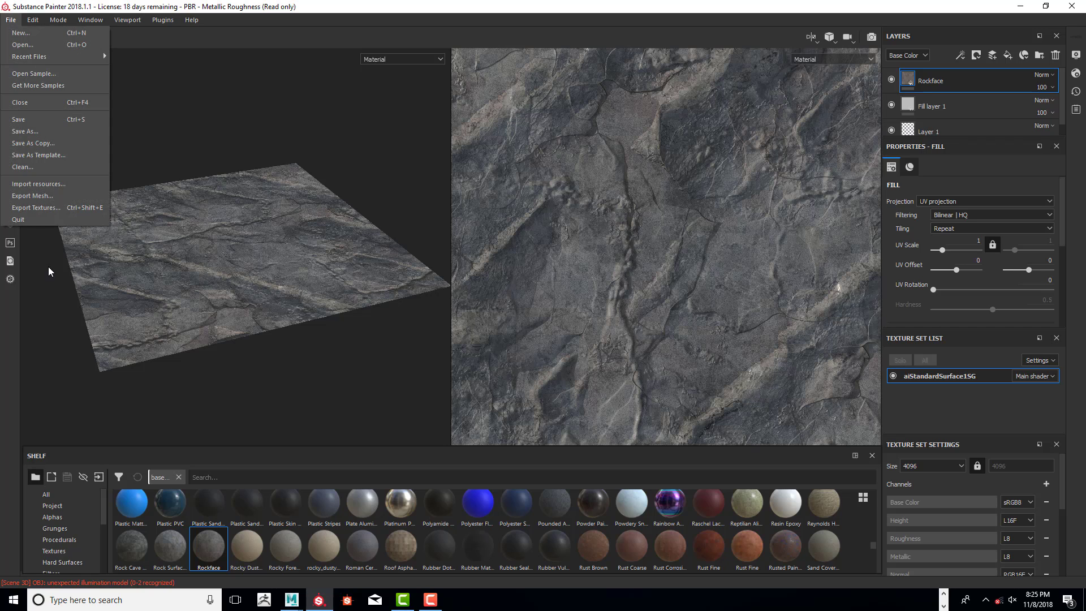
{"action": "mouse_move", "coordinate": [36, 207]}
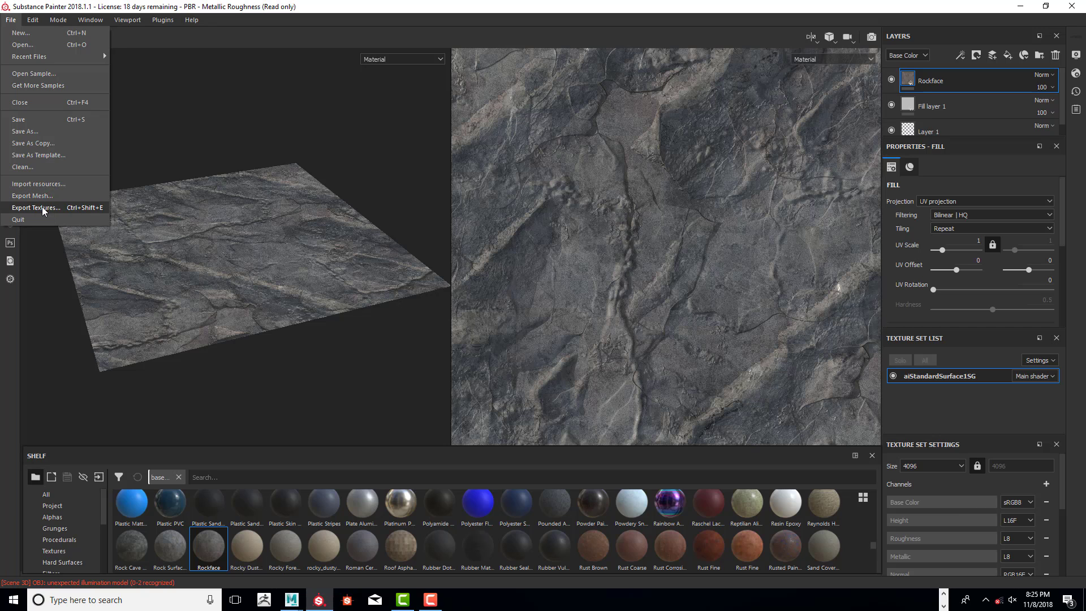
{"action": "left_click", "coordinate": [36, 208]}
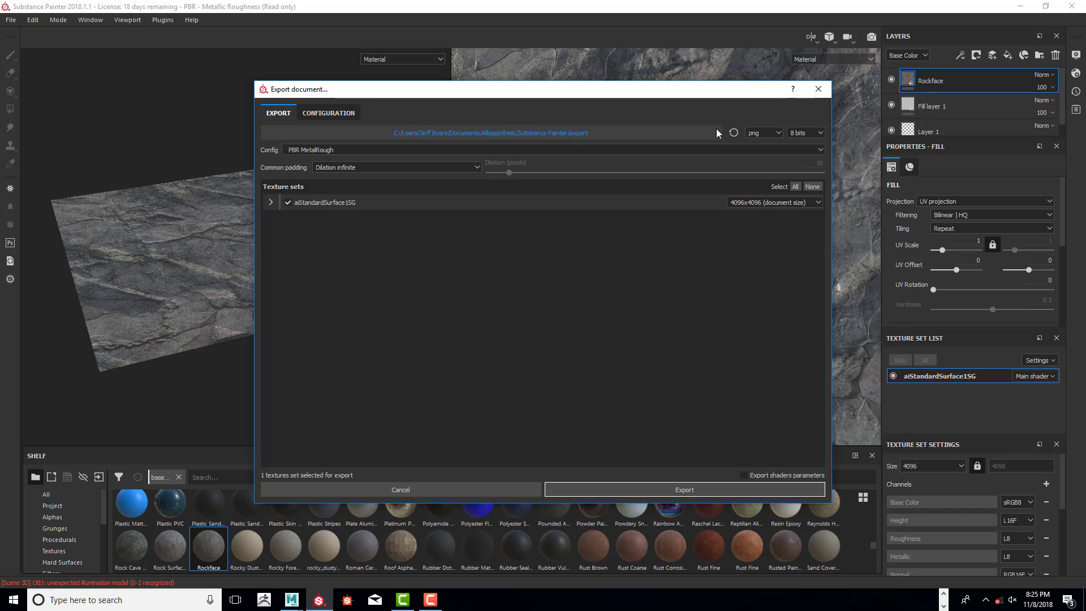
{"action": "left_click", "coordinate": [719, 132]}
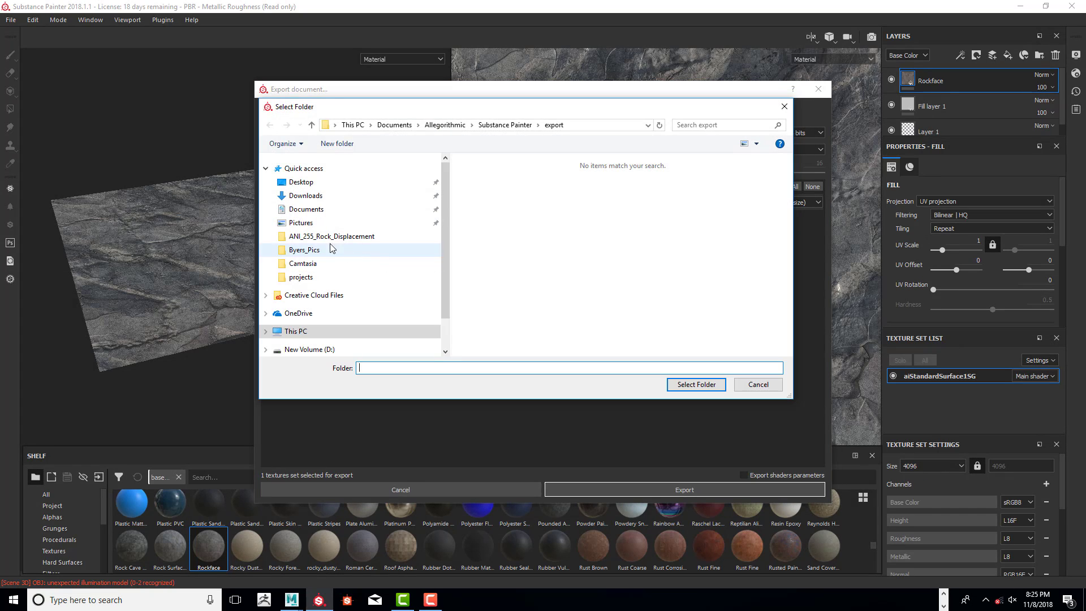
{"action": "left_click", "coordinate": [331, 236]}
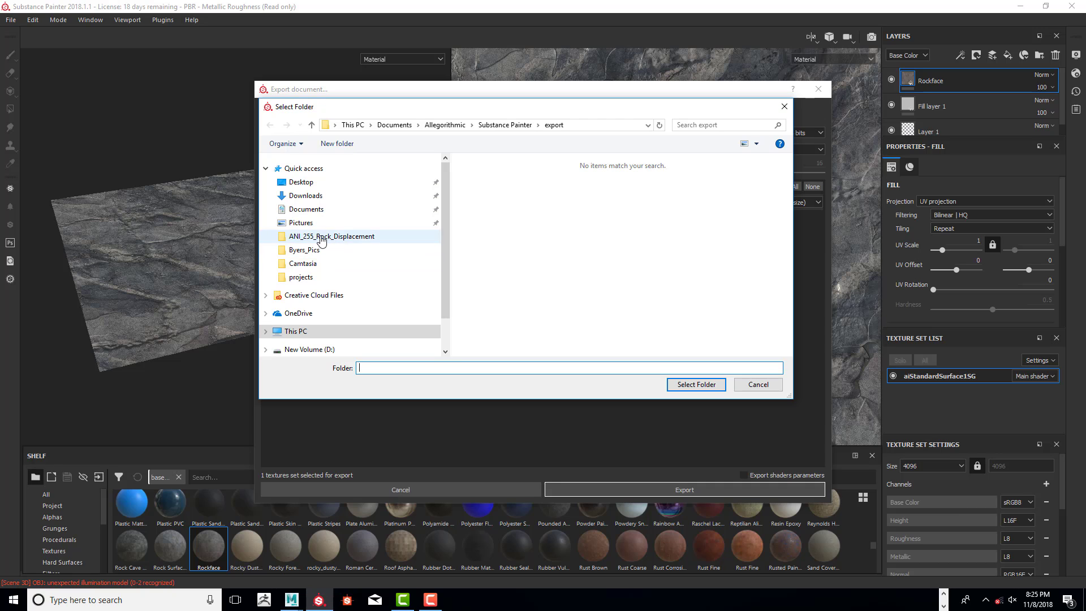
{"action": "left_click", "coordinate": [301, 181]}
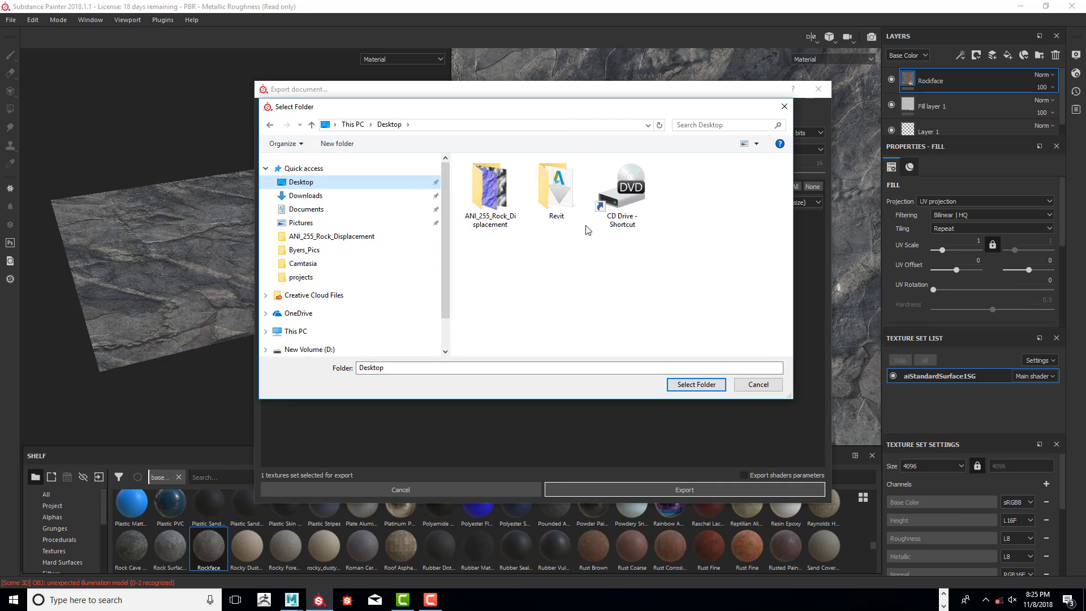
{"action": "double_click", "coordinate": [490, 181]}
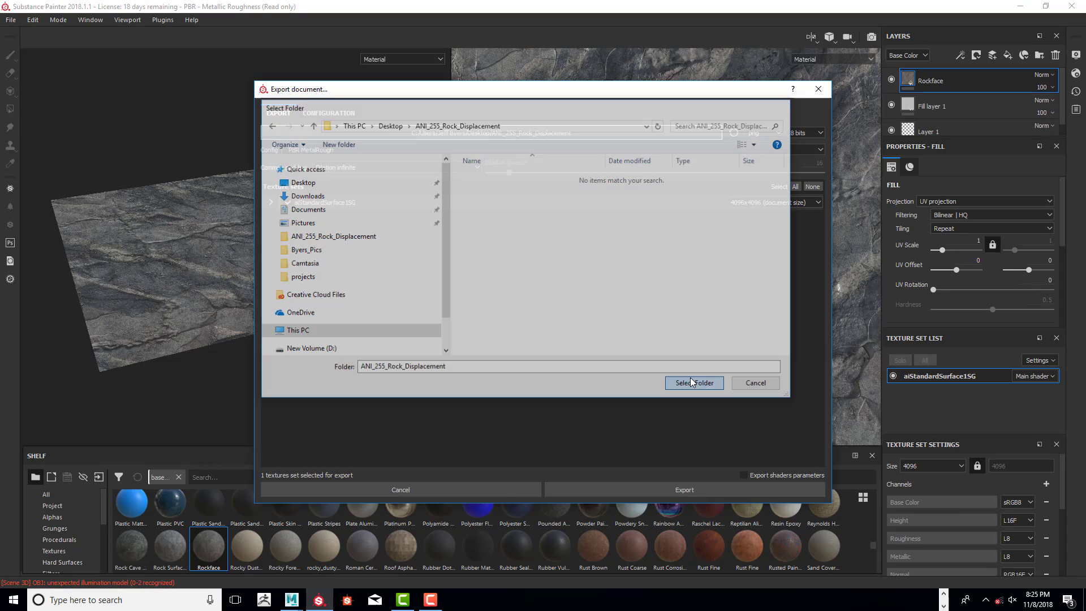
Confirm the folder, keep PBR MetalRough, set padding to No padding (Passthrough), and expand the texture set's maps.
{"action": "left_click", "coordinate": [692, 382]}
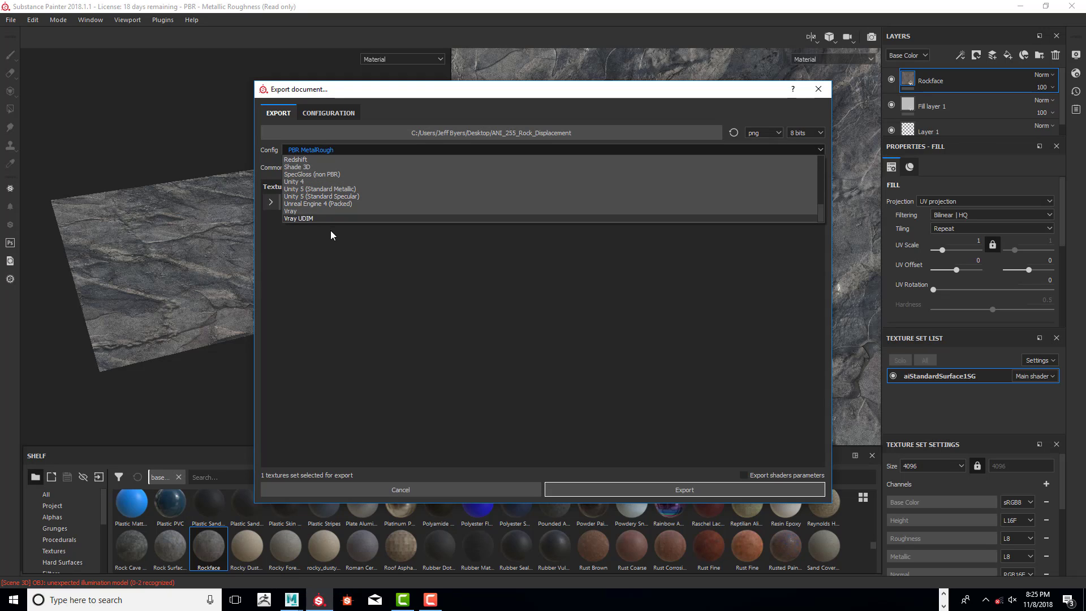
{"action": "left_click", "coordinate": [310, 150]}
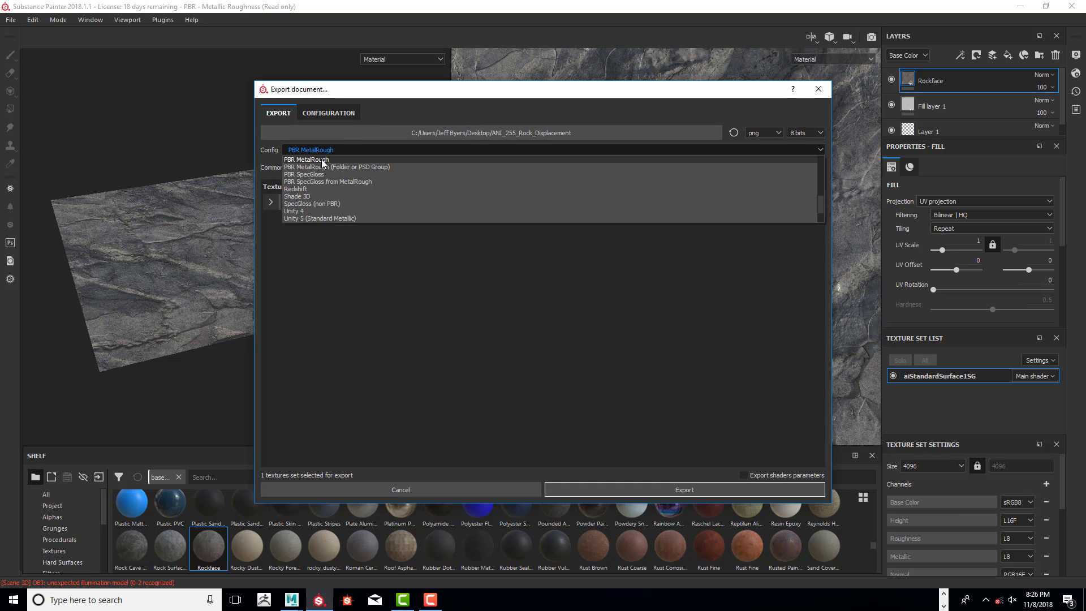
{"action": "left_click", "coordinate": [307, 159]}
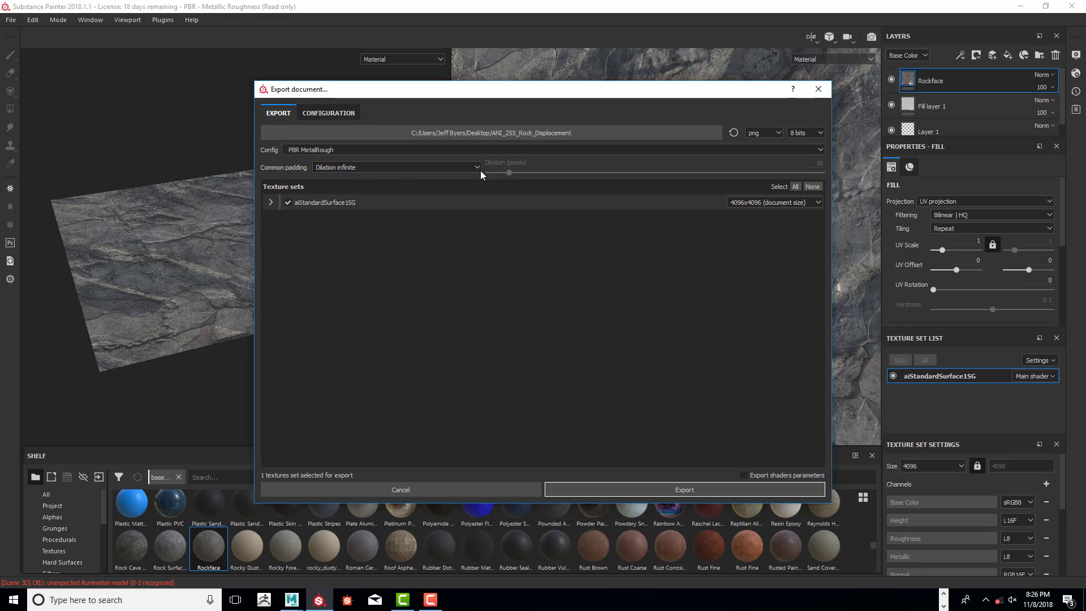
{"action": "left_click", "coordinate": [396, 167]}
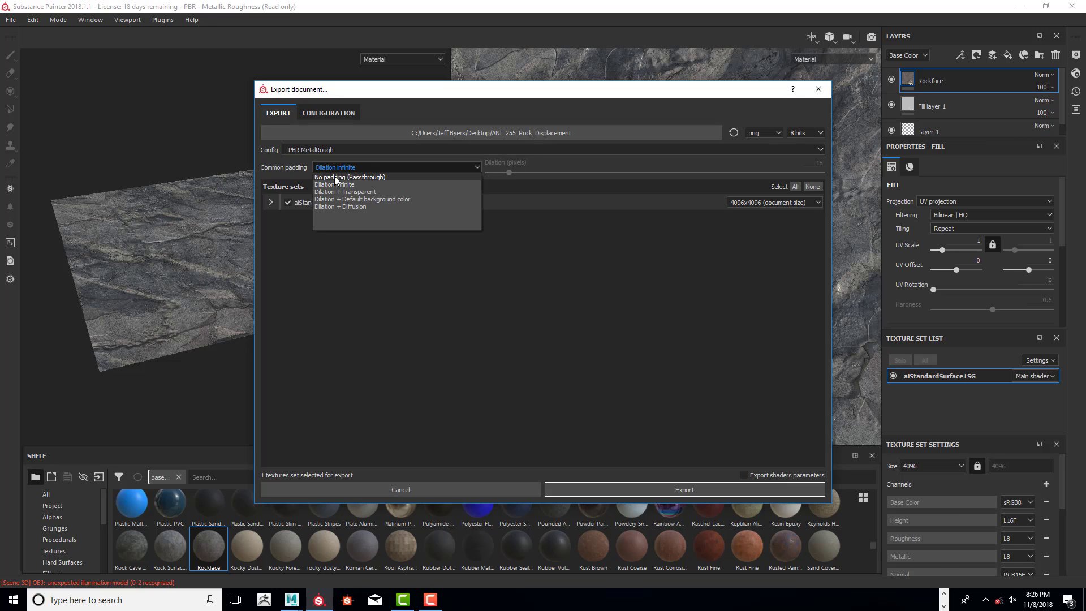
{"action": "left_click", "coordinate": [350, 177]}
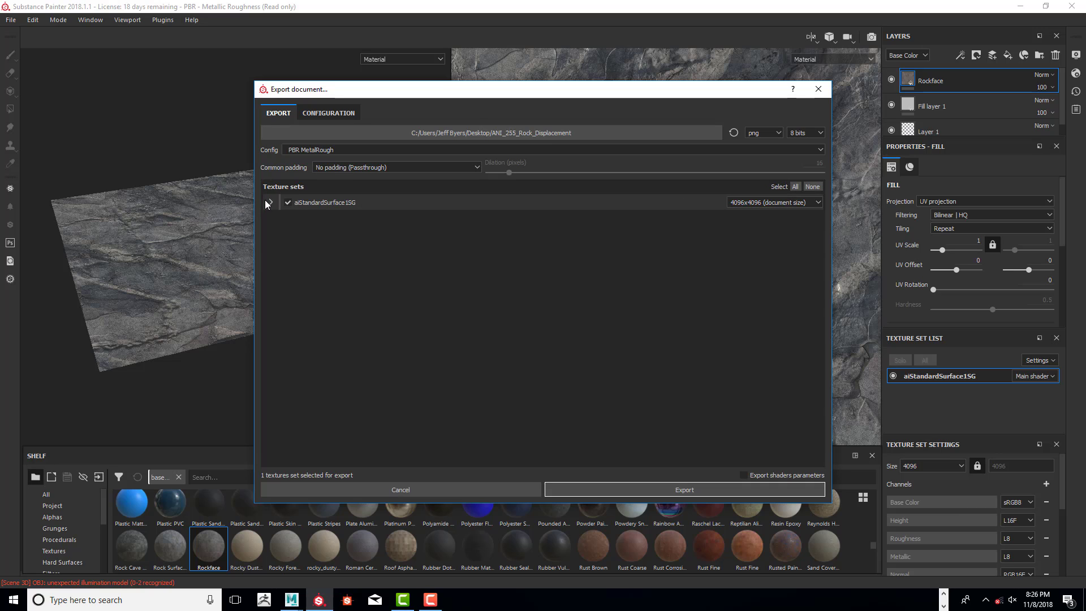
{"action": "left_click", "coordinate": [270, 202]}
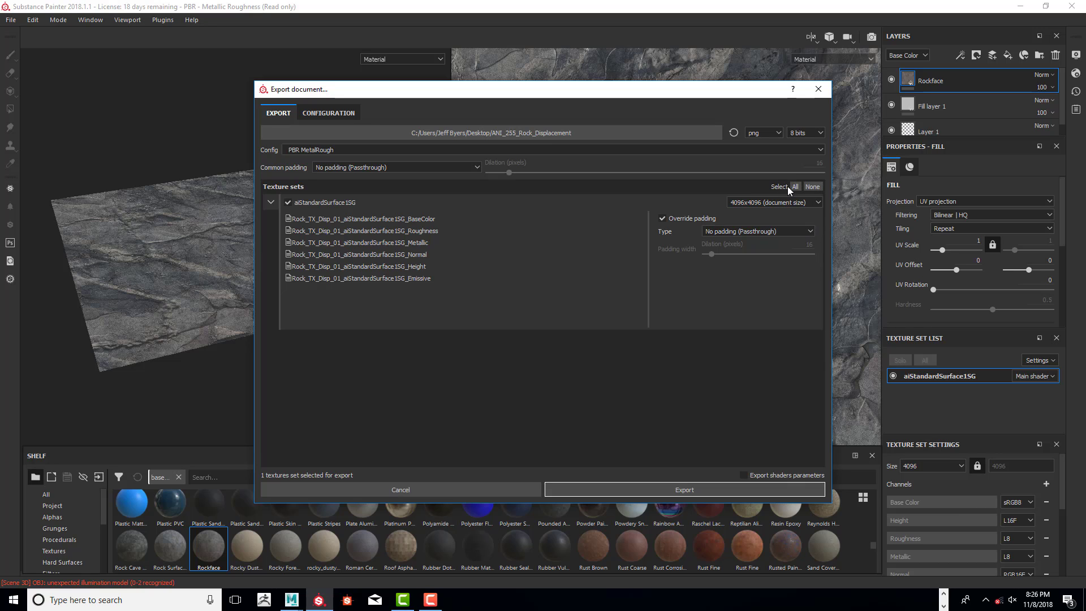
{"action": "mouse_move", "coordinate": [754, 300]}
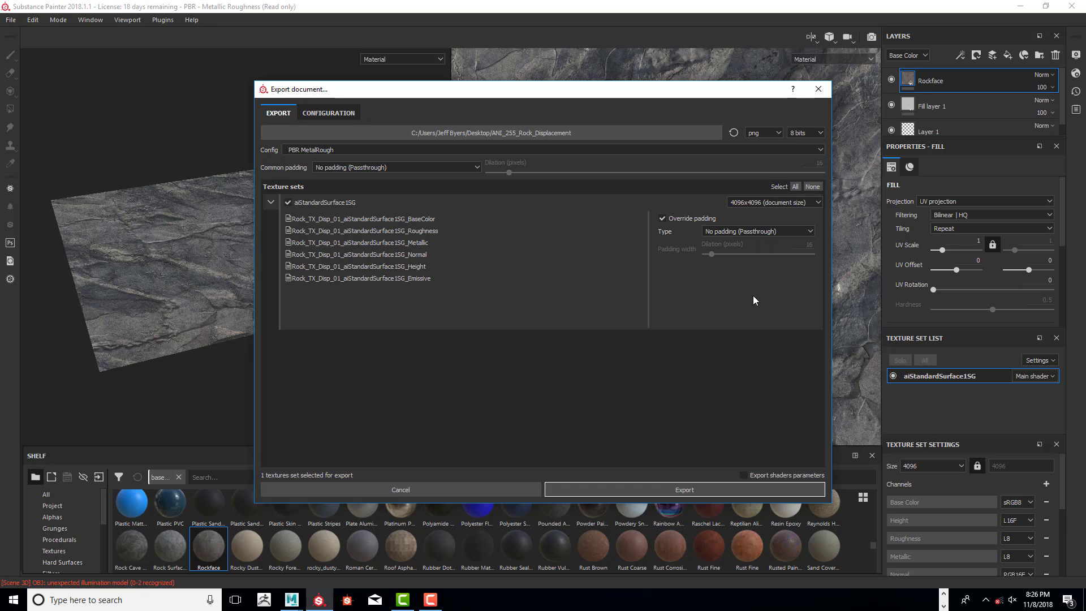
{"action": "left_click", "coordinate": [328, 113]}
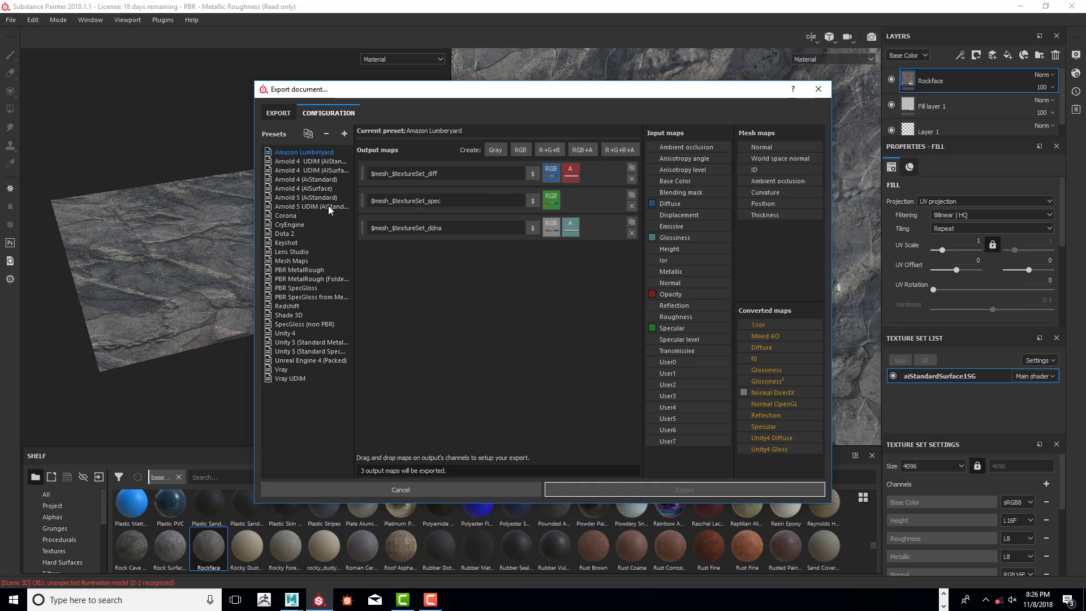
{"action": "mouse_move", "coordinate": [316, 276]}
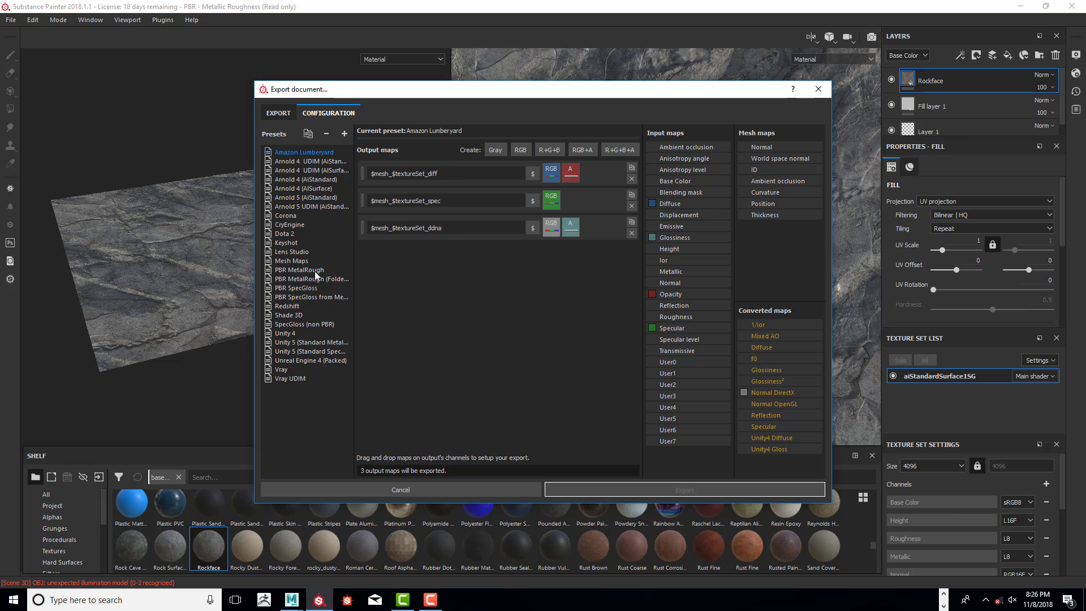
Review the PBR MetalRough preset's maps, export the textures, and dismiss the export-finished notice.
{"action": "left_click", "coordinate": [299, 269]}
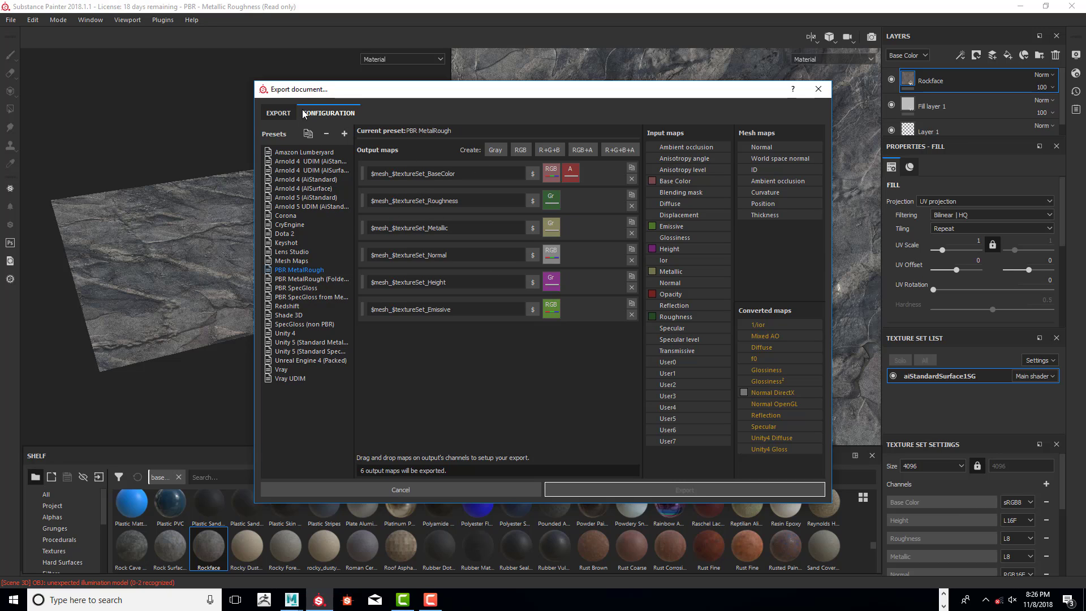
{"action": "left_click", "coordinate": [279, 113]}
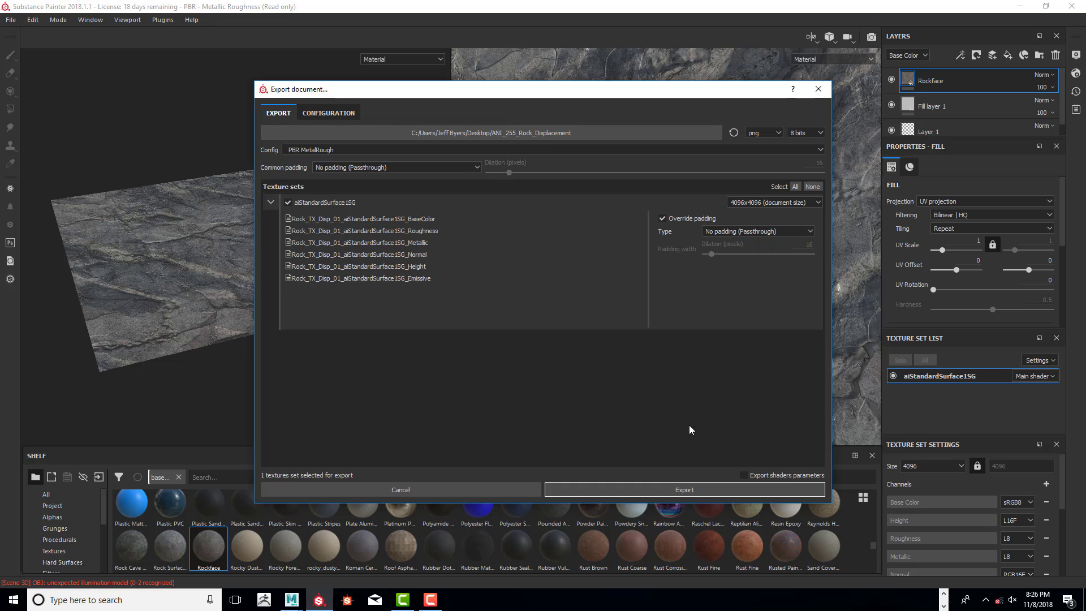
{"action": "left_click", "coordinate": [683, 490]}
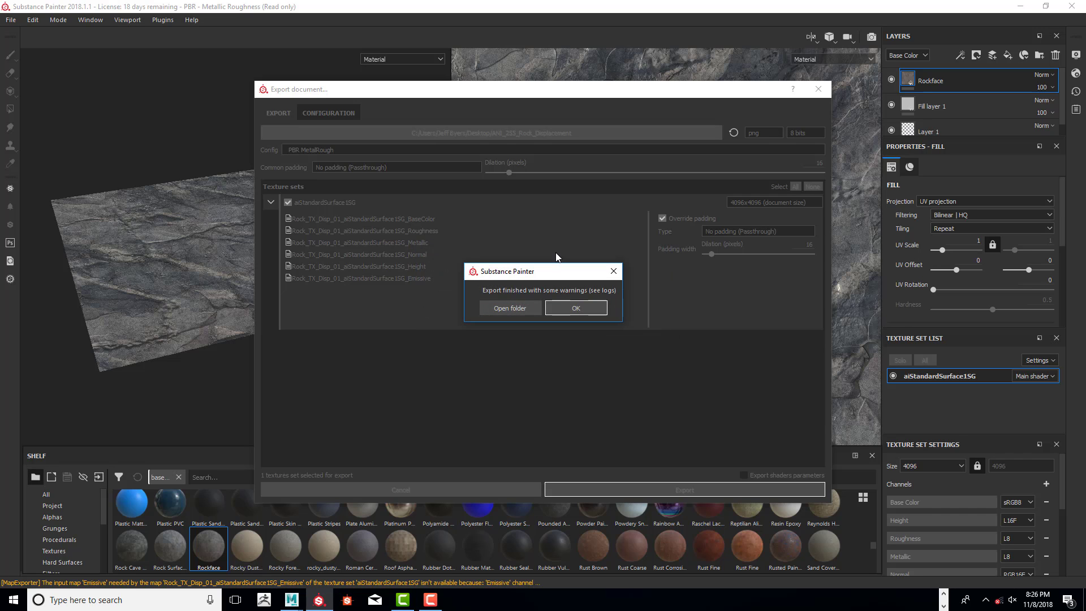
{"action": "left_click", "coordinate": [575, 308]}
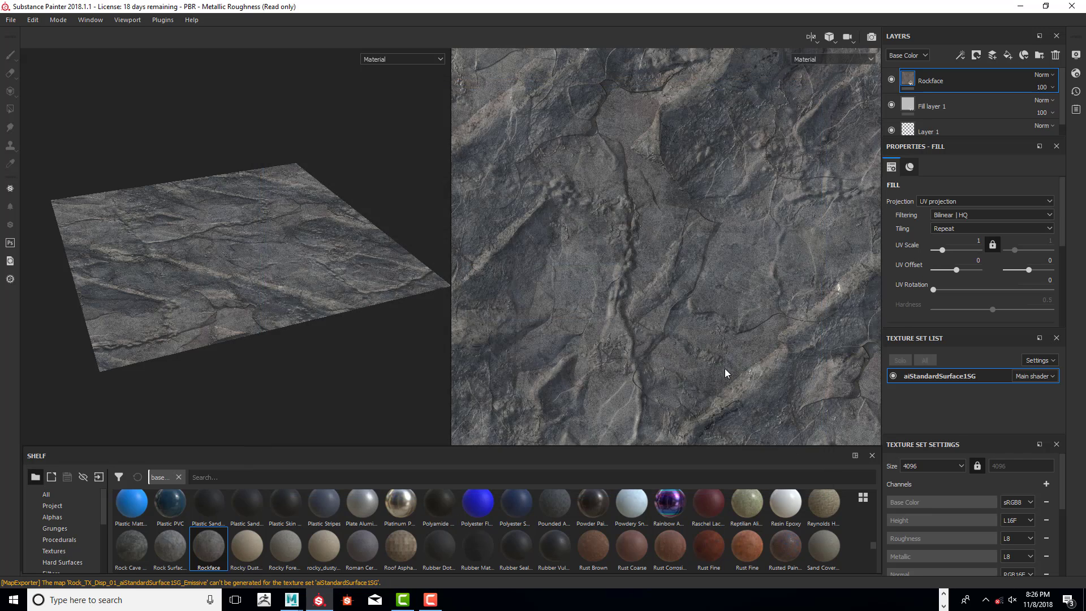